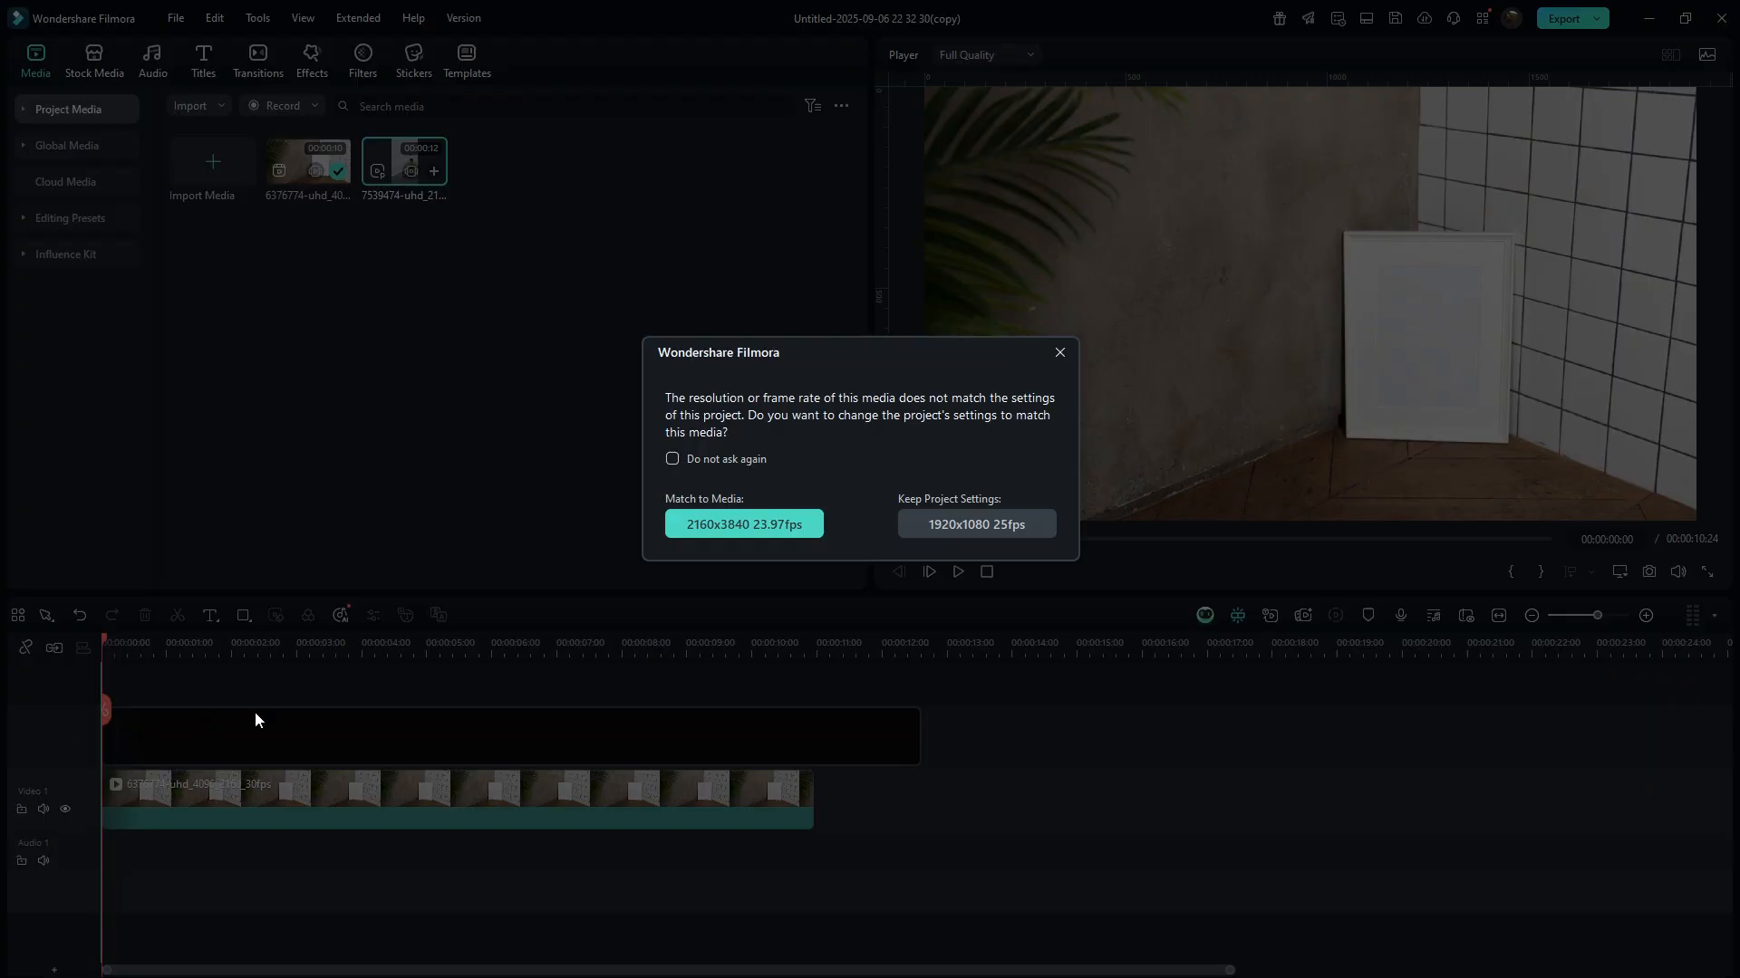
Step: Keep the project settings at 1920x1080 25fps in the resolution mismatch dialog
left_click(975, 523)
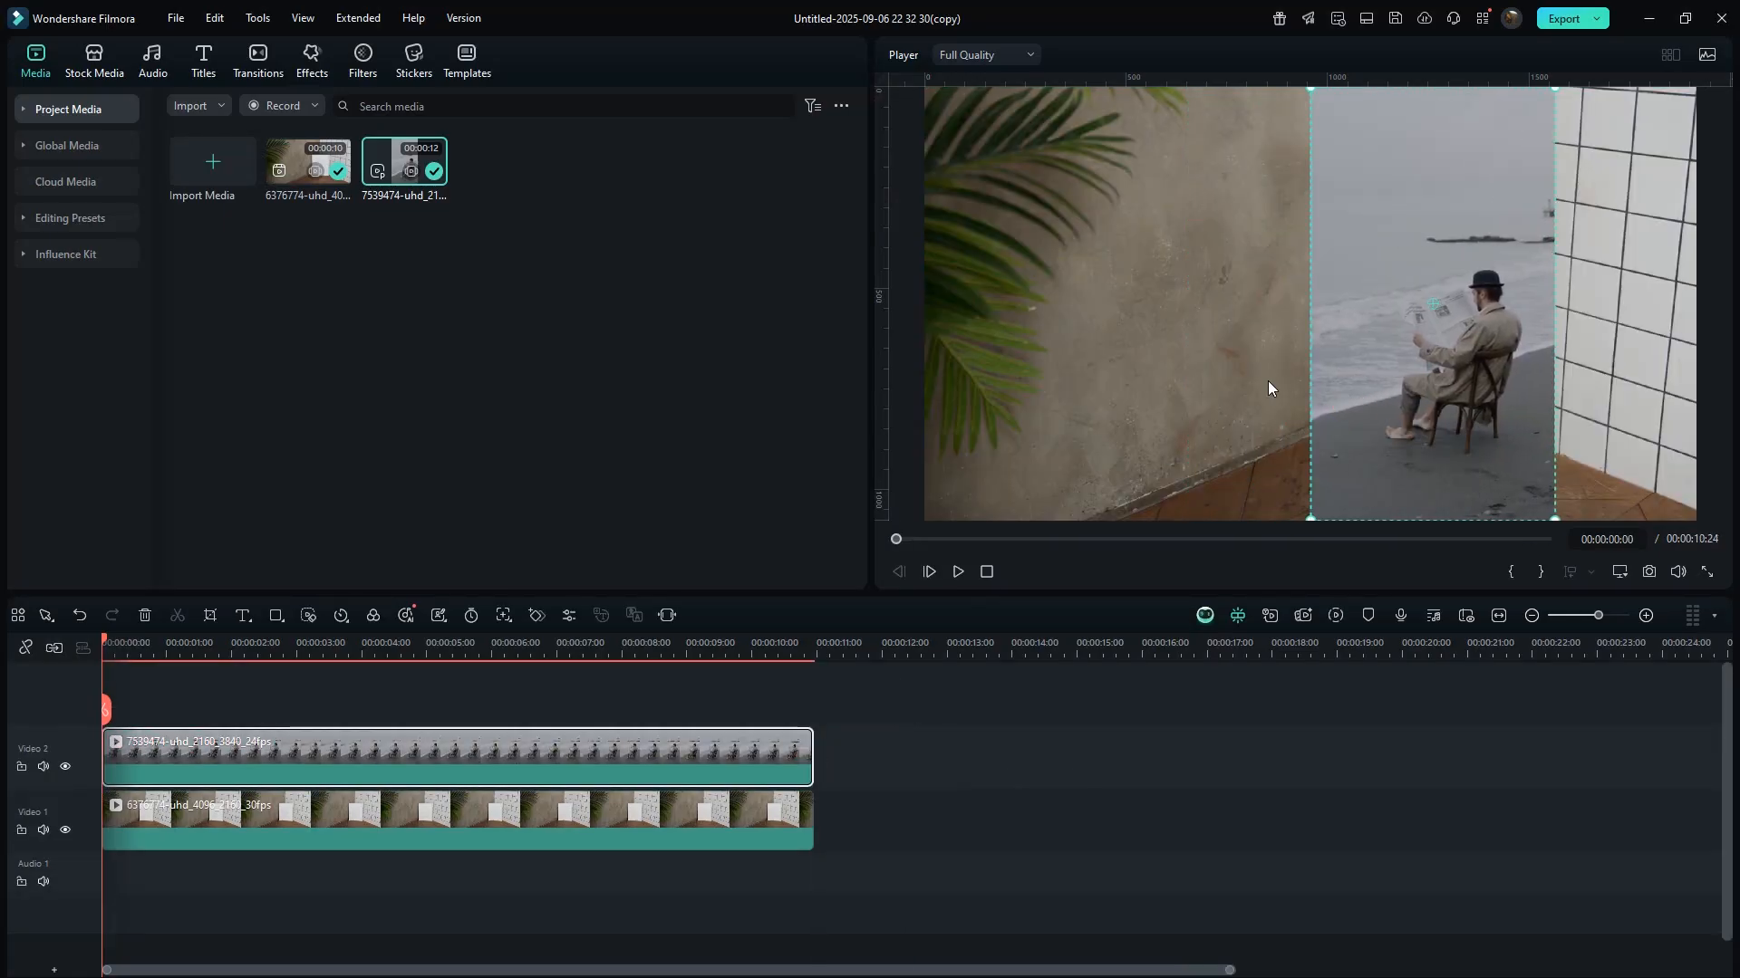
Step: Corner-pin the beach clip, placing its lower-right and upper-left corners inside the picture frame
left_click(310, 60)
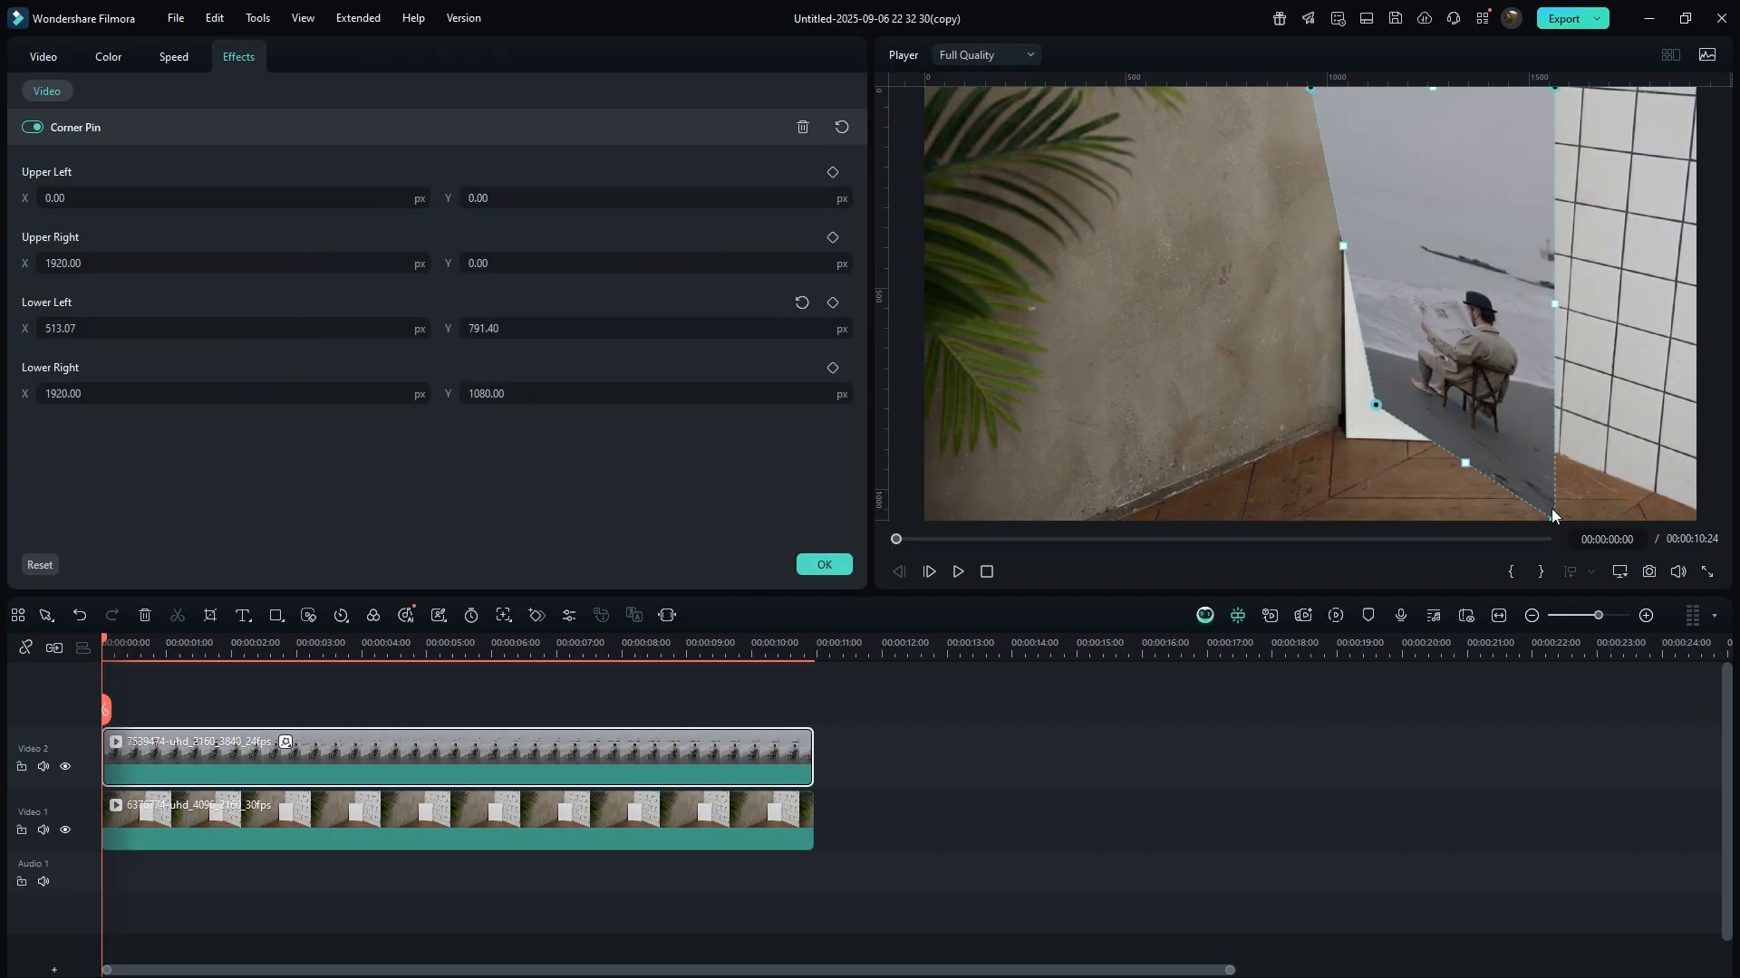
left_click_drag(1553, 463, 1479, 405)
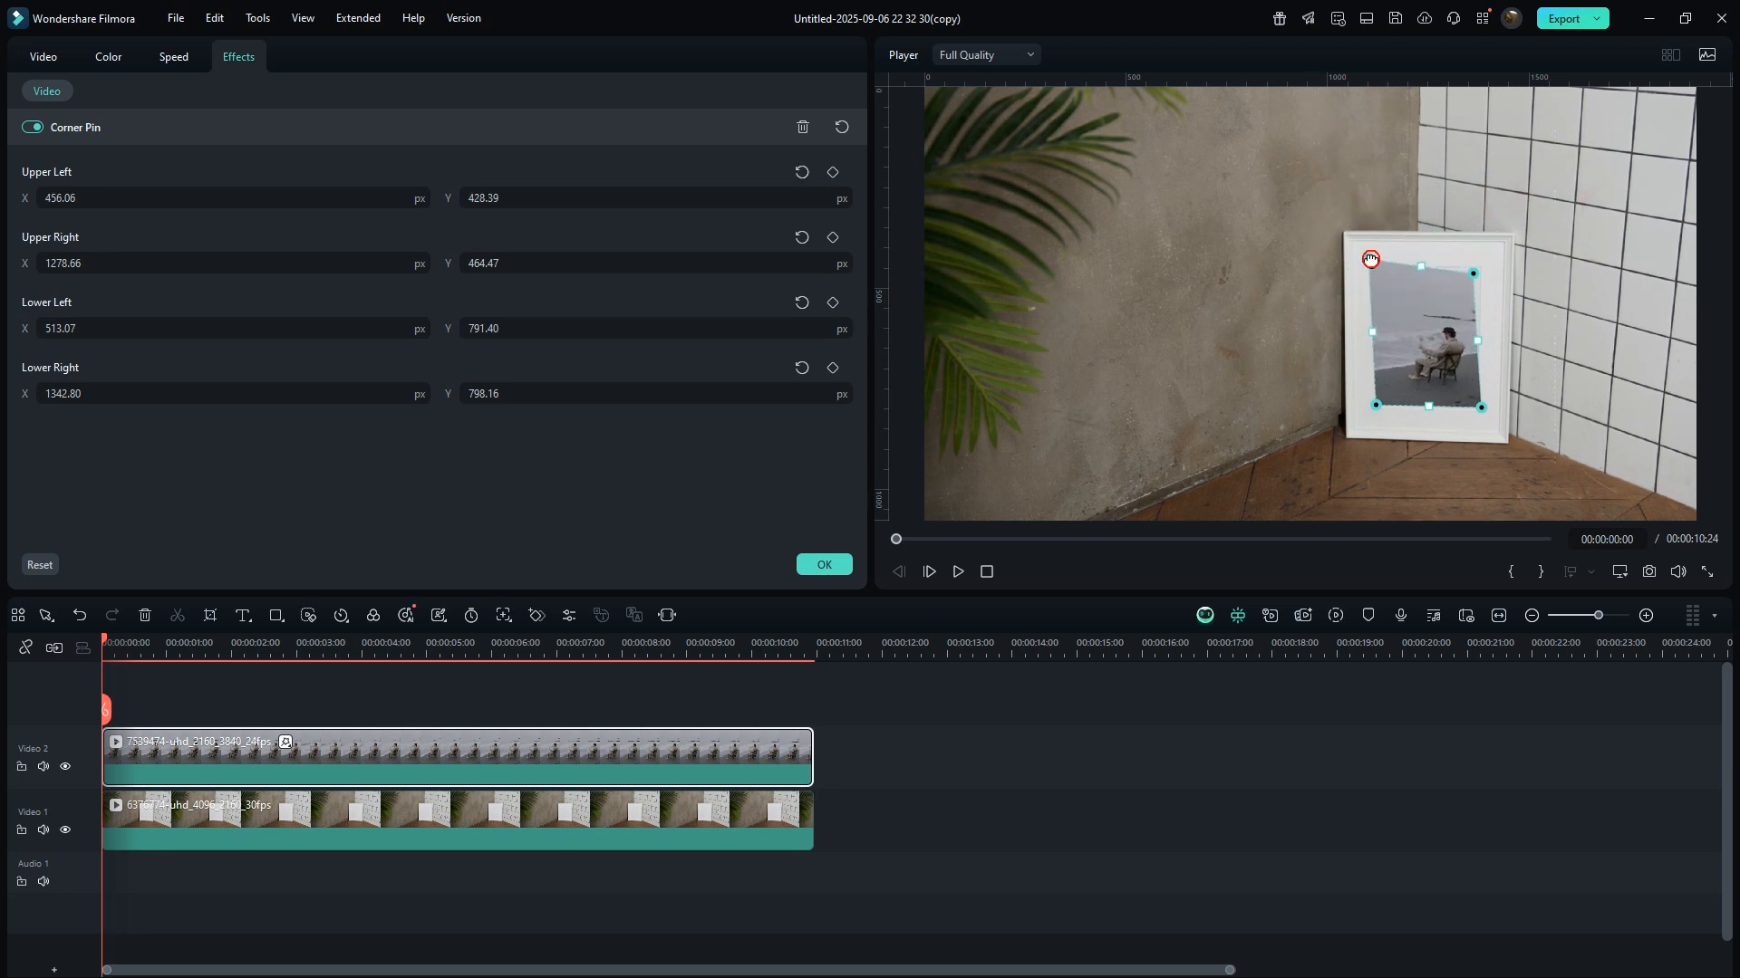
left_click(42, 56)
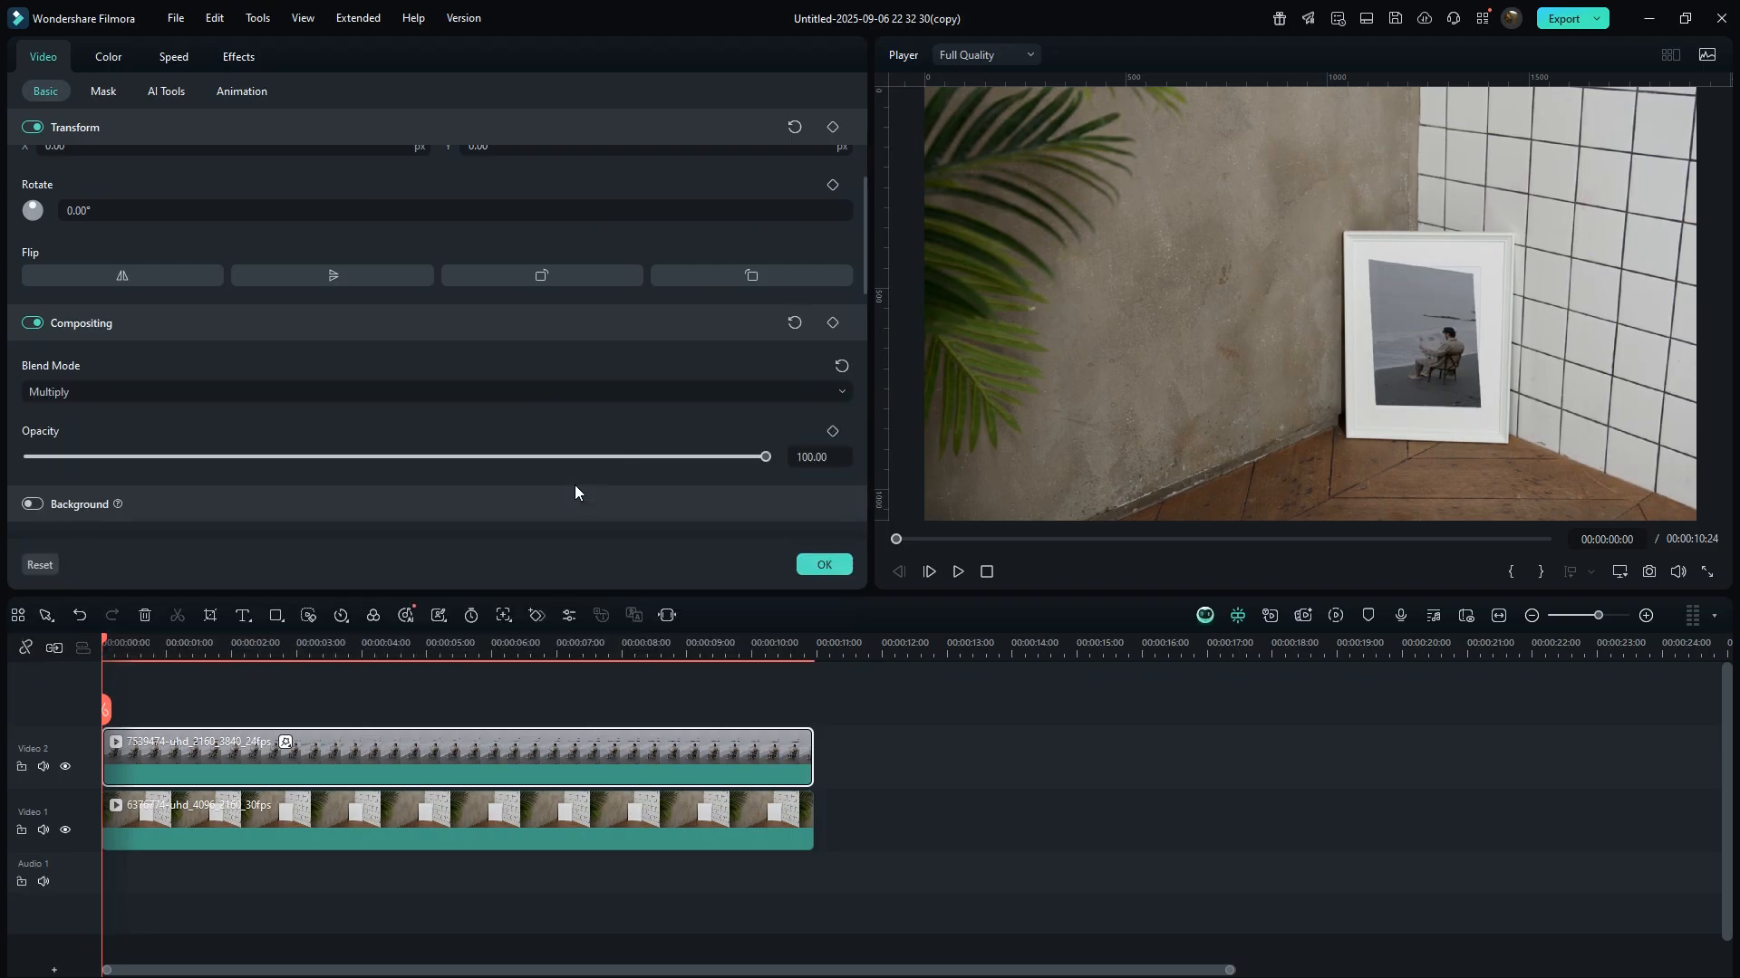
Step: Lower the beach clip's opacity to 78, zoom the preview to 100%, and refine the corner-pin corners
left_click_drag(763, 456, 603, 455)
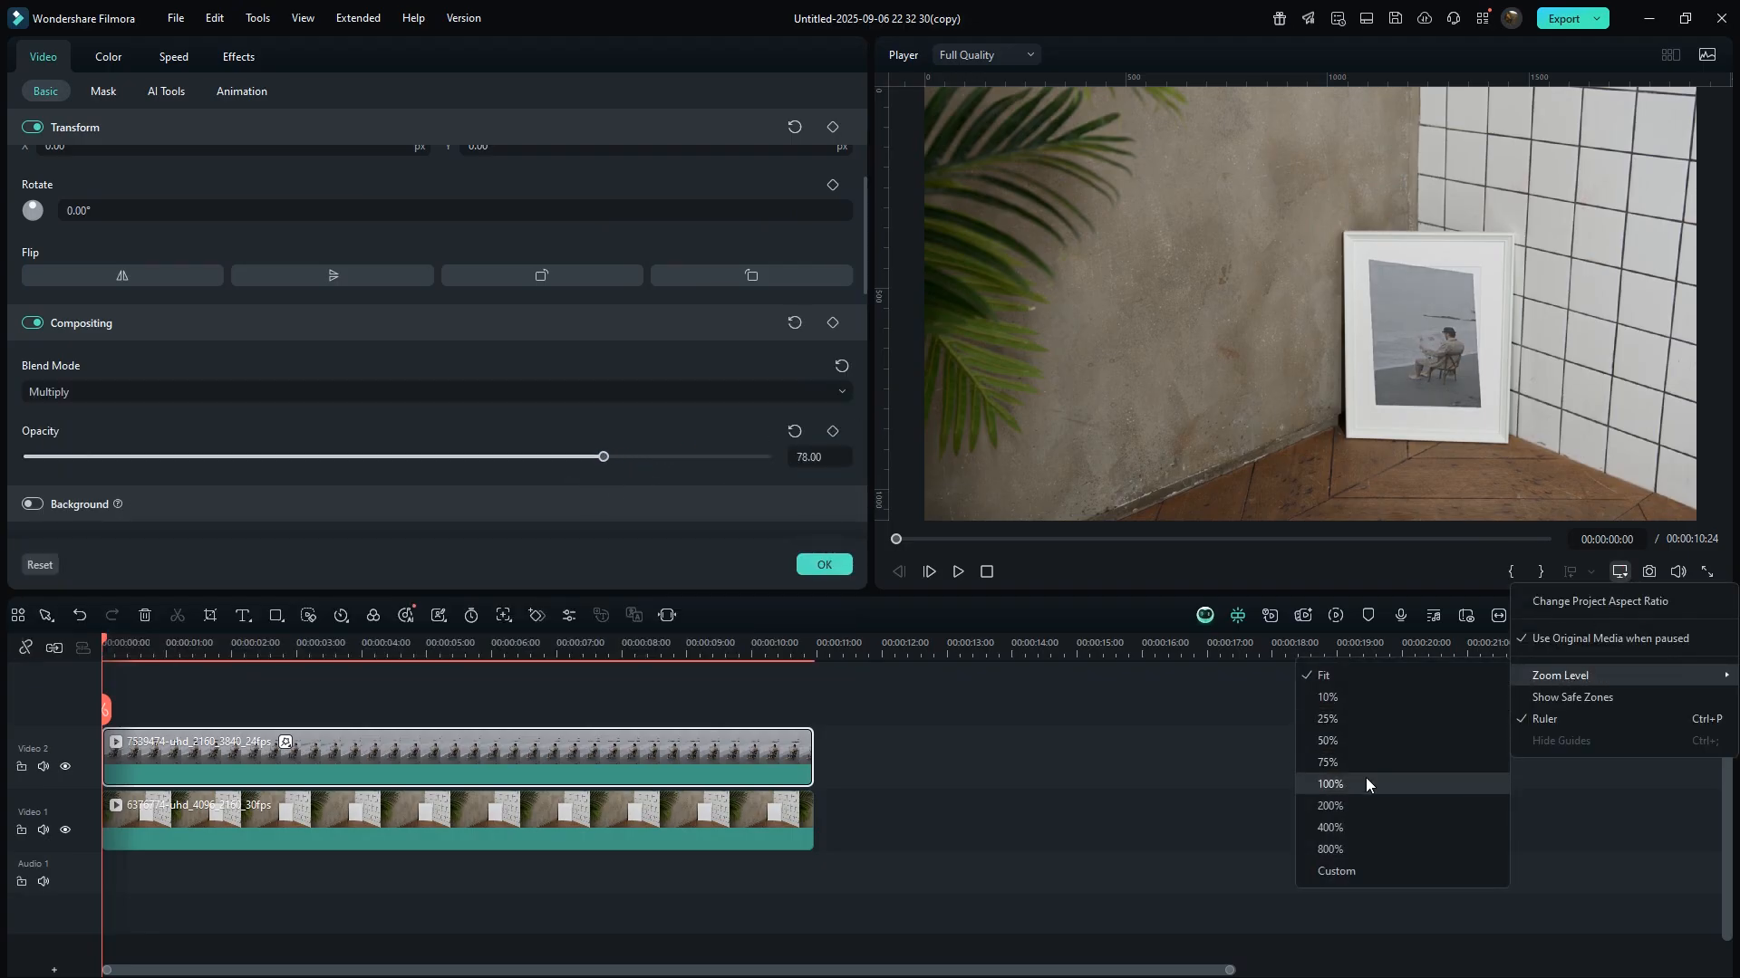
left_click(1330, 784)
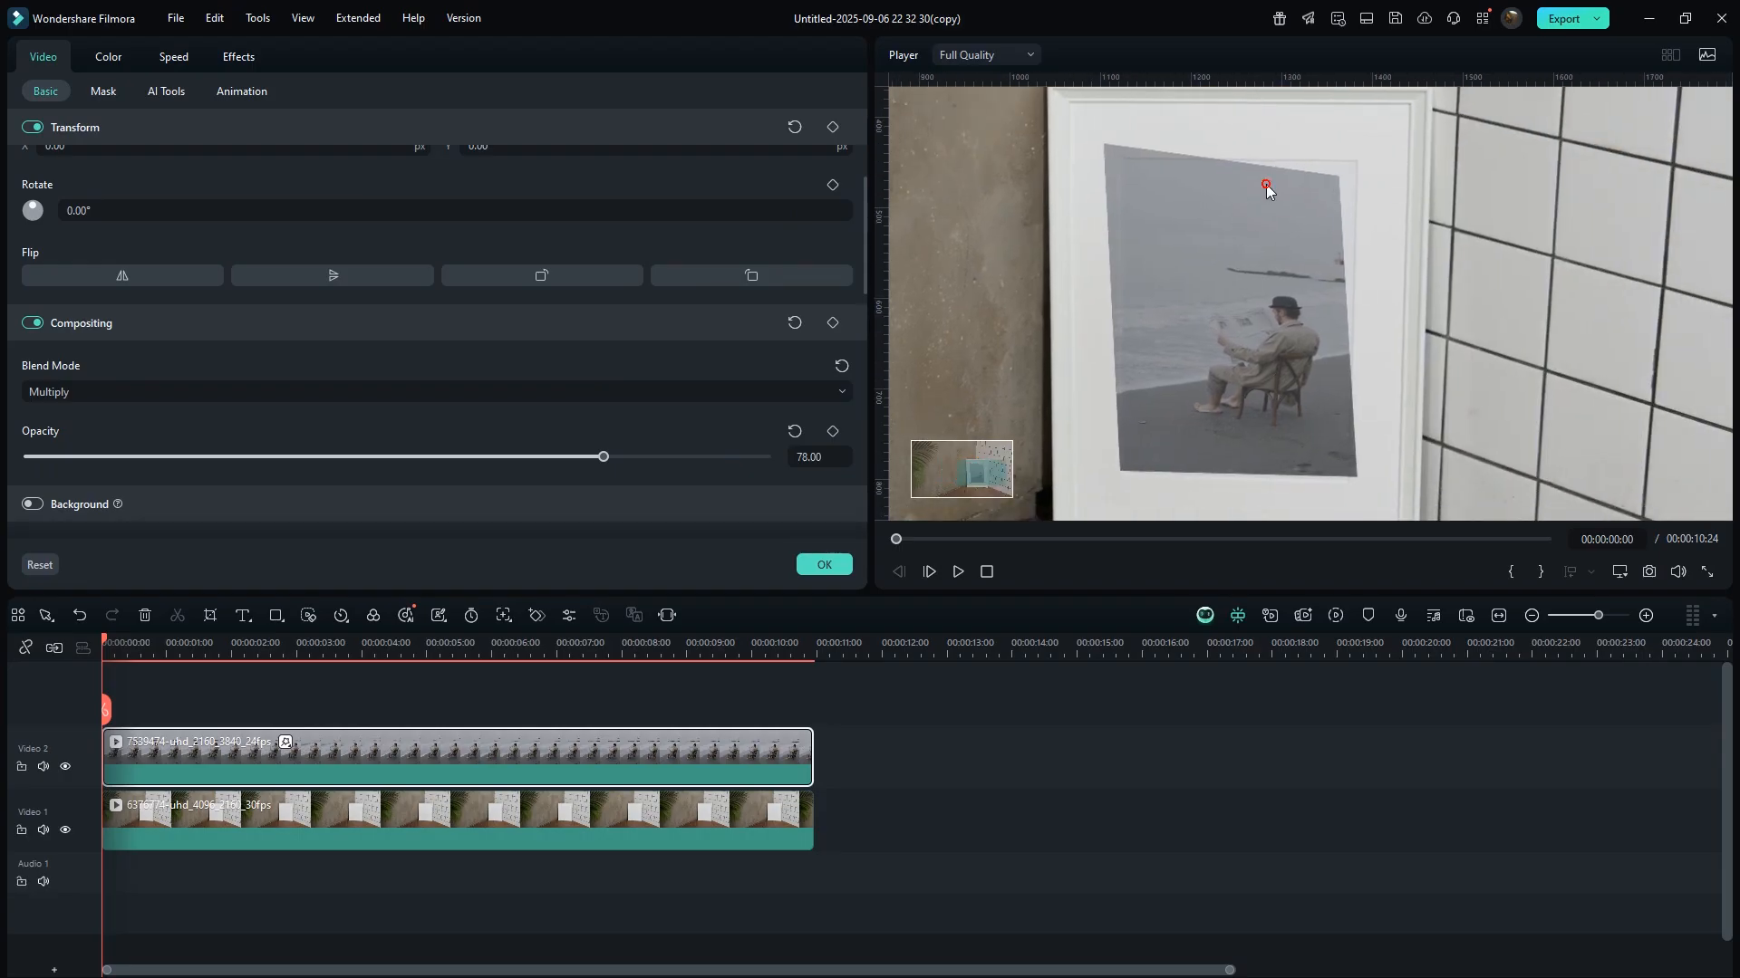
left_click(237, 56)
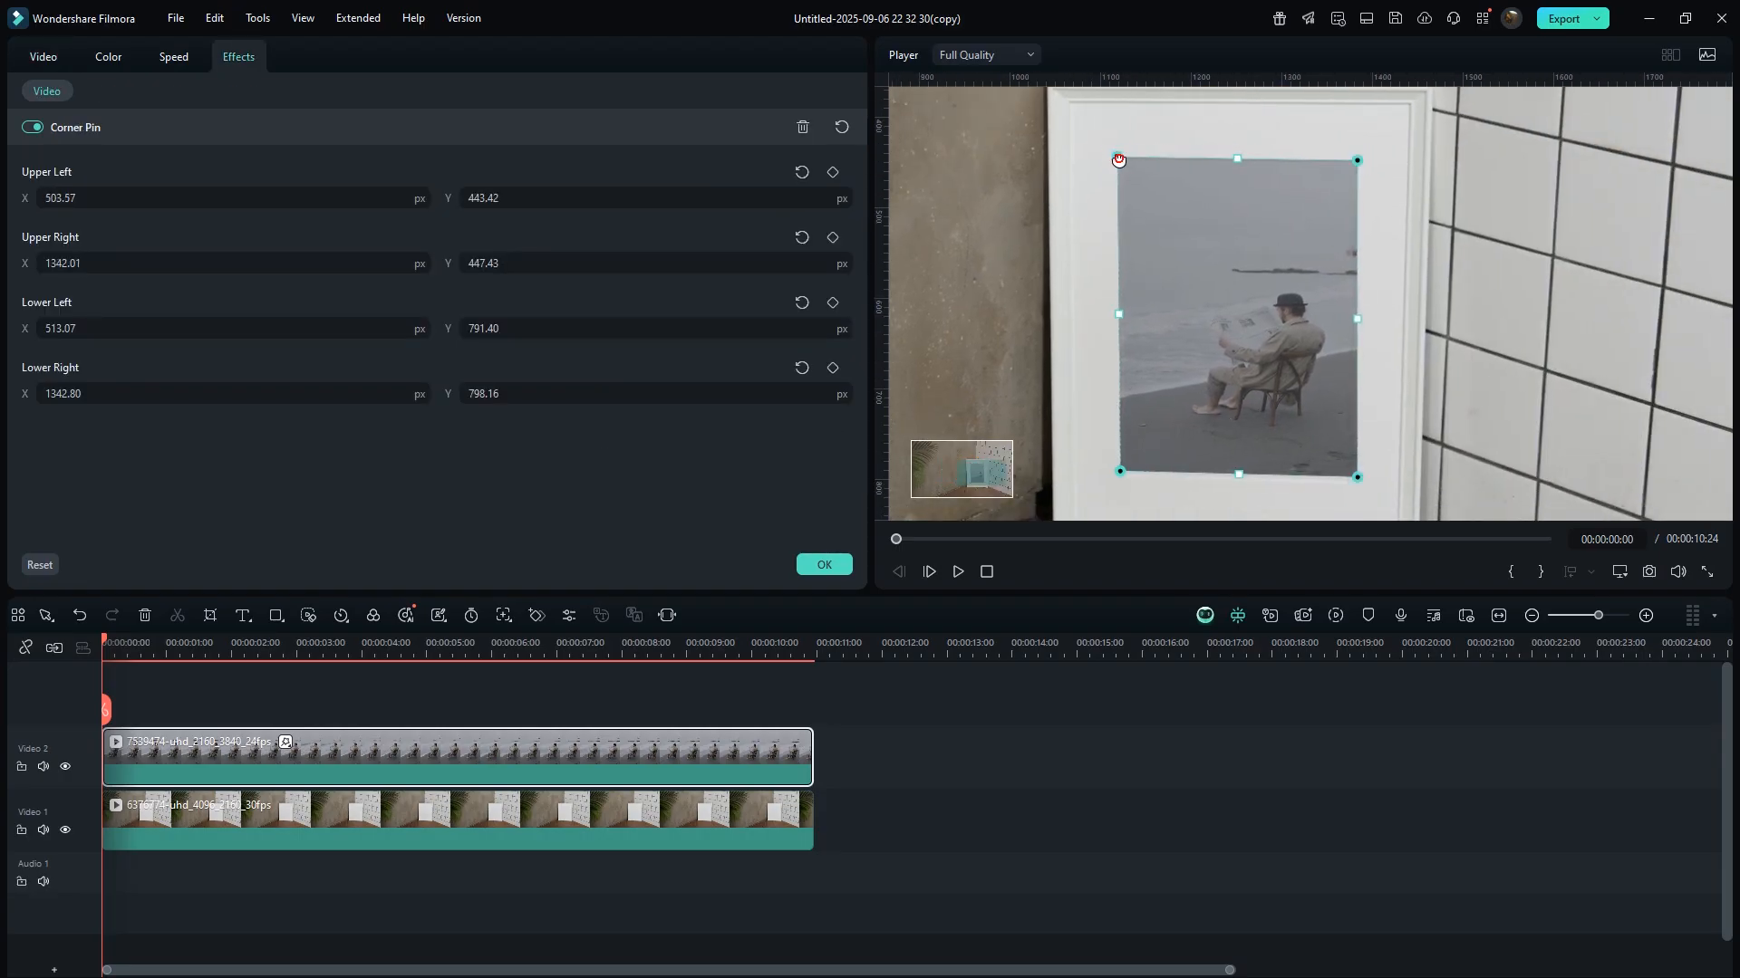
left_click_drag(1355, 476, 1345, 483)
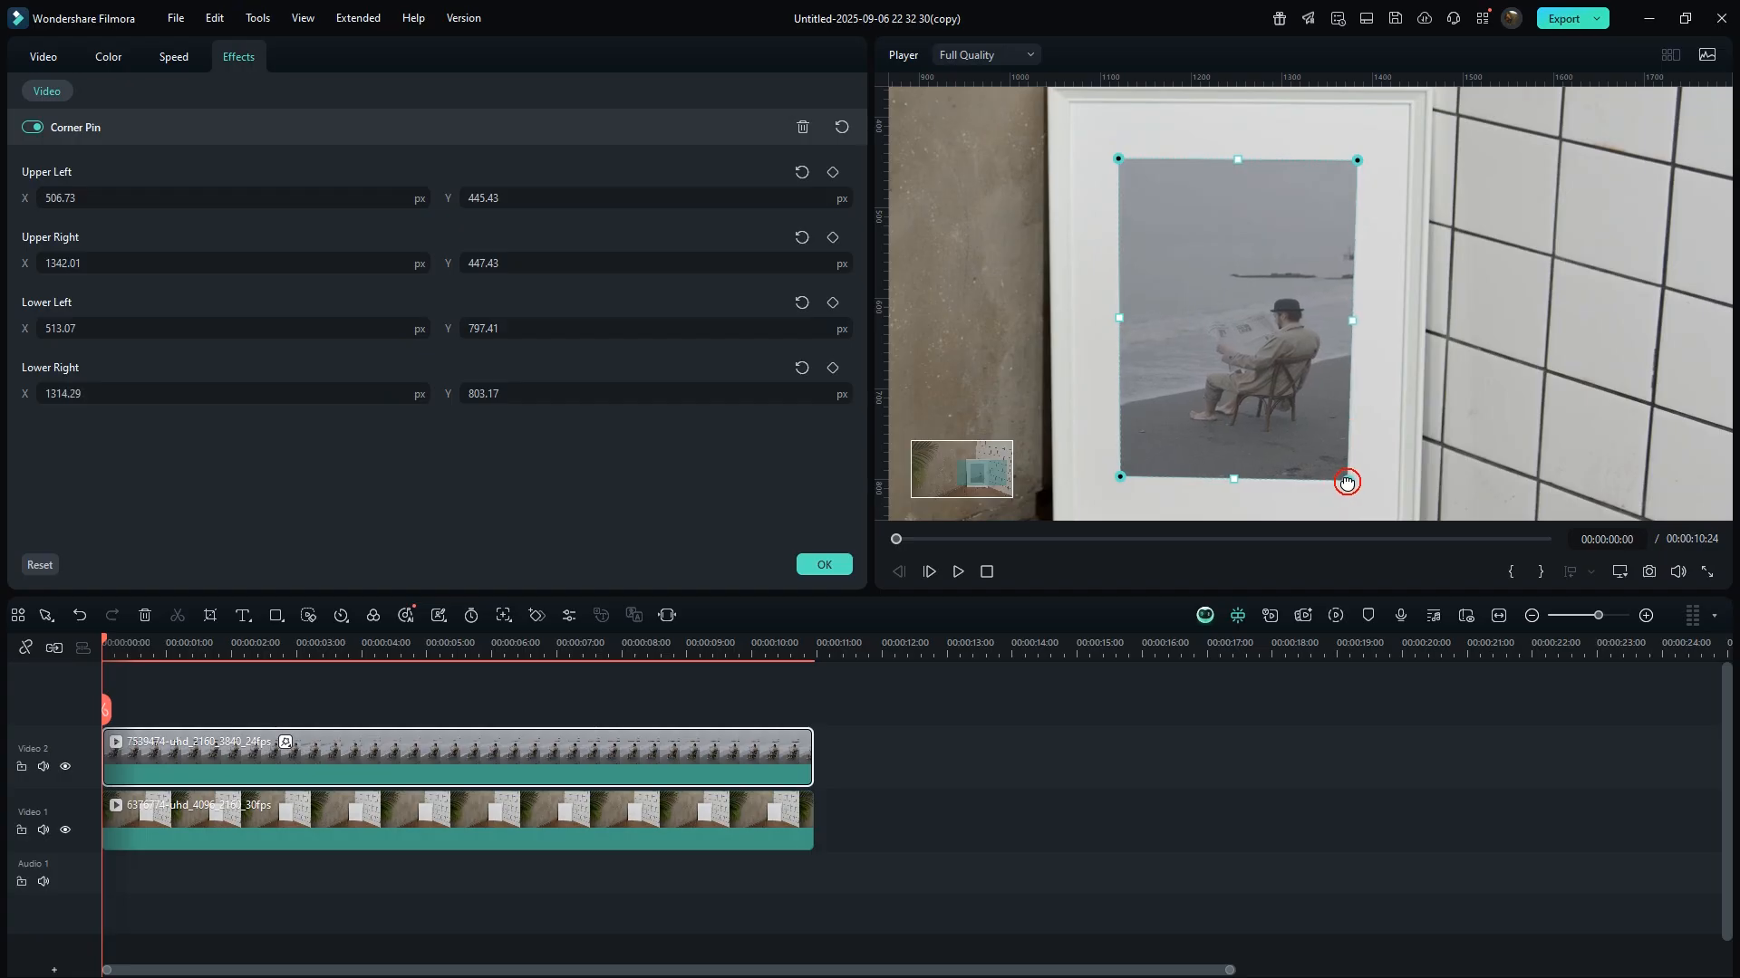
left_click_drag(1345, 483, 1349, 485)
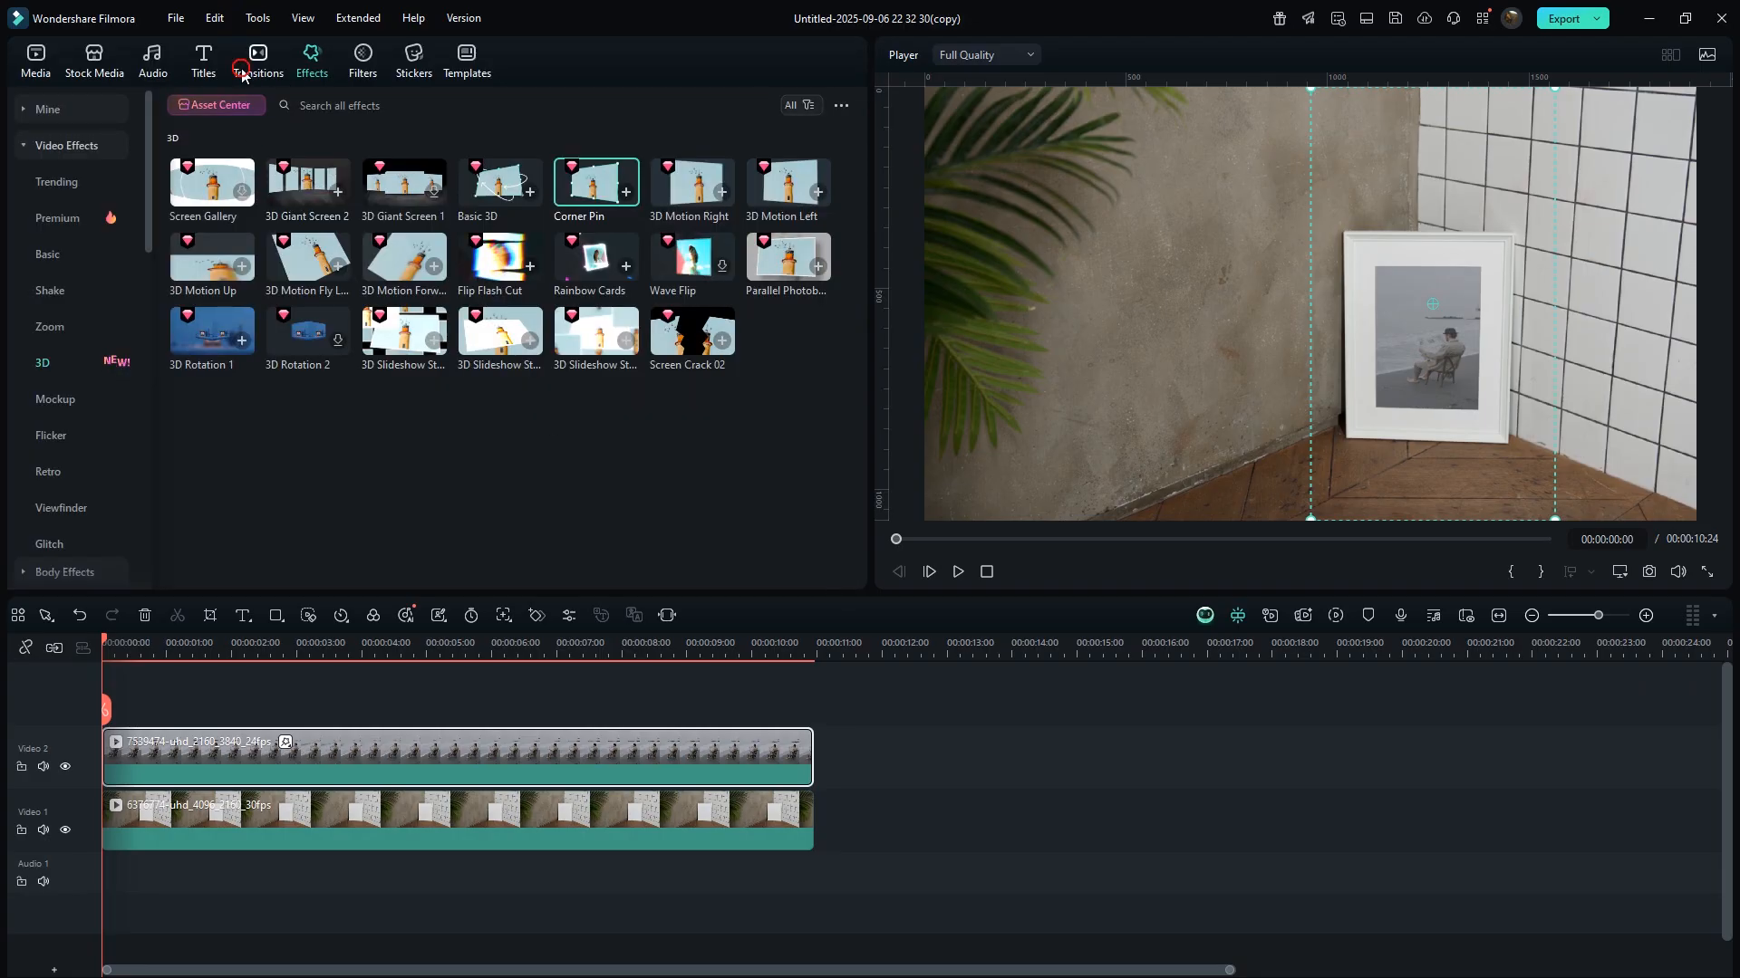
Step: Drag Glitch Blocks onto the beach clip's start and play it back to preview
left_click(257, 60)
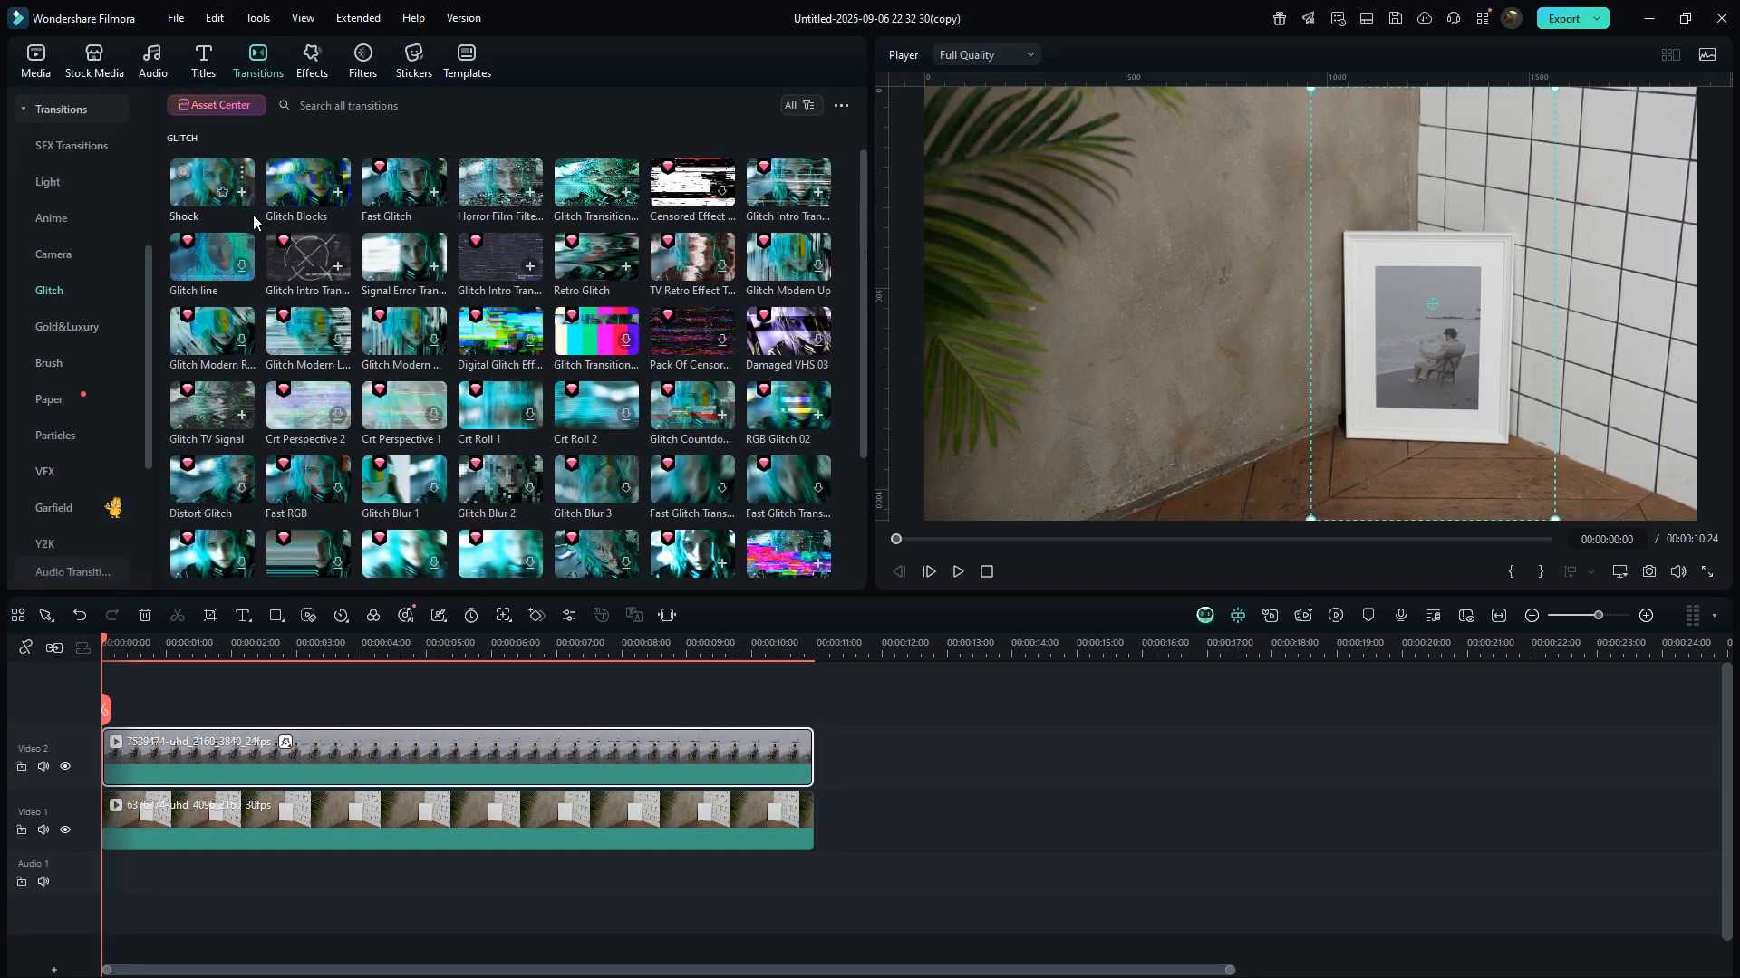
left_click_drag(307, 183, 166, 757)
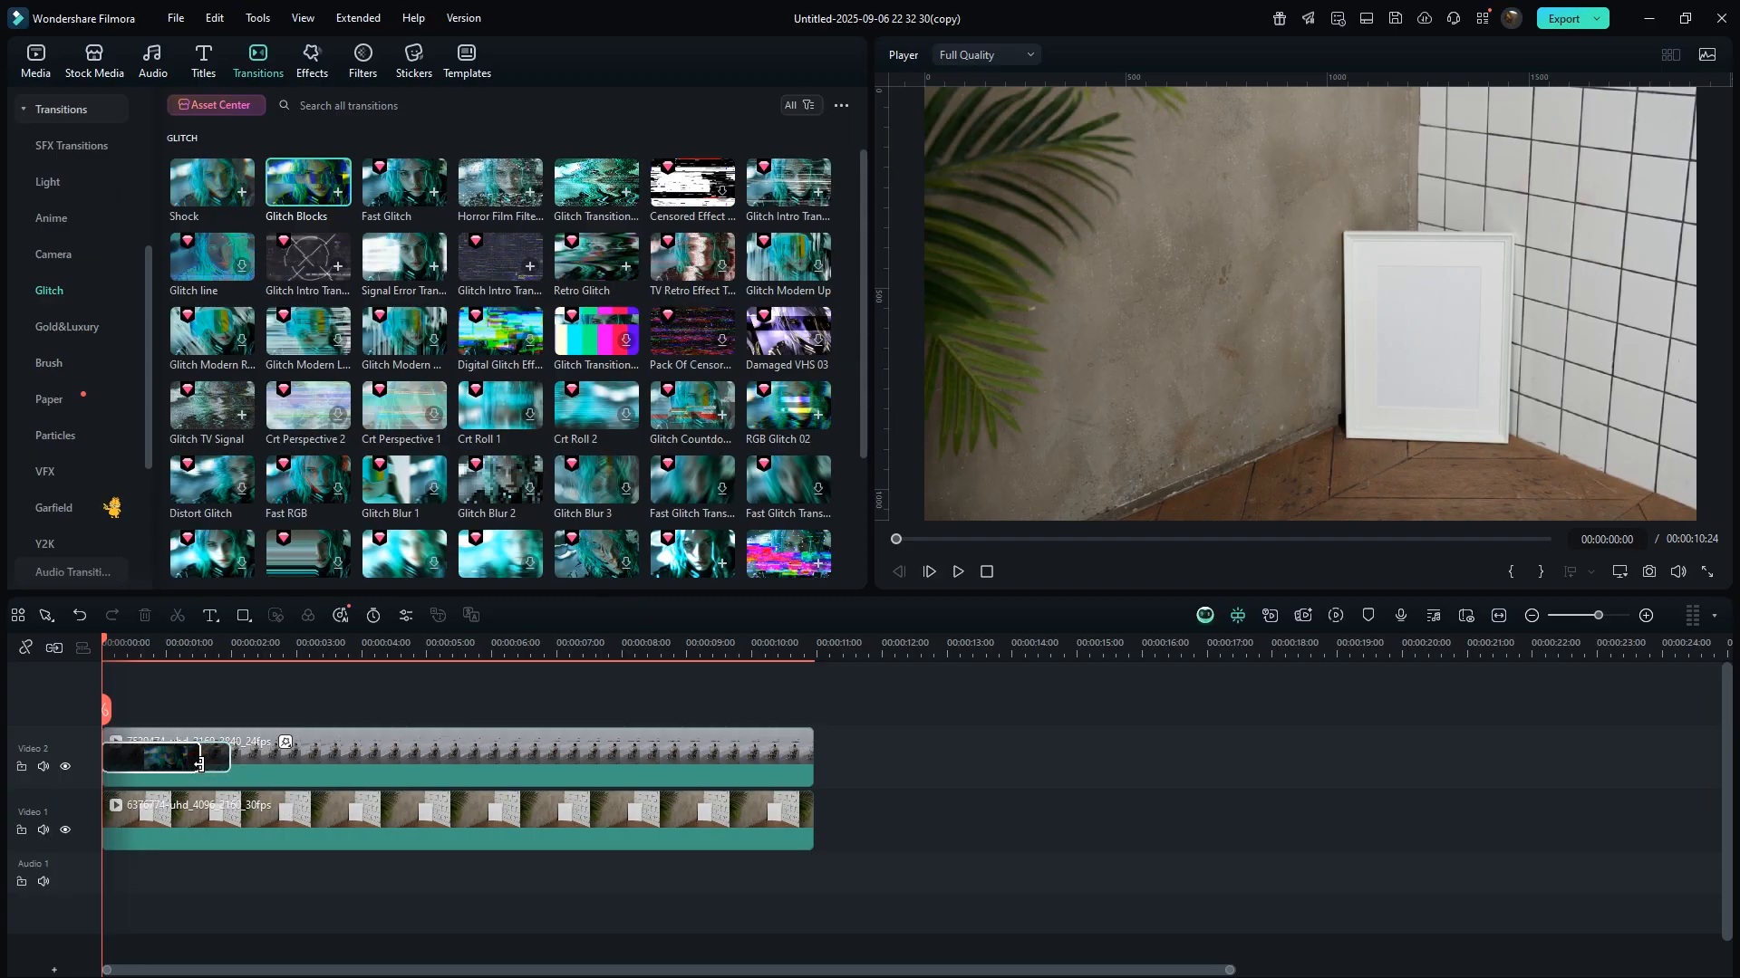
left_click(928, 572)
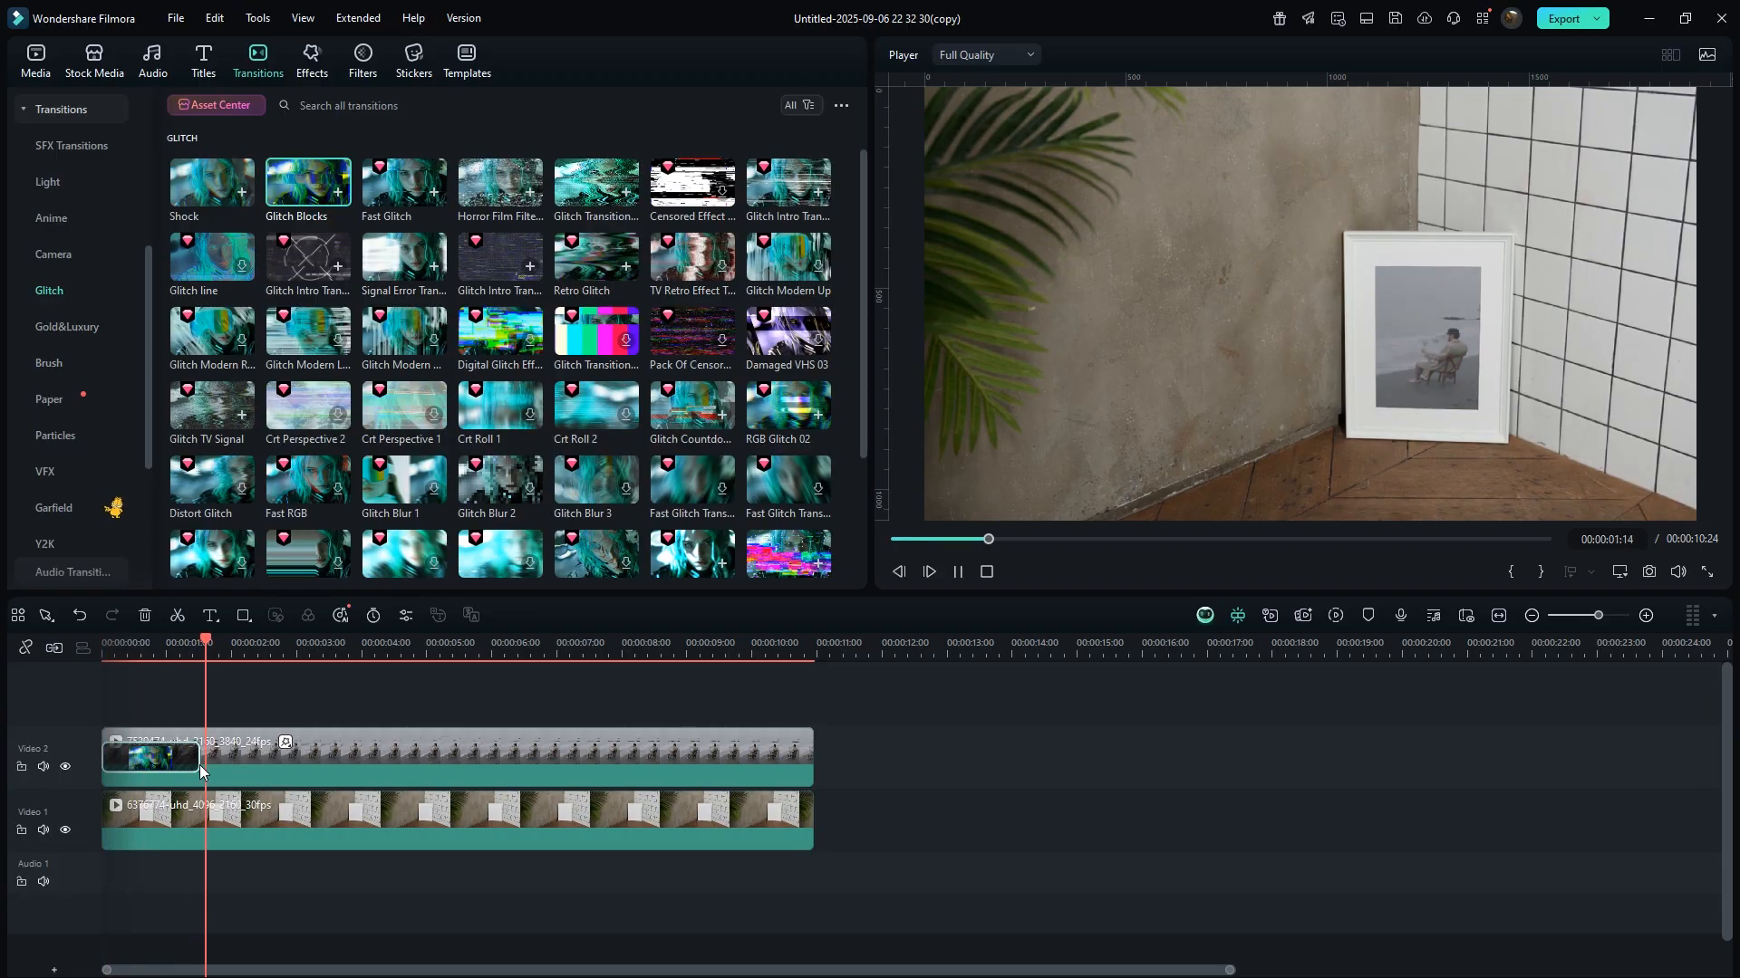
Step: Add the Glitch Transition Noise sound effect at the start and play back the opening
left_click(152, 60)
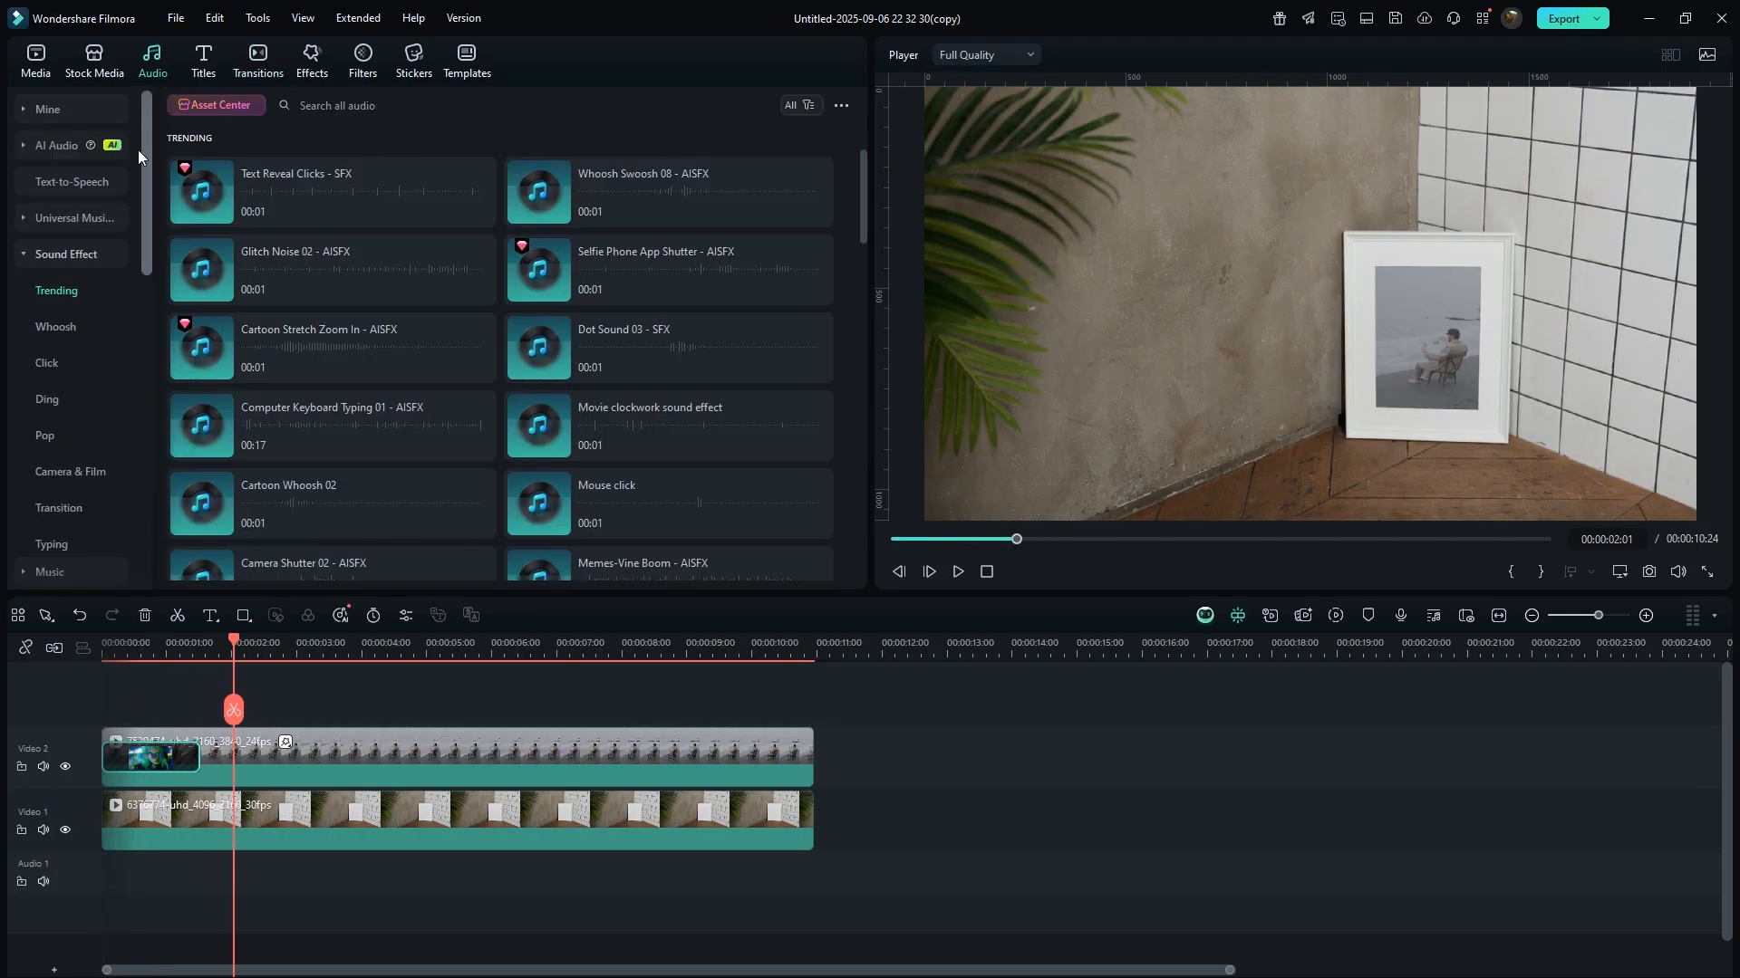
left_click(49, 399)
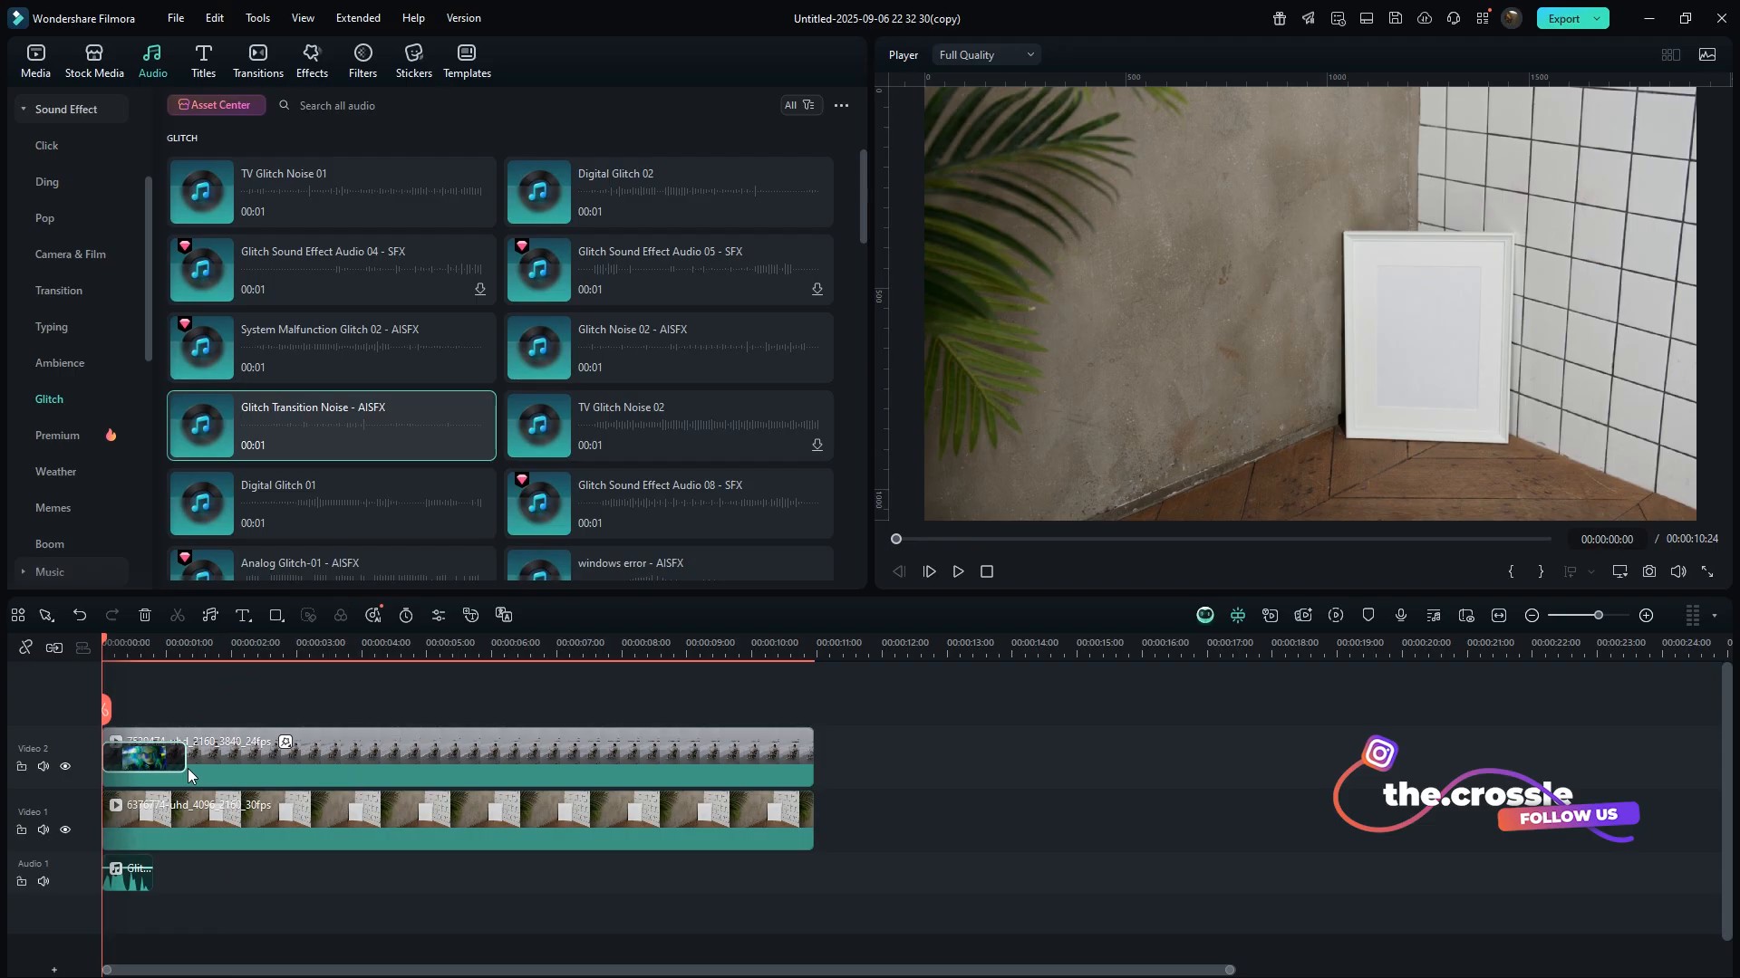
left_click(957, 572)
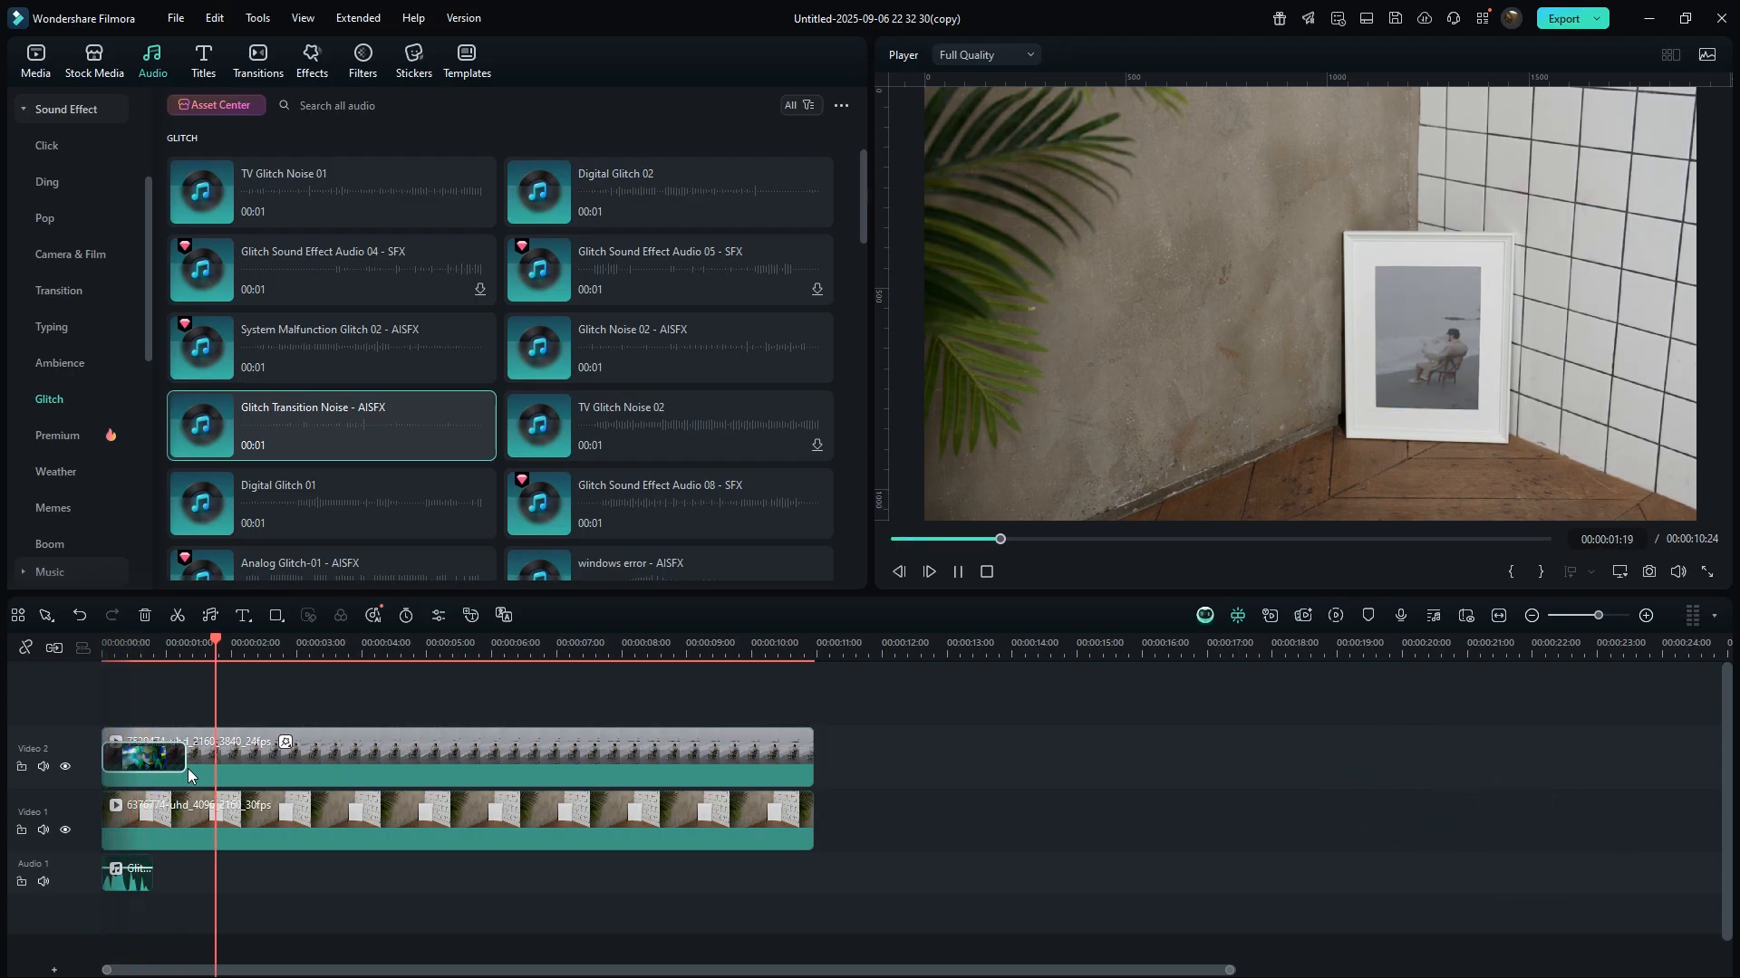
left_click(311, 63)
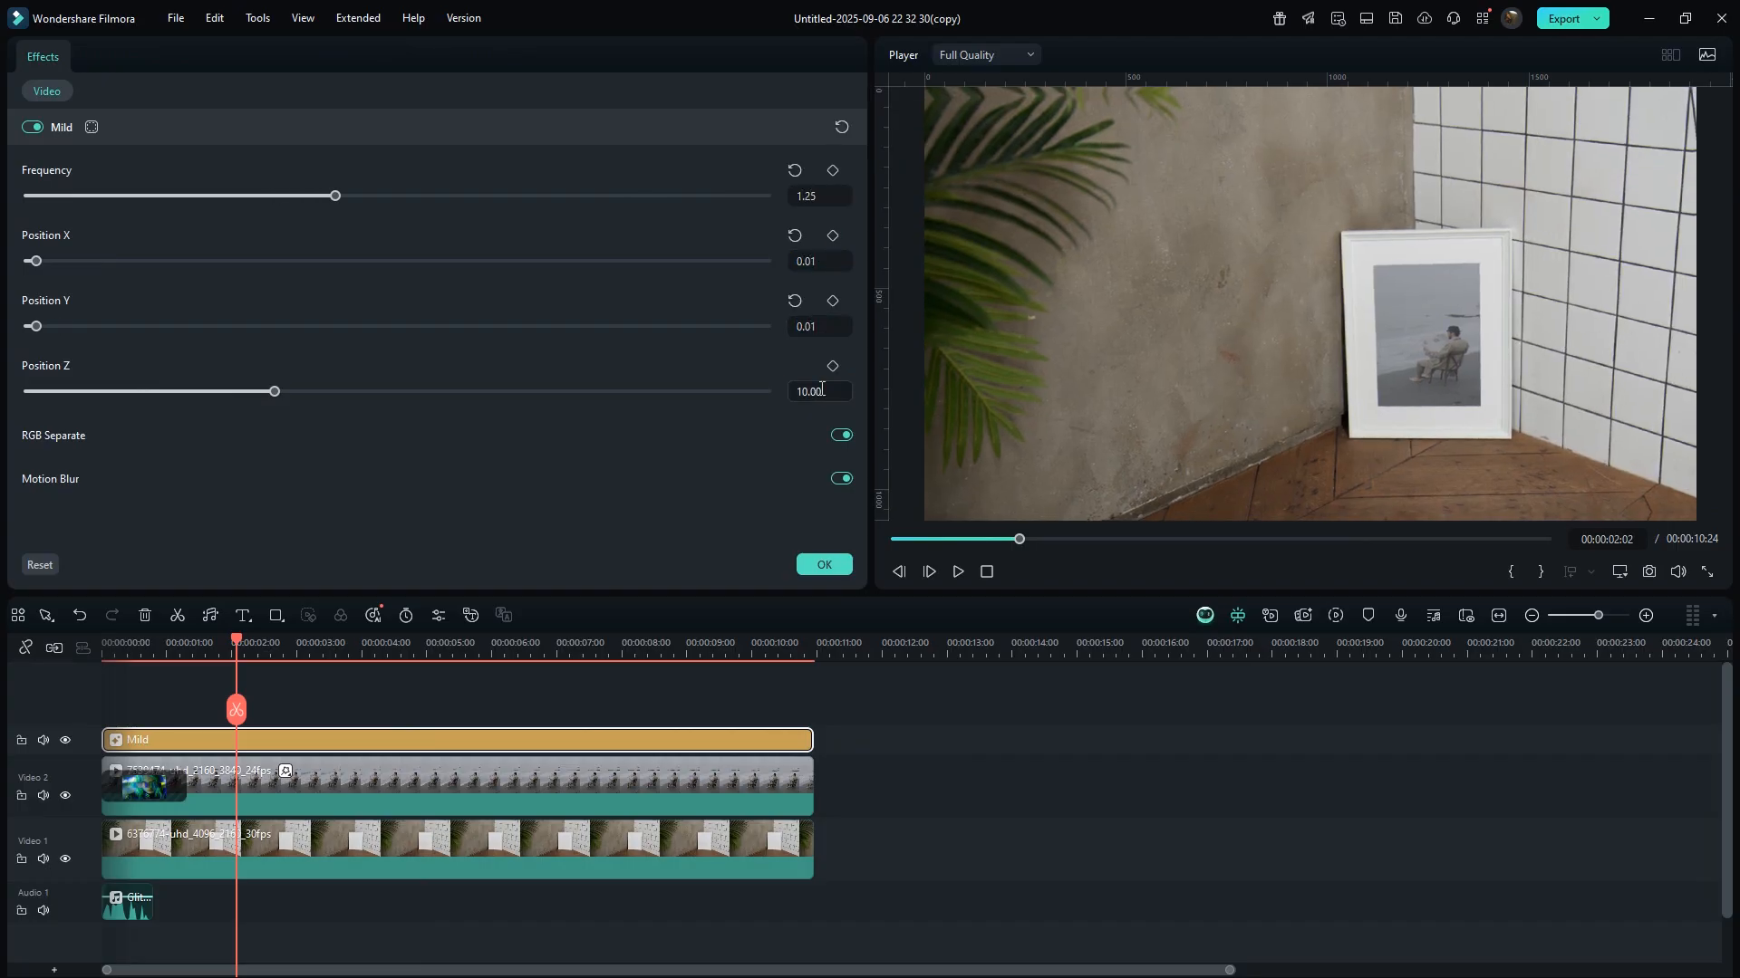
Step: Confirm the Mild effect with frequency 1.25, Position Z 10, RGB Separate and Motion Blur
left_click(311, 61)
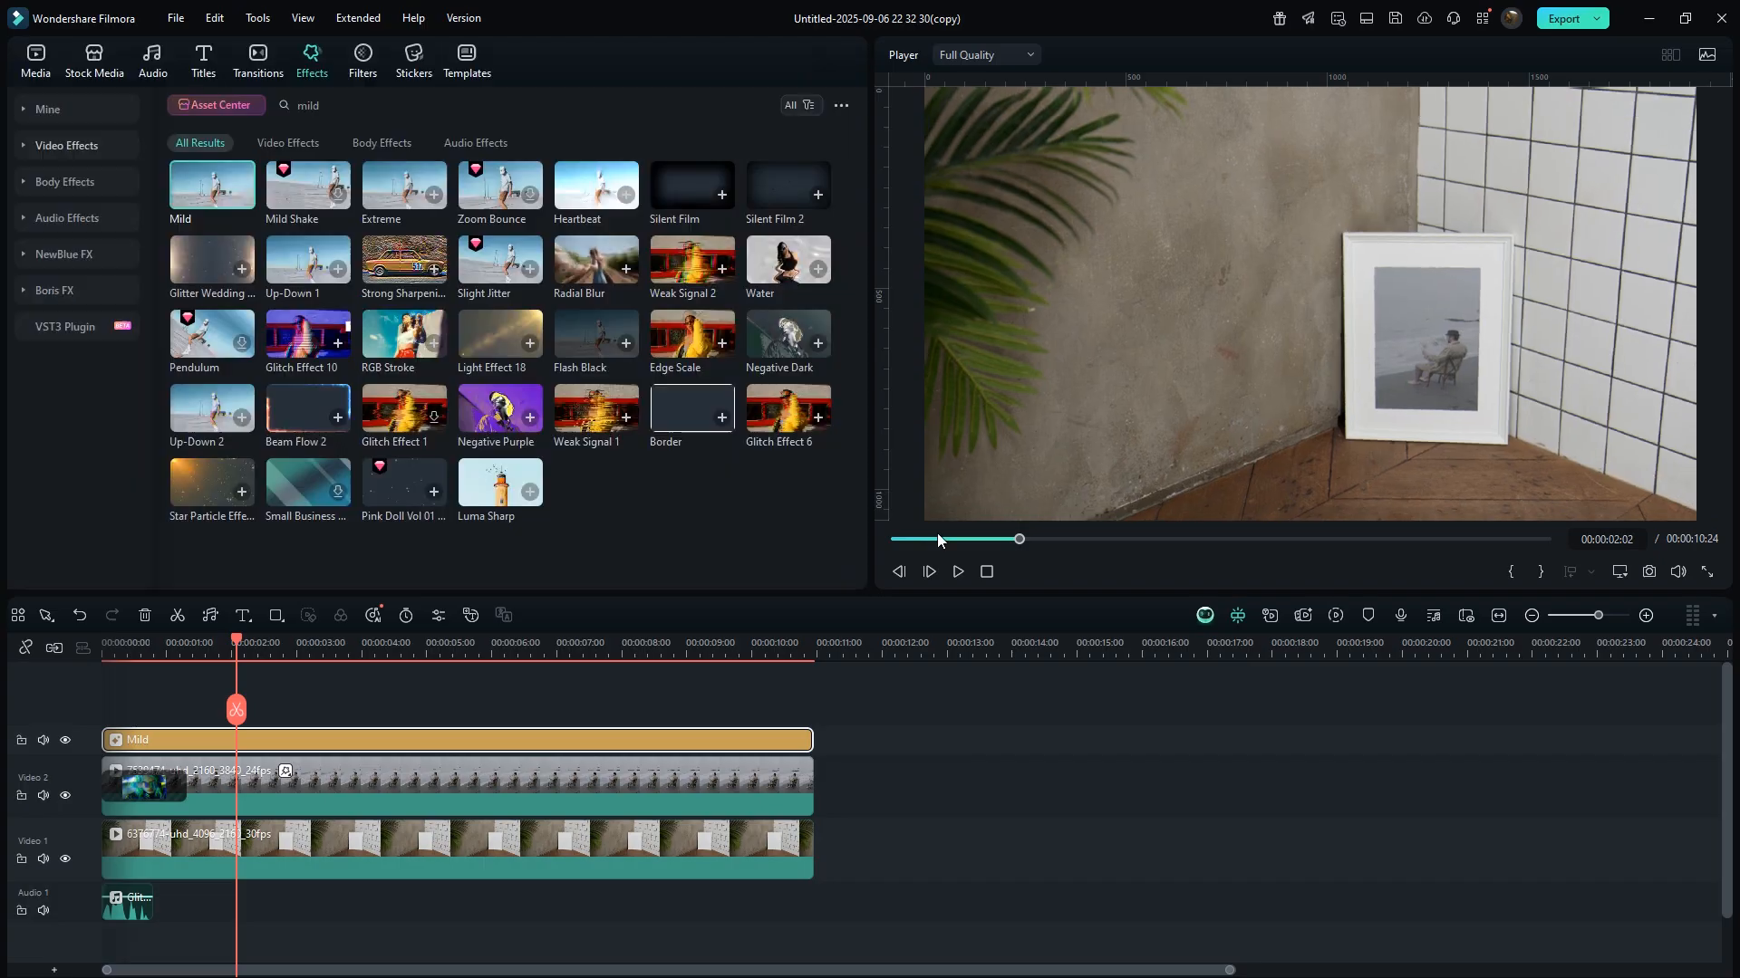
left_click(955, 572)
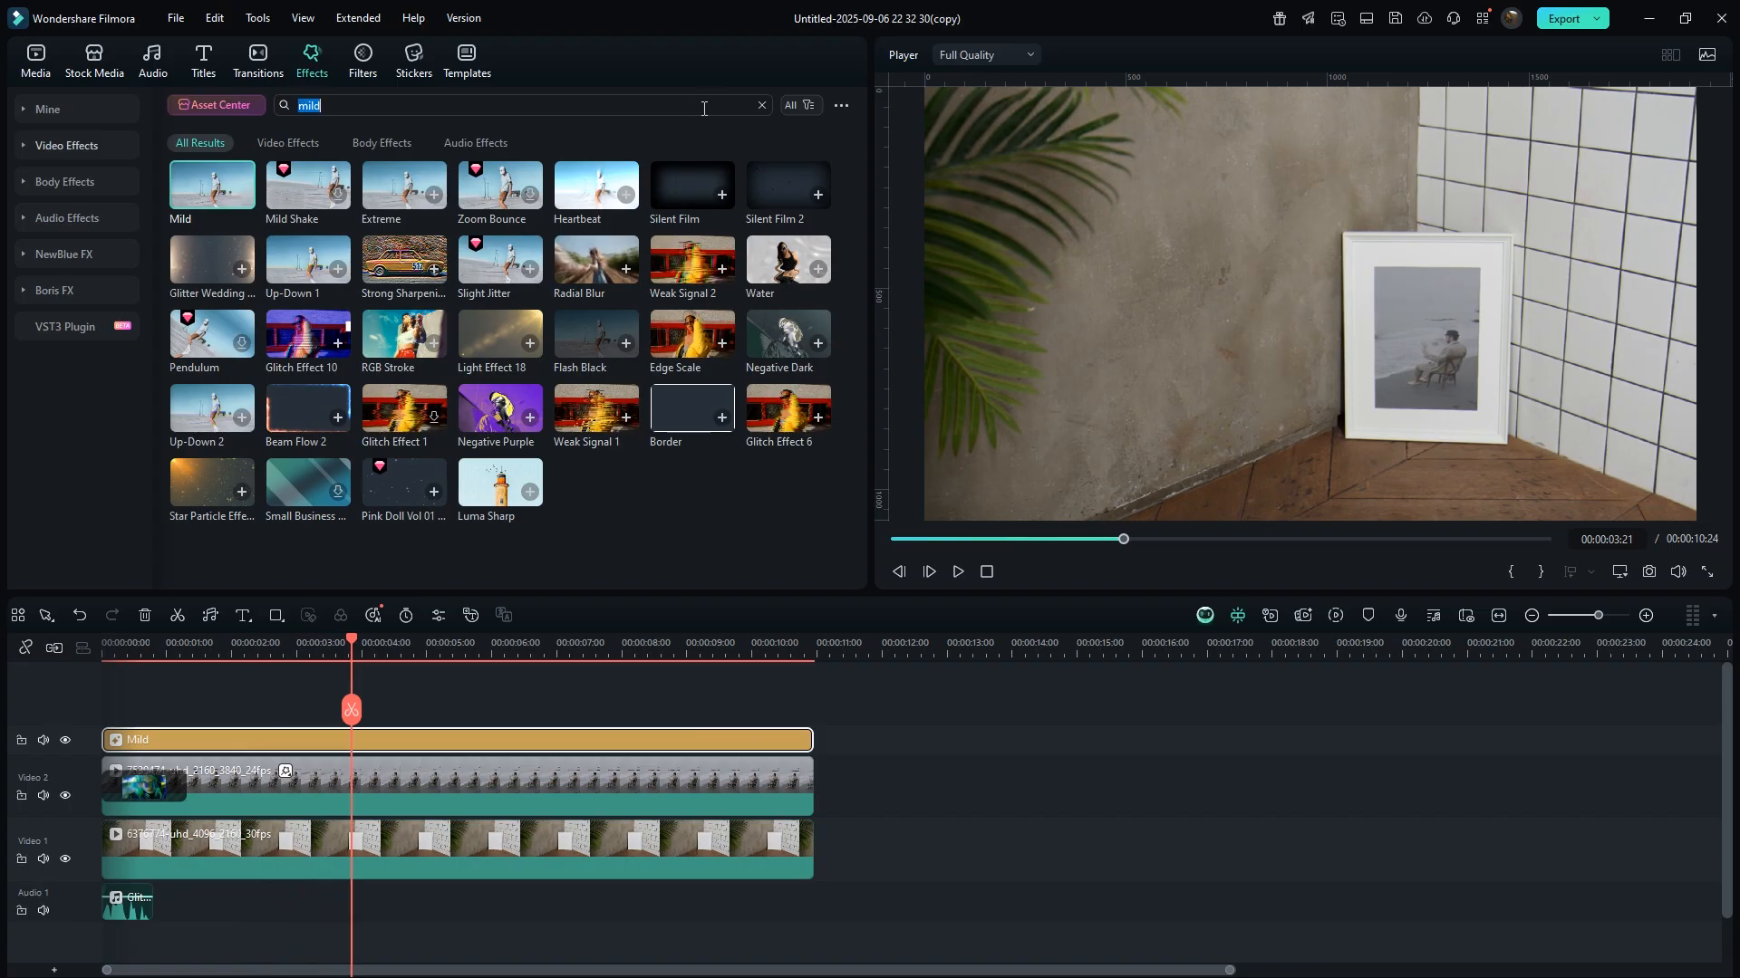
Step: Add Highlight Glow on a layer above Mild, setting Glow to 12 and Intensity to 40
type("highlight glow")
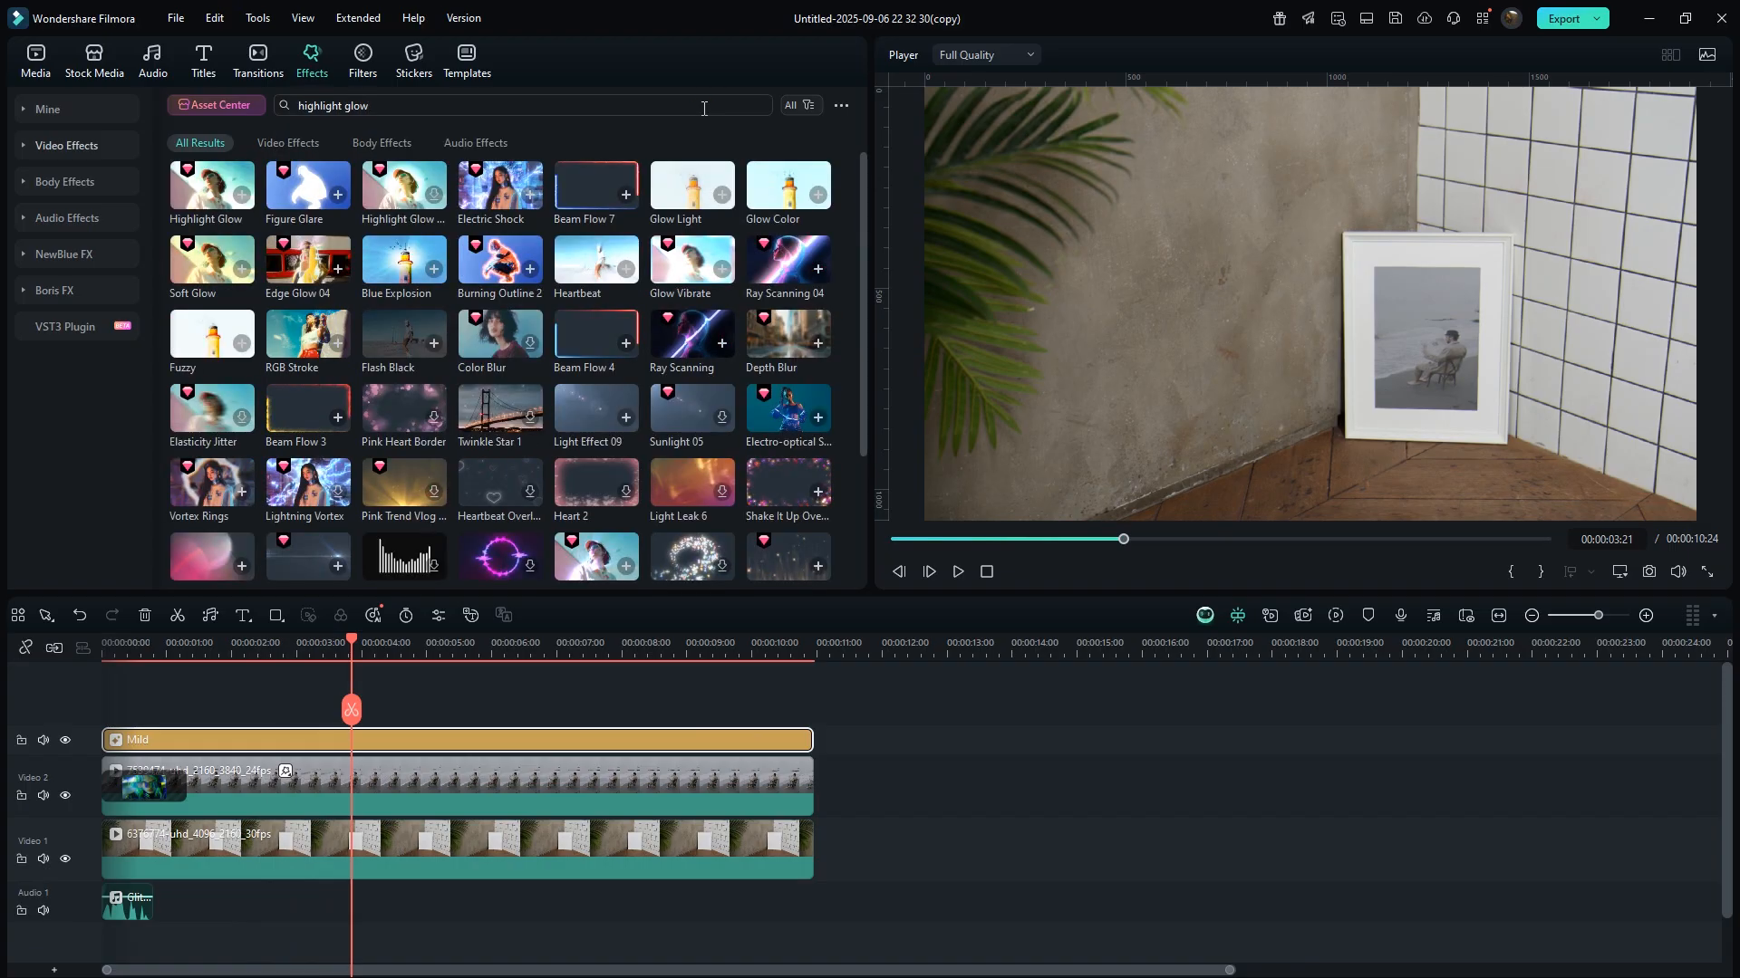
left_click_drag(211, 185, 263, 741)
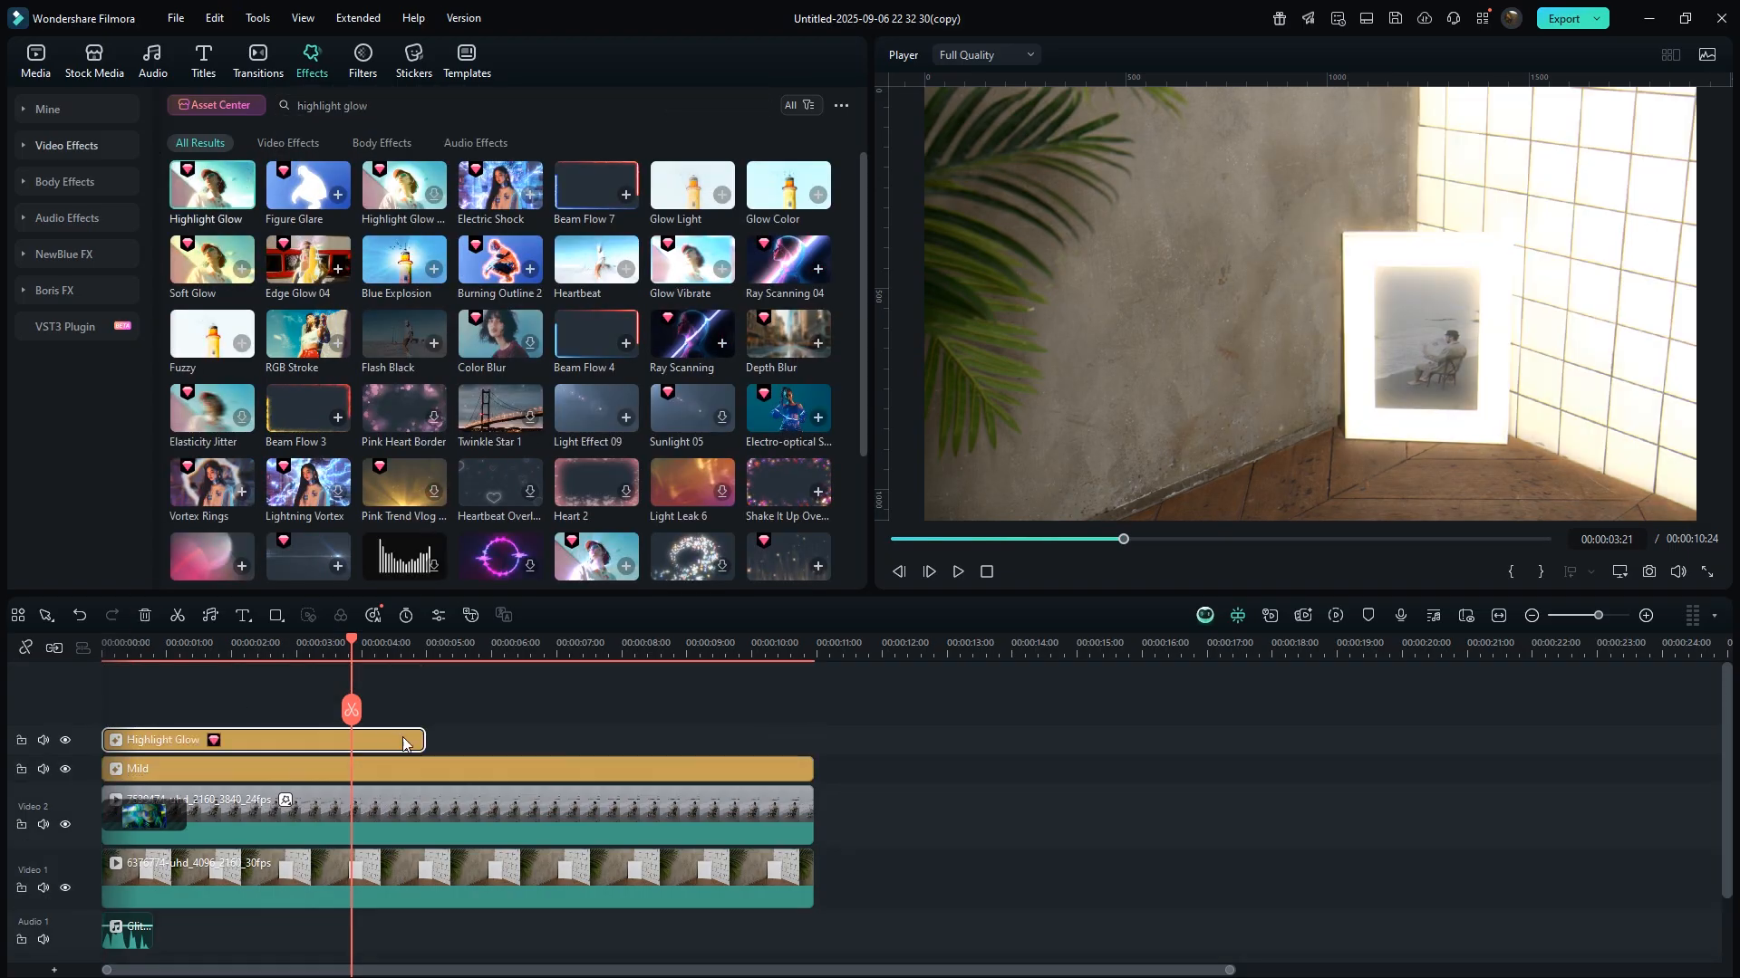
double_click(263, 740)
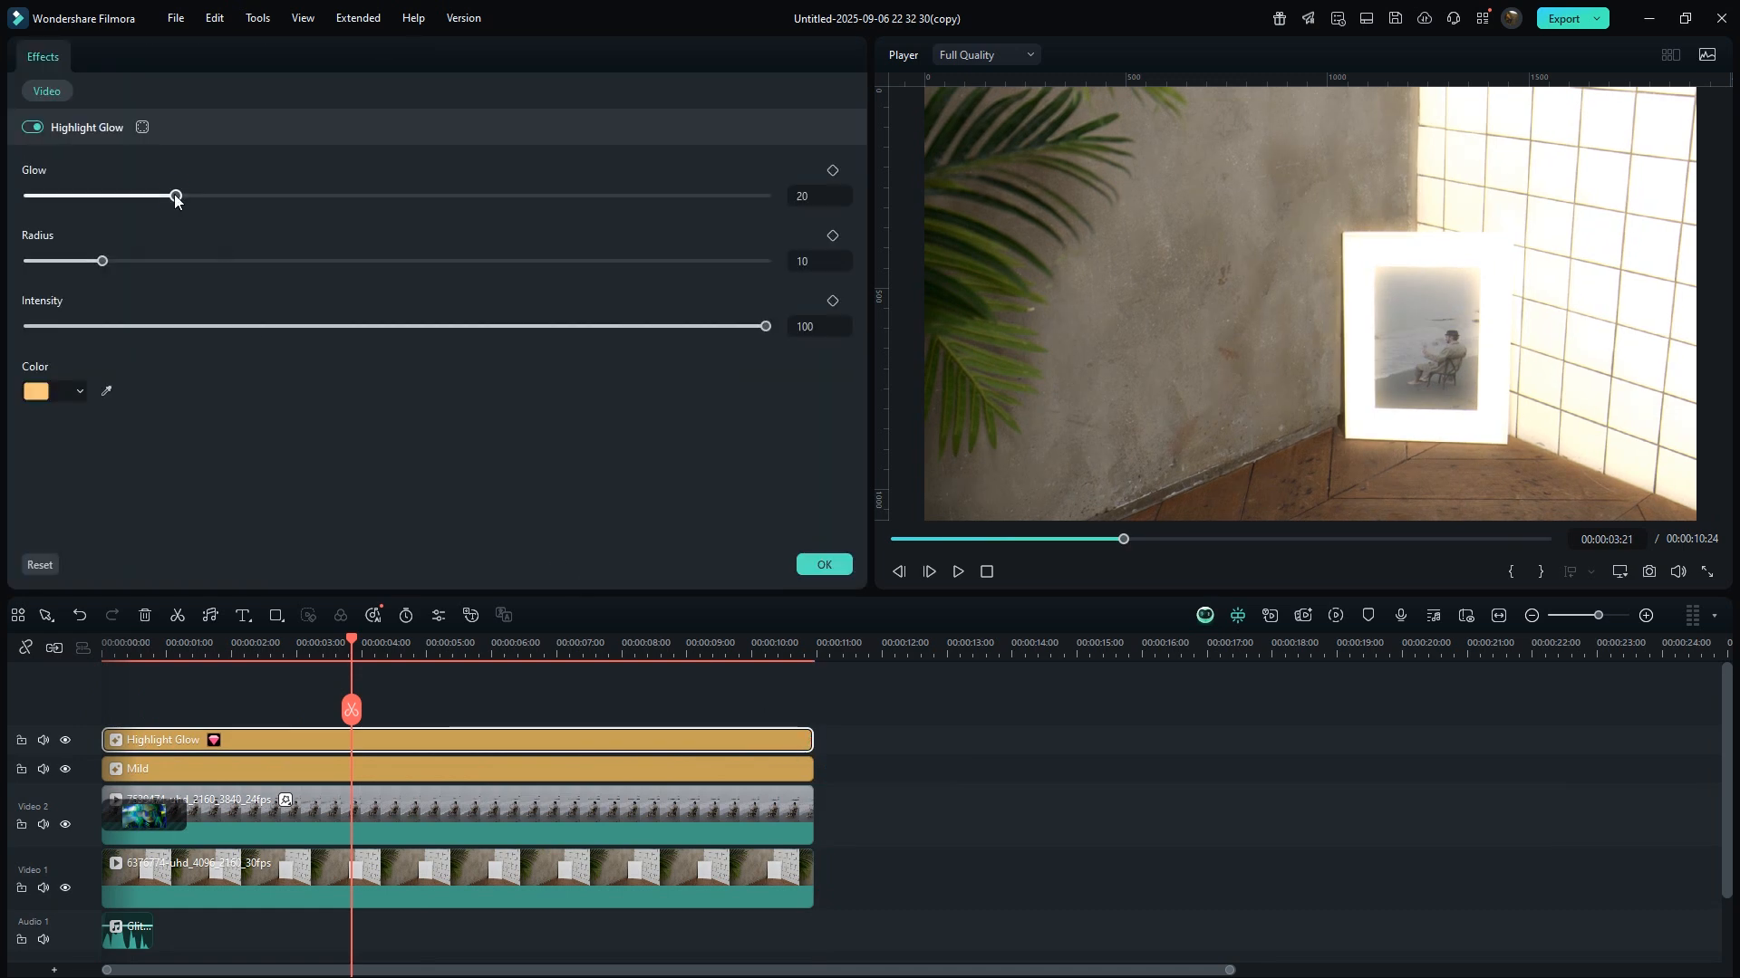
left_click_drag(765, 325, 322, 326)
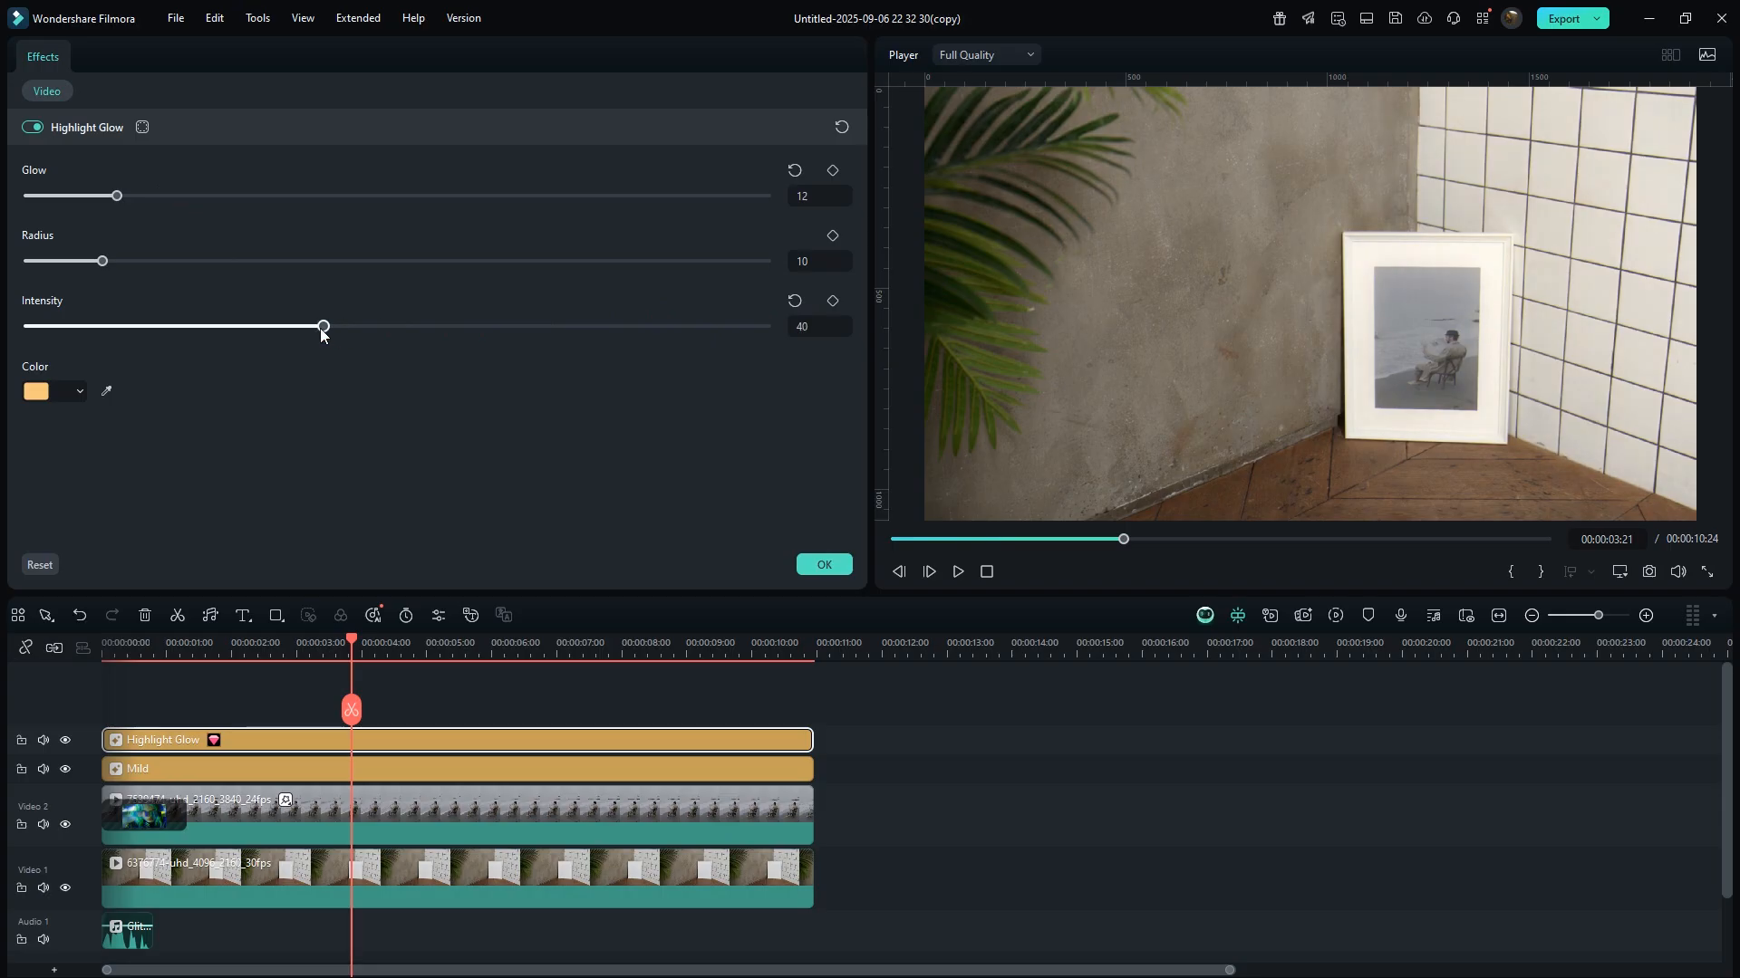
left_click_drag(100, 261, 60, 261)
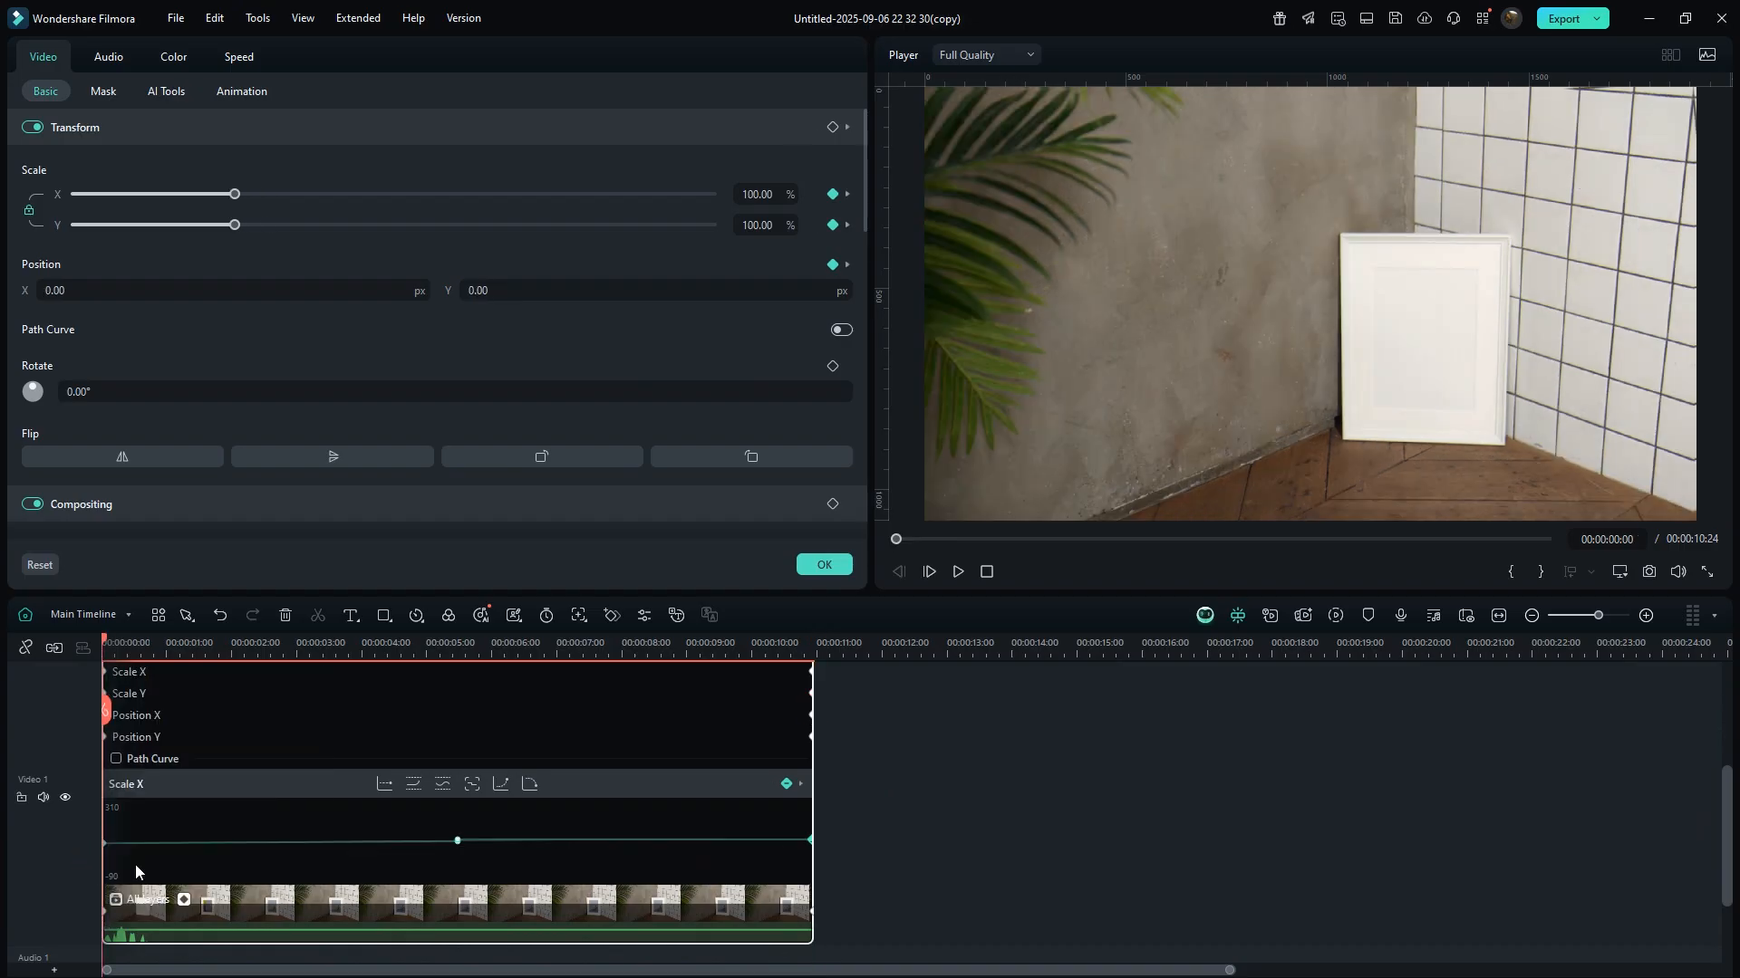
Step: Play the nested shot to check its 100% to 117.92% scale push-in
left_click(929, 572)
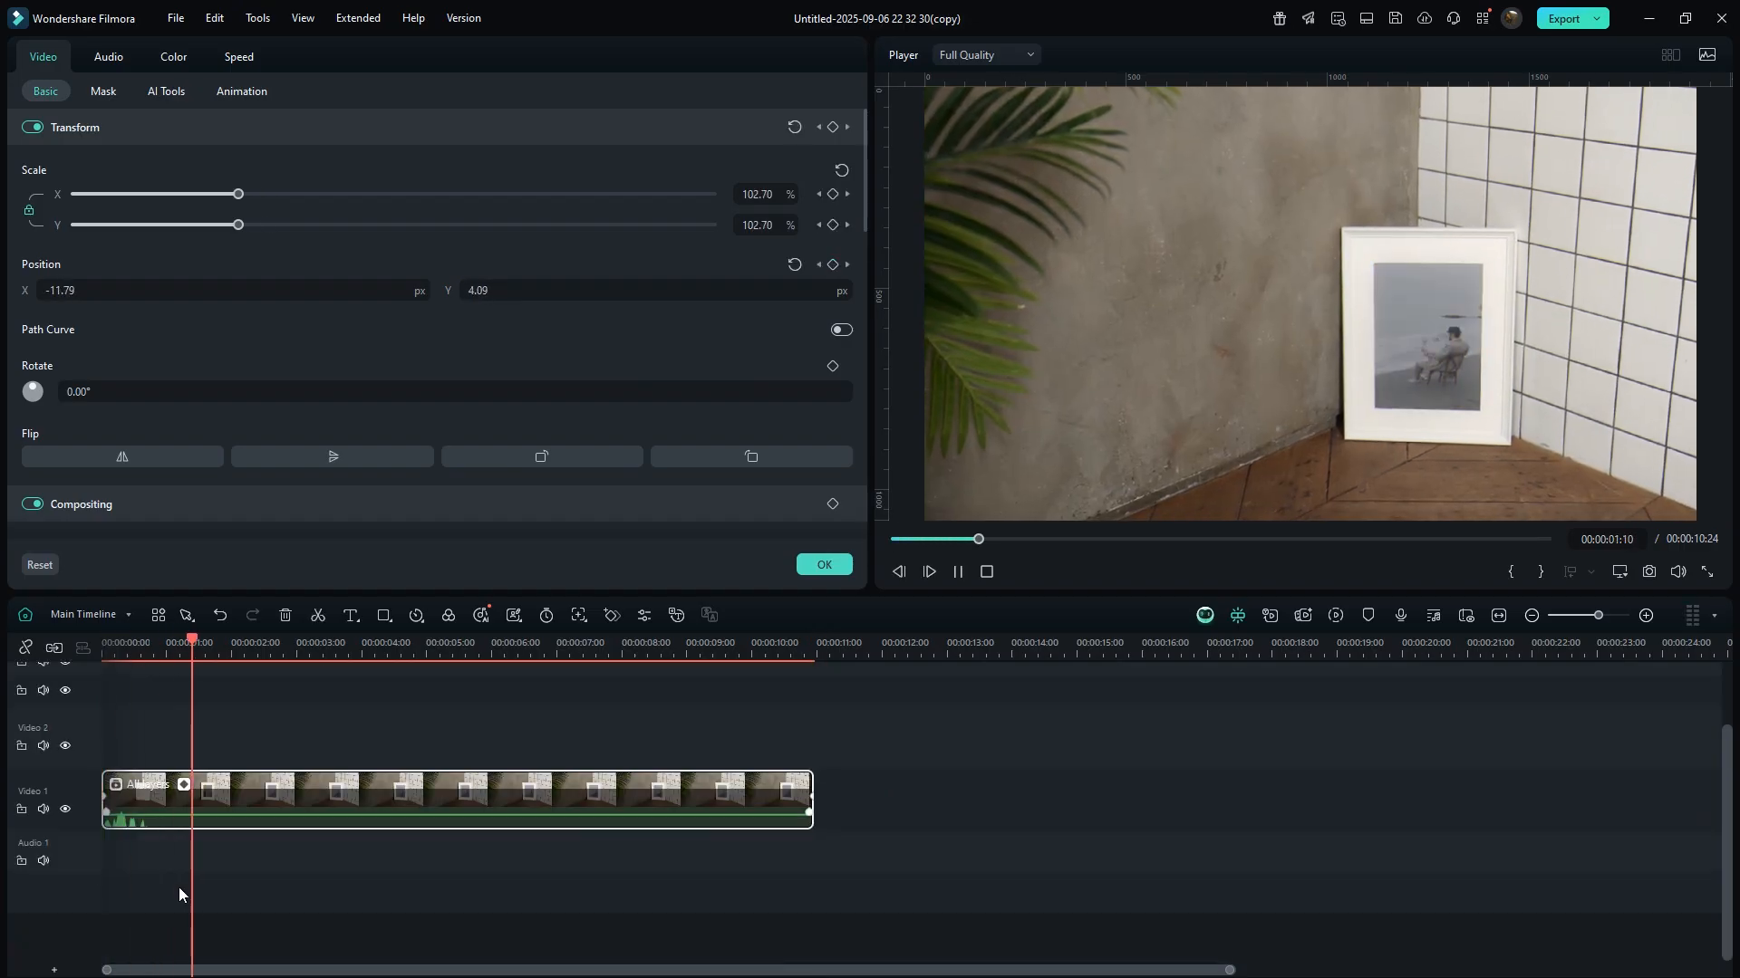
left_click(326, 642)
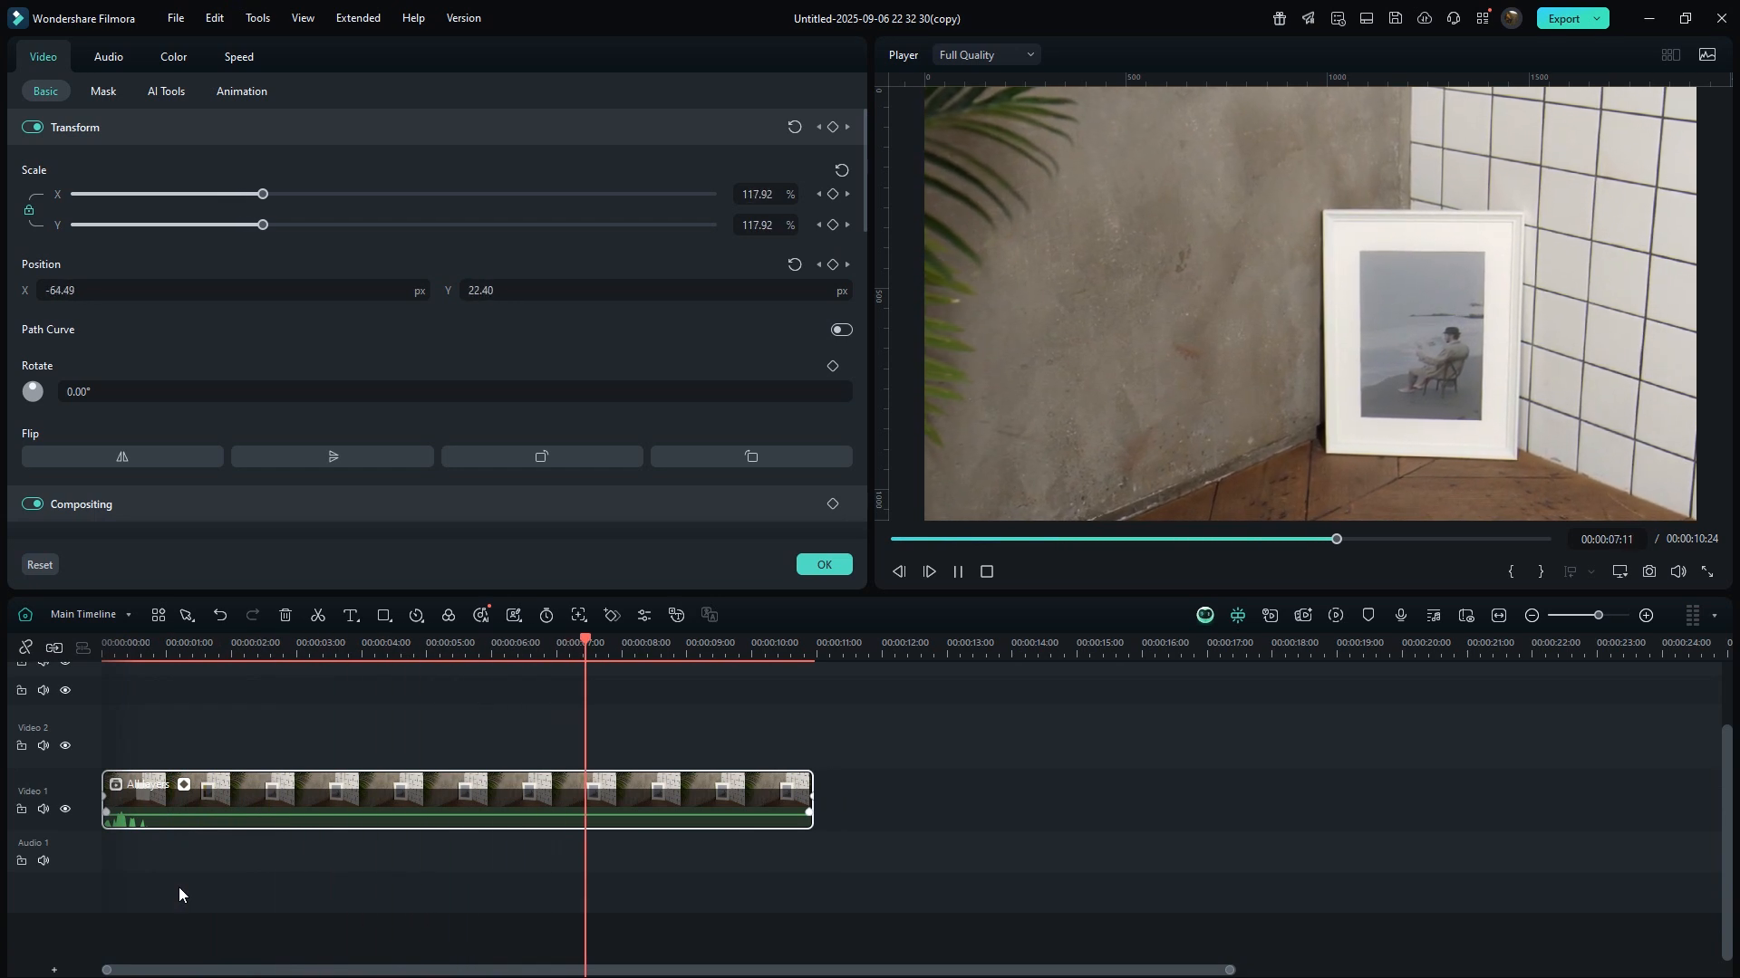
left_click(713, 641)
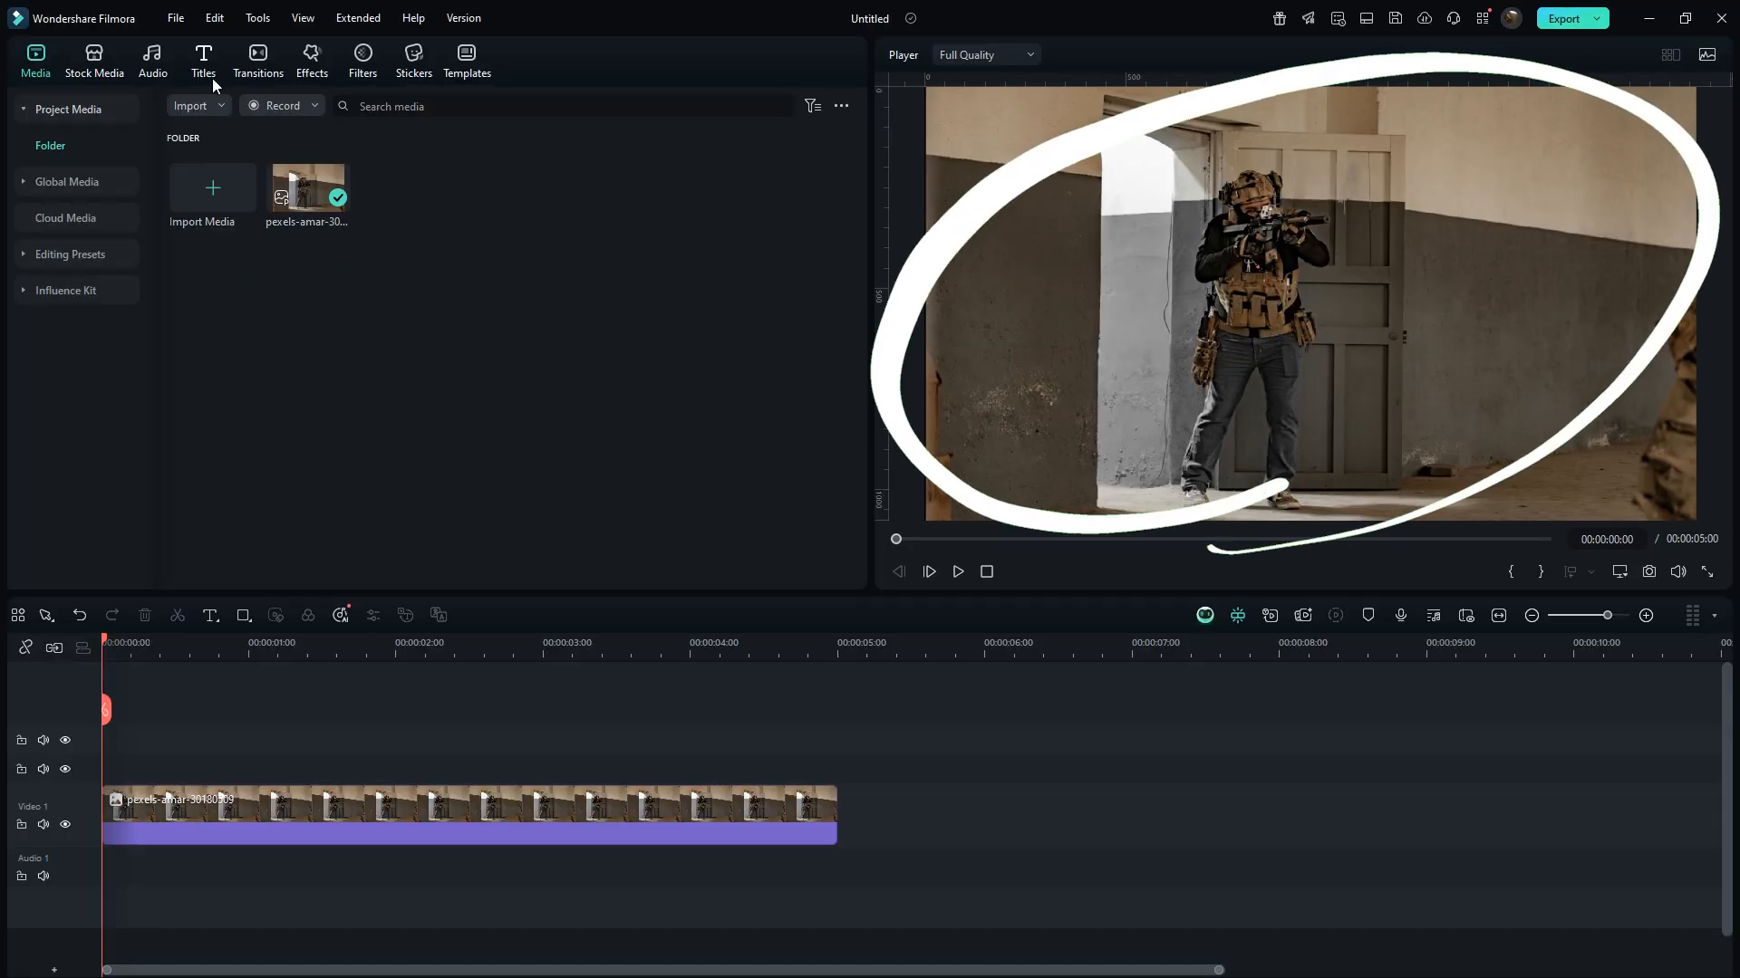
Step: Add a 3D title from the Titles library and enter 'THE' as its text
left_click(203, 61)
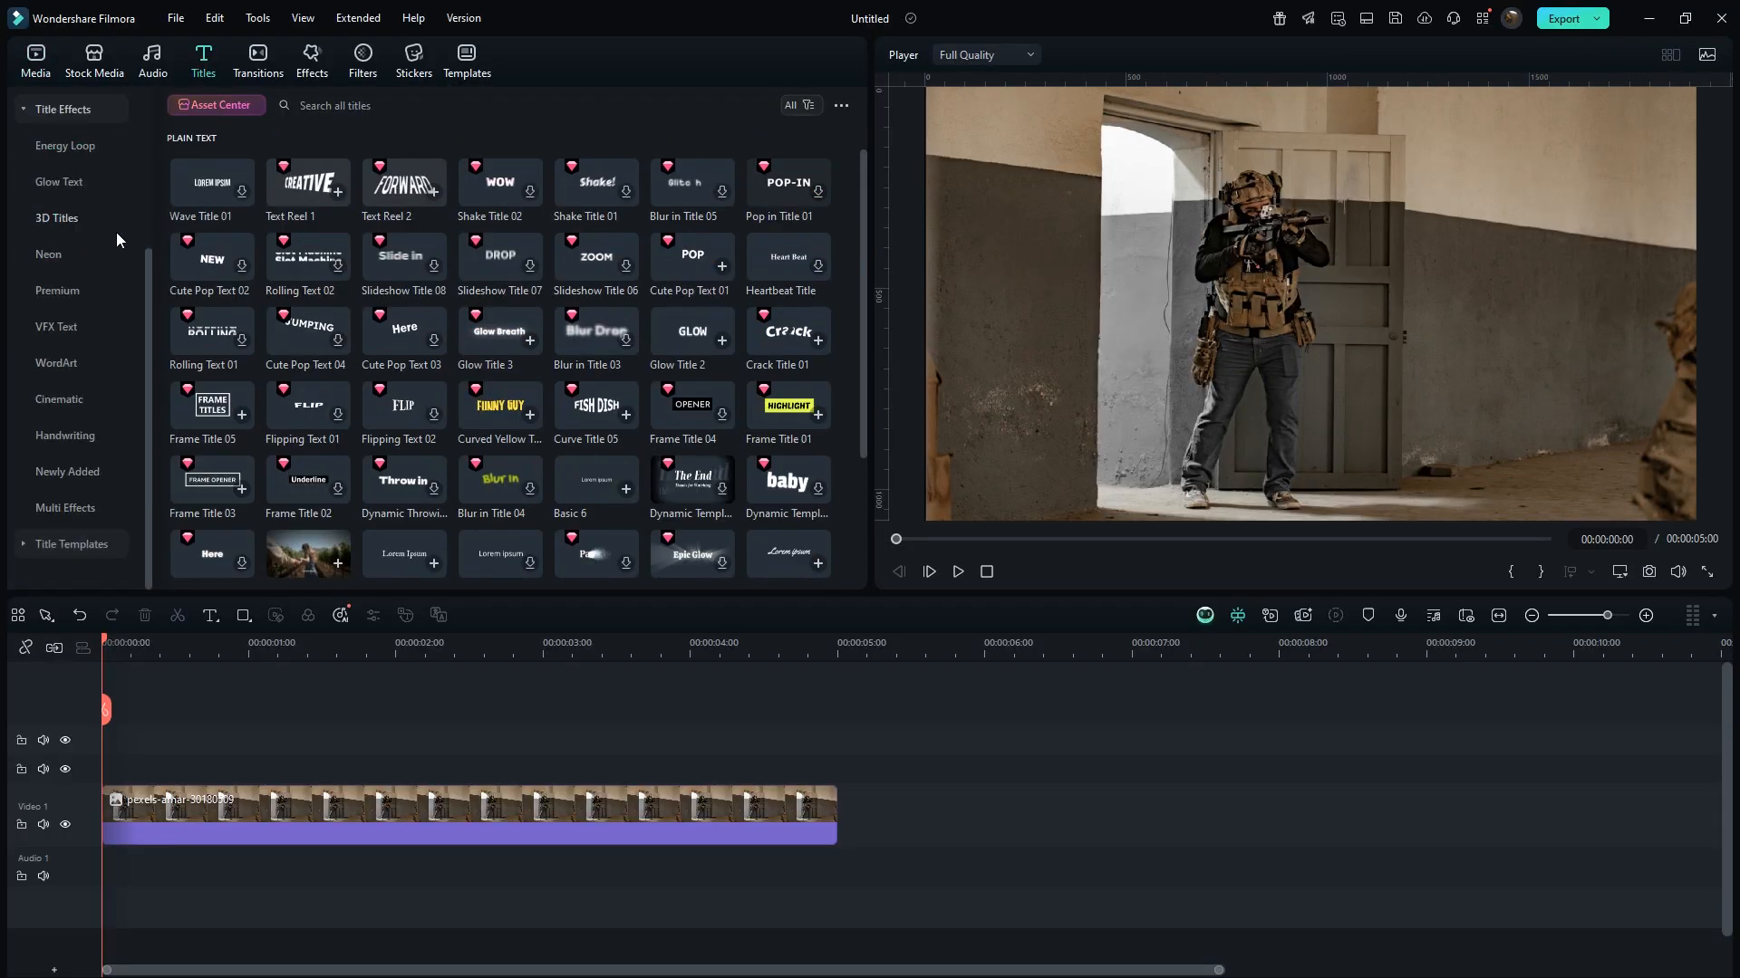
left_click(55, 362)
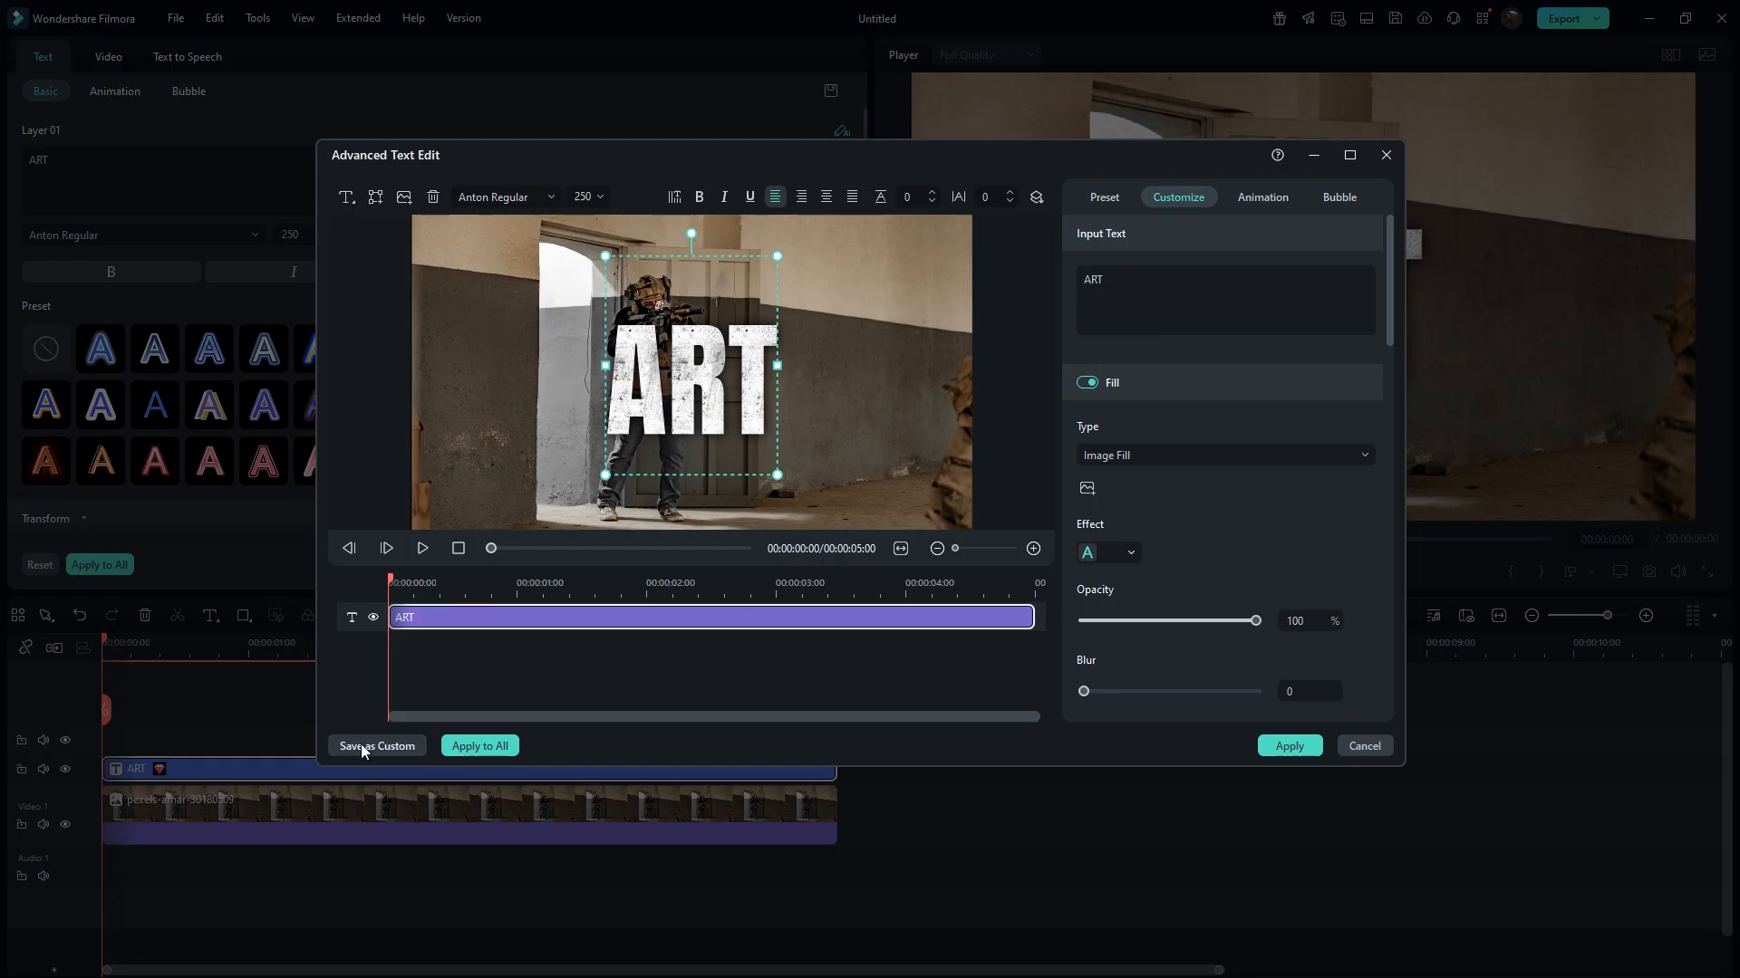
type("THE")
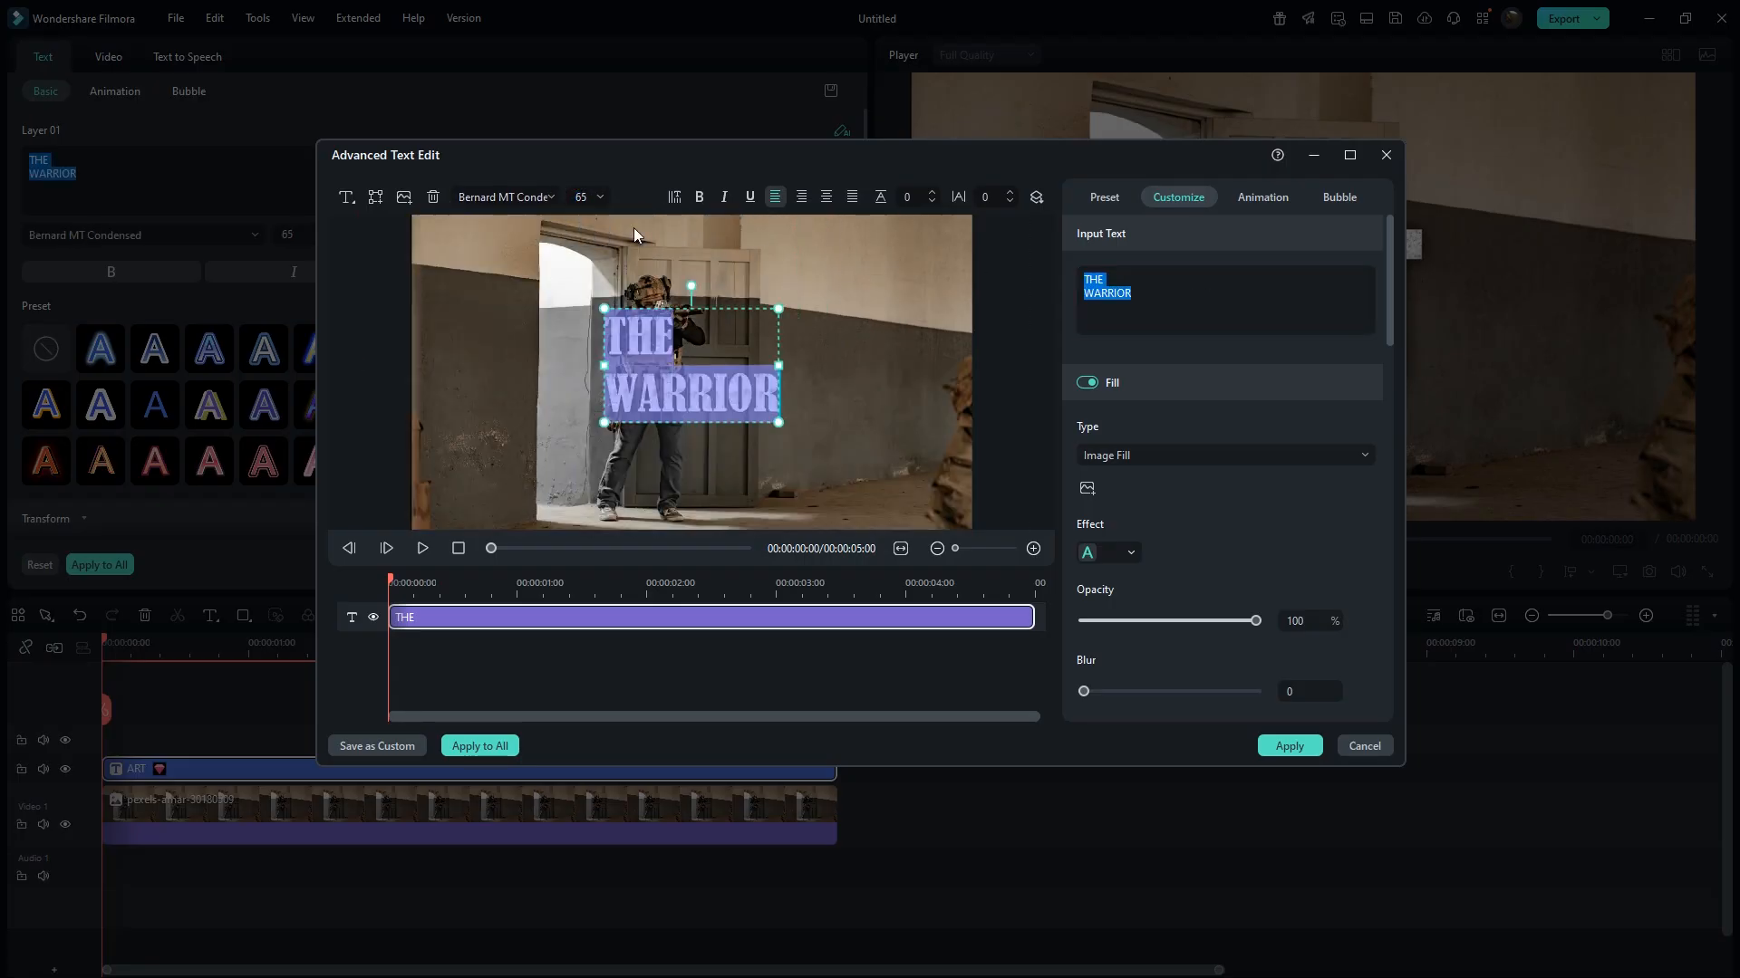
scroll("down", 3)
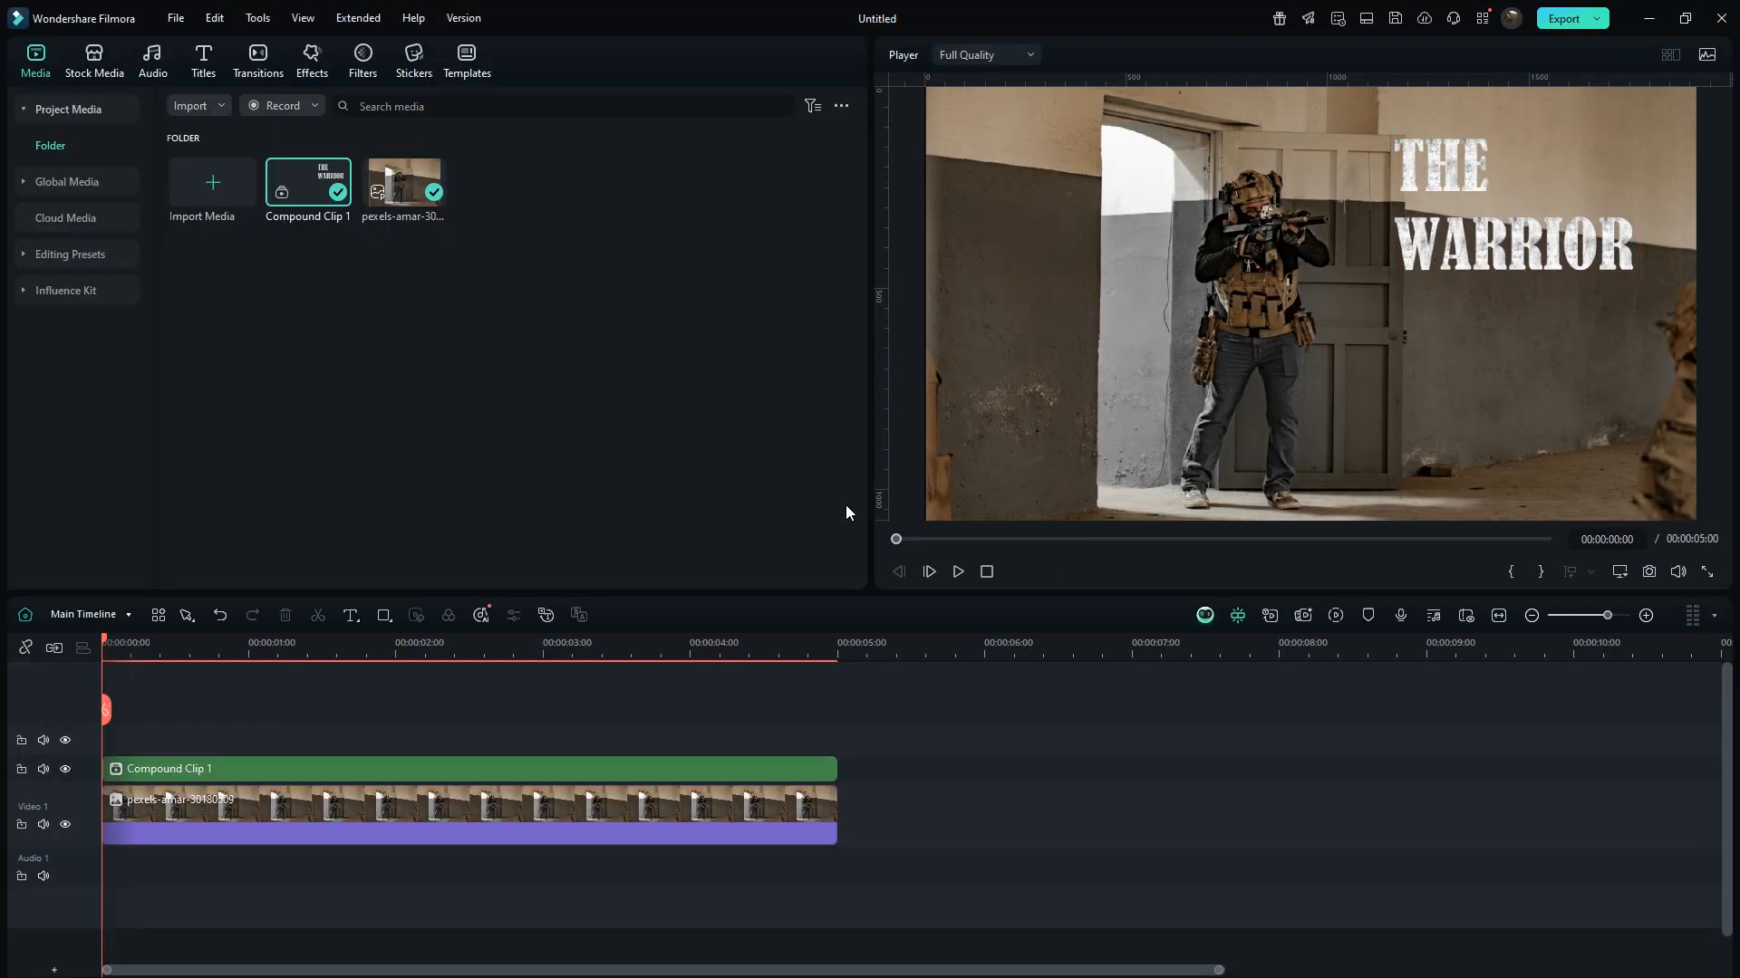
Step: Corner-pin the title with a -313.00 corner coordinate and scale it to about 89%
left_click(310, 61)
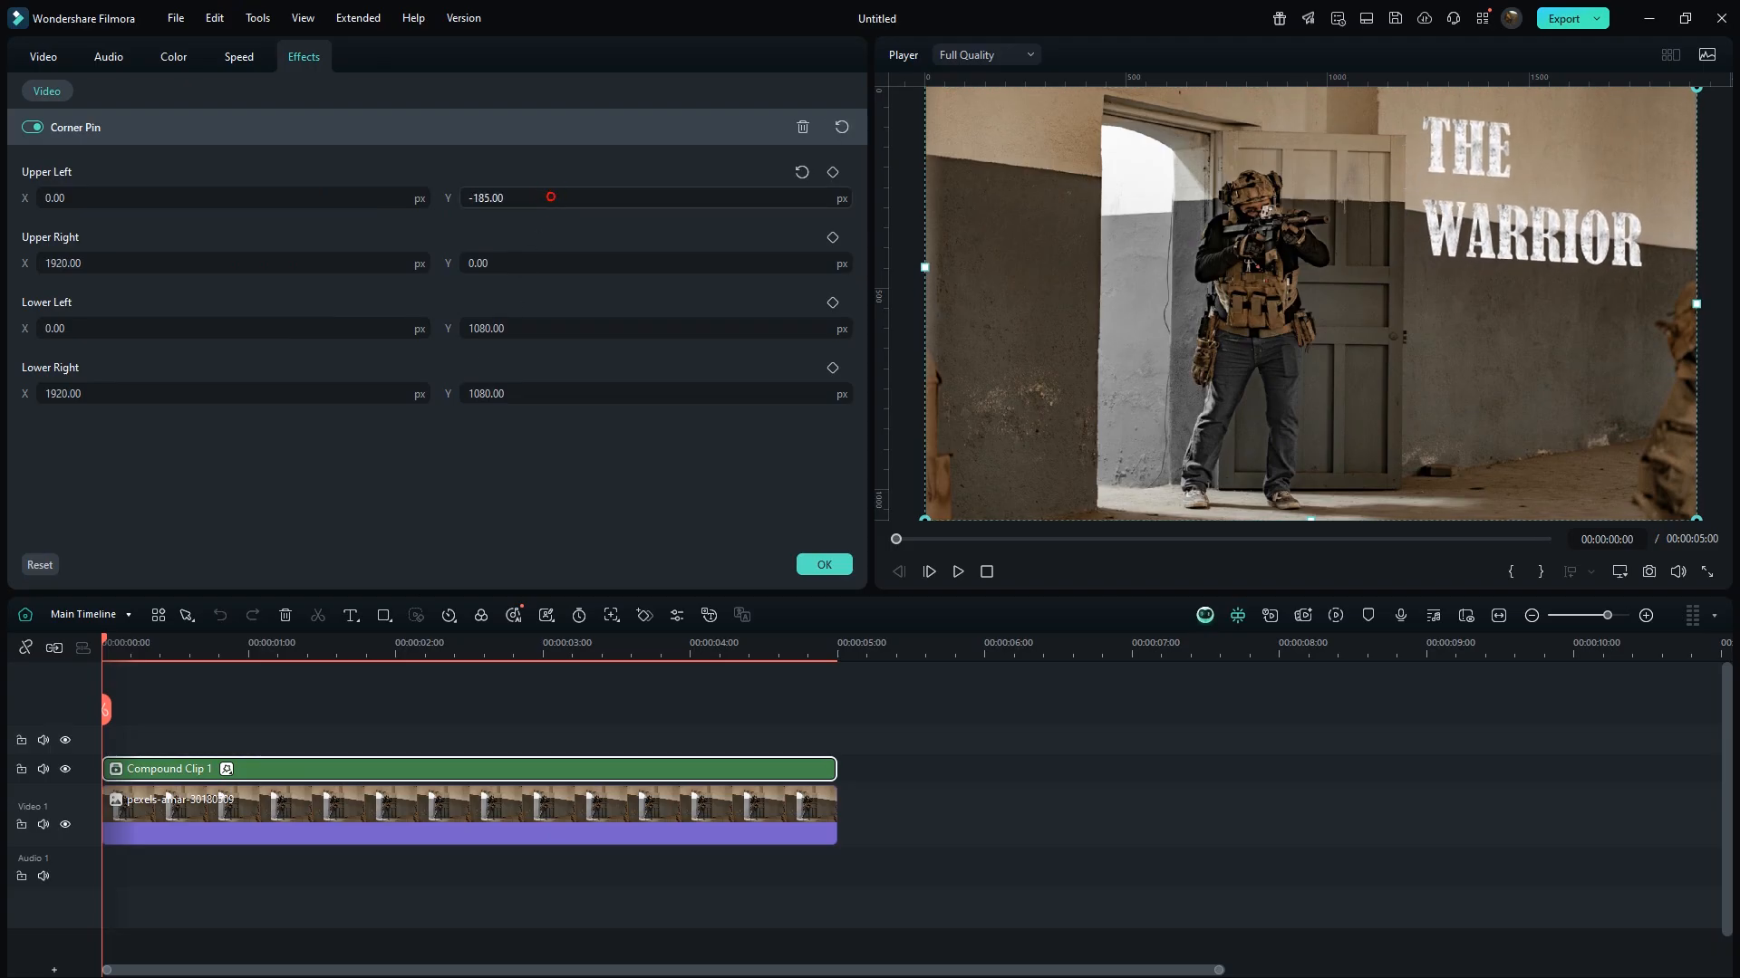
type("-313.00")
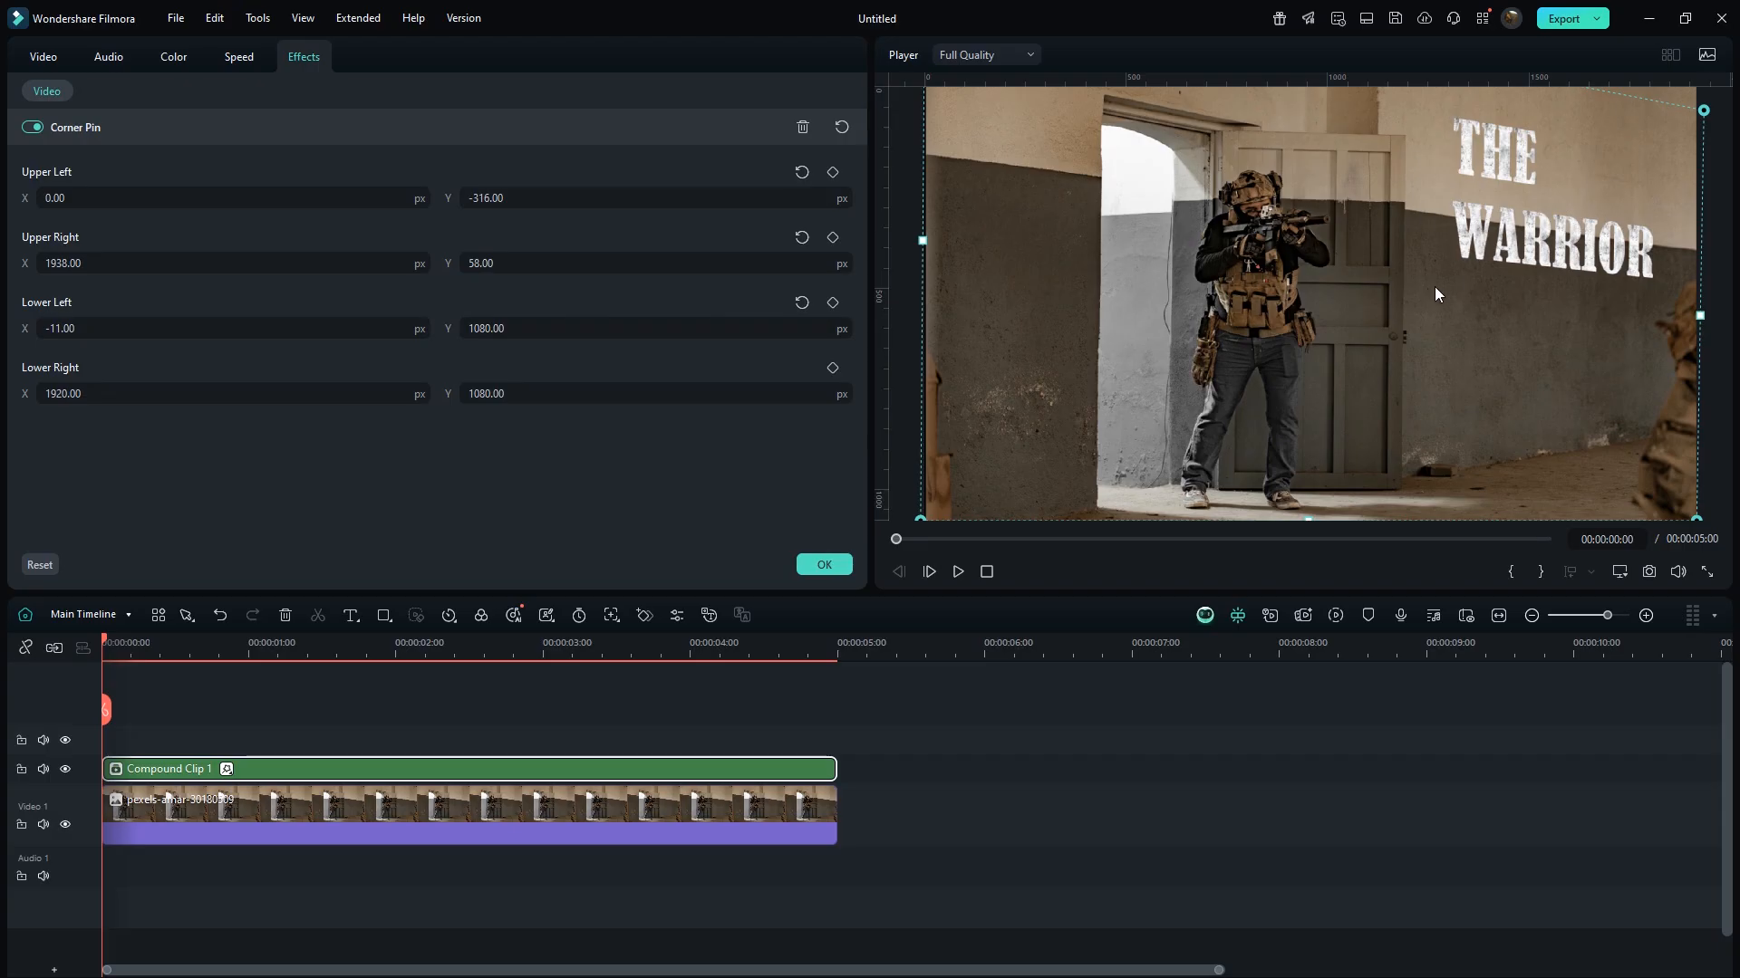
left_click(43, 56)
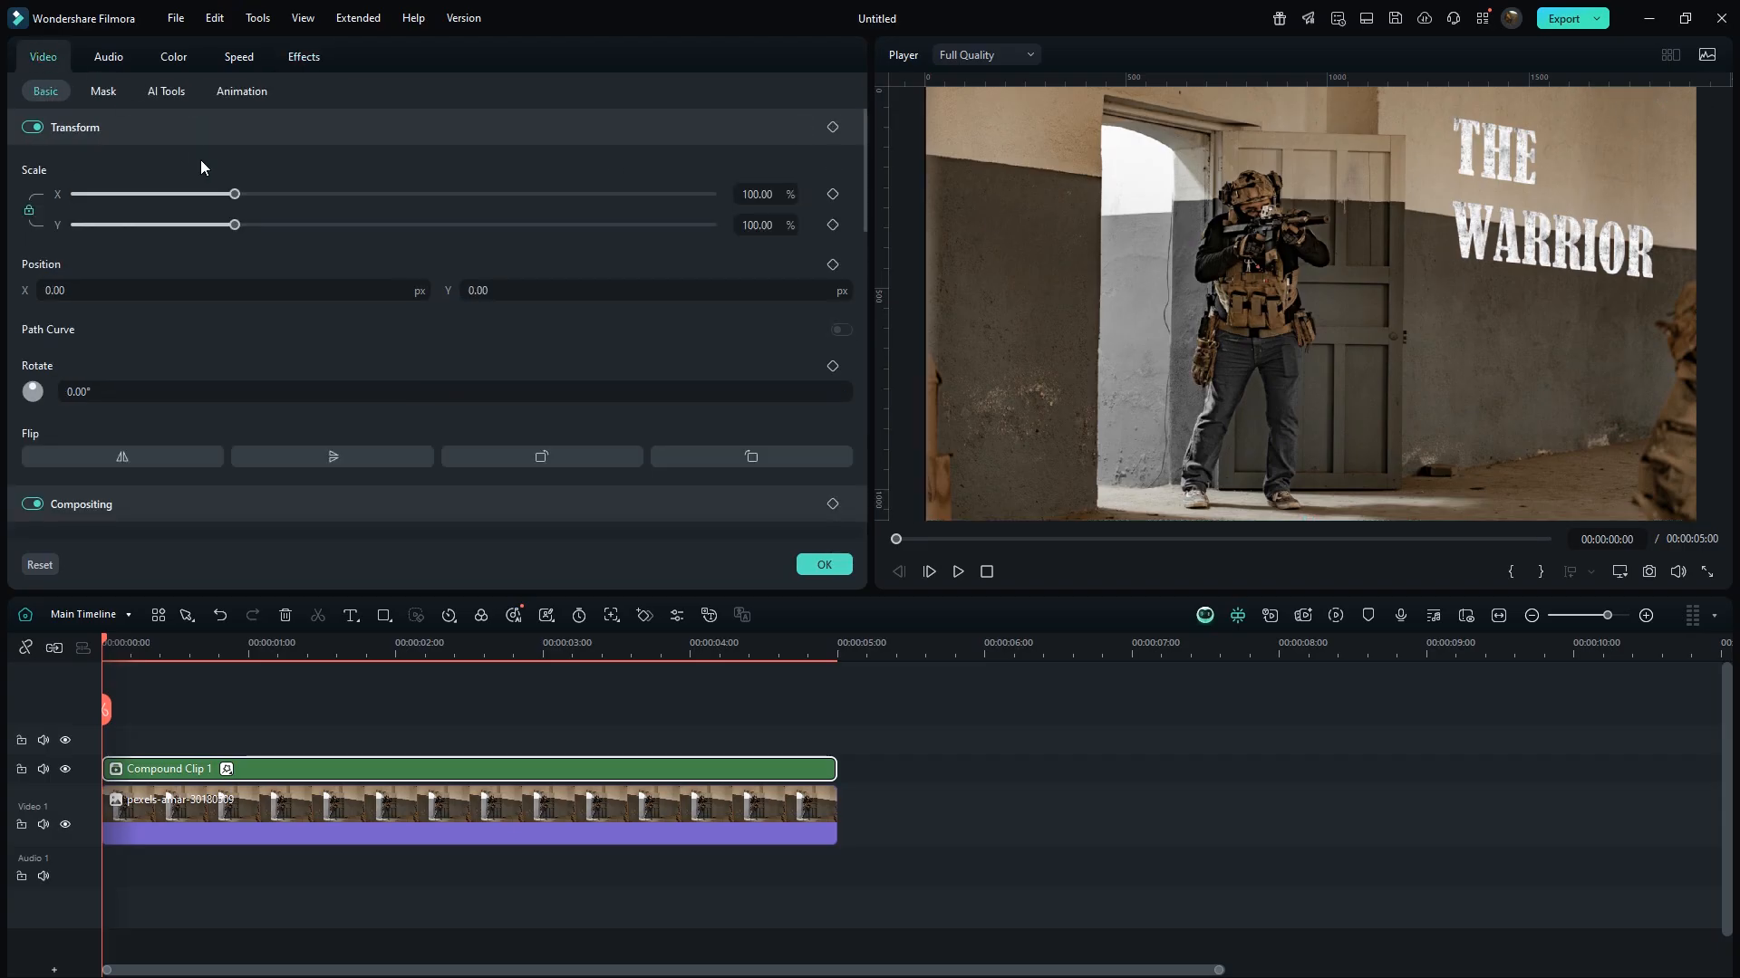
left_click_drag(233, 194, 218, 194)
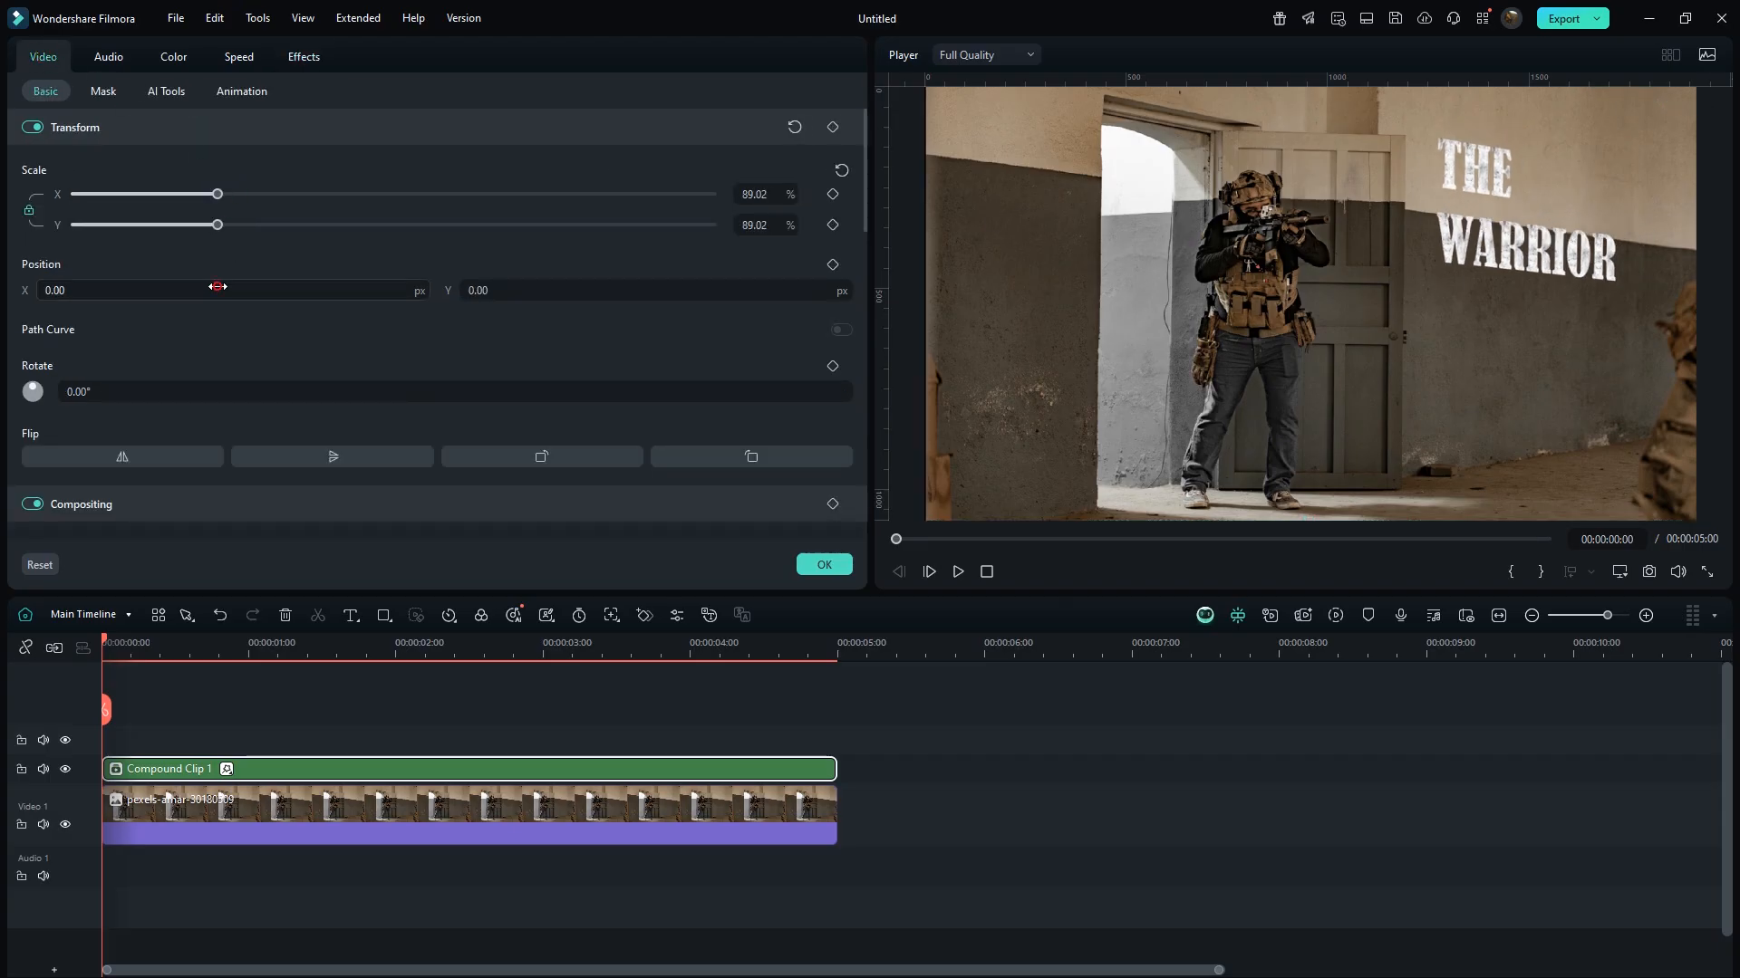
left_click_drag(222, 289, 218, 290)
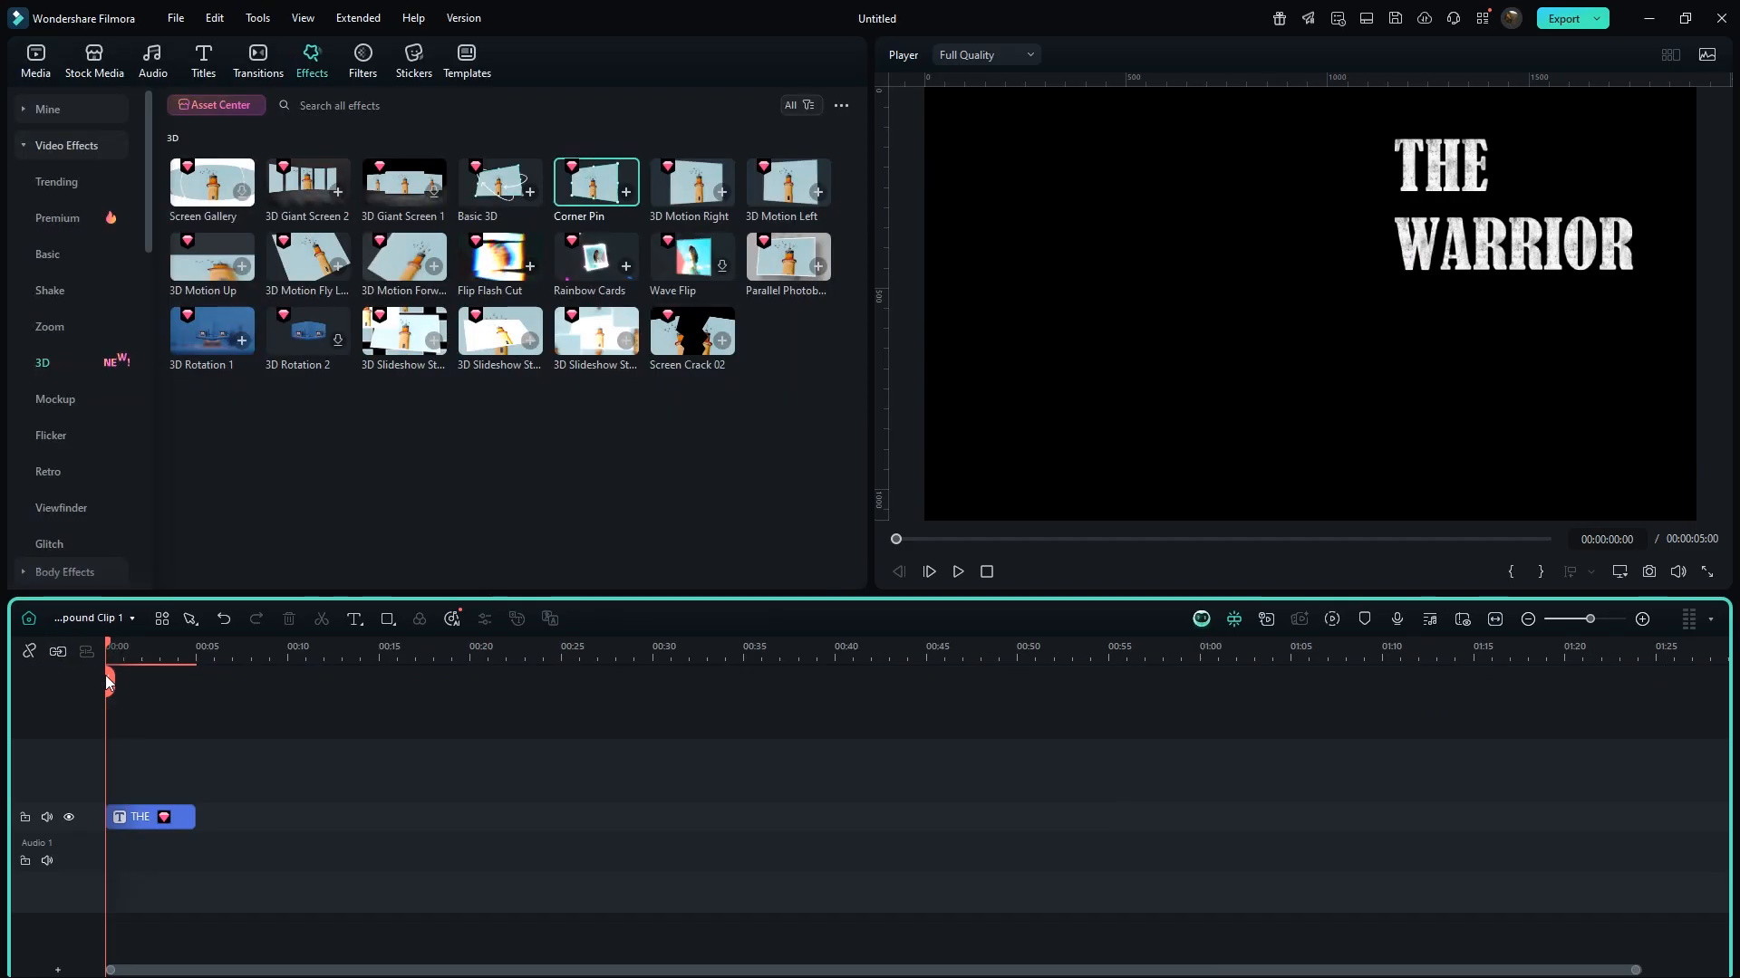
Step: Set THE WARRIOR text's character spacing to -15 in the advanced text editor
double_click(150, 816)
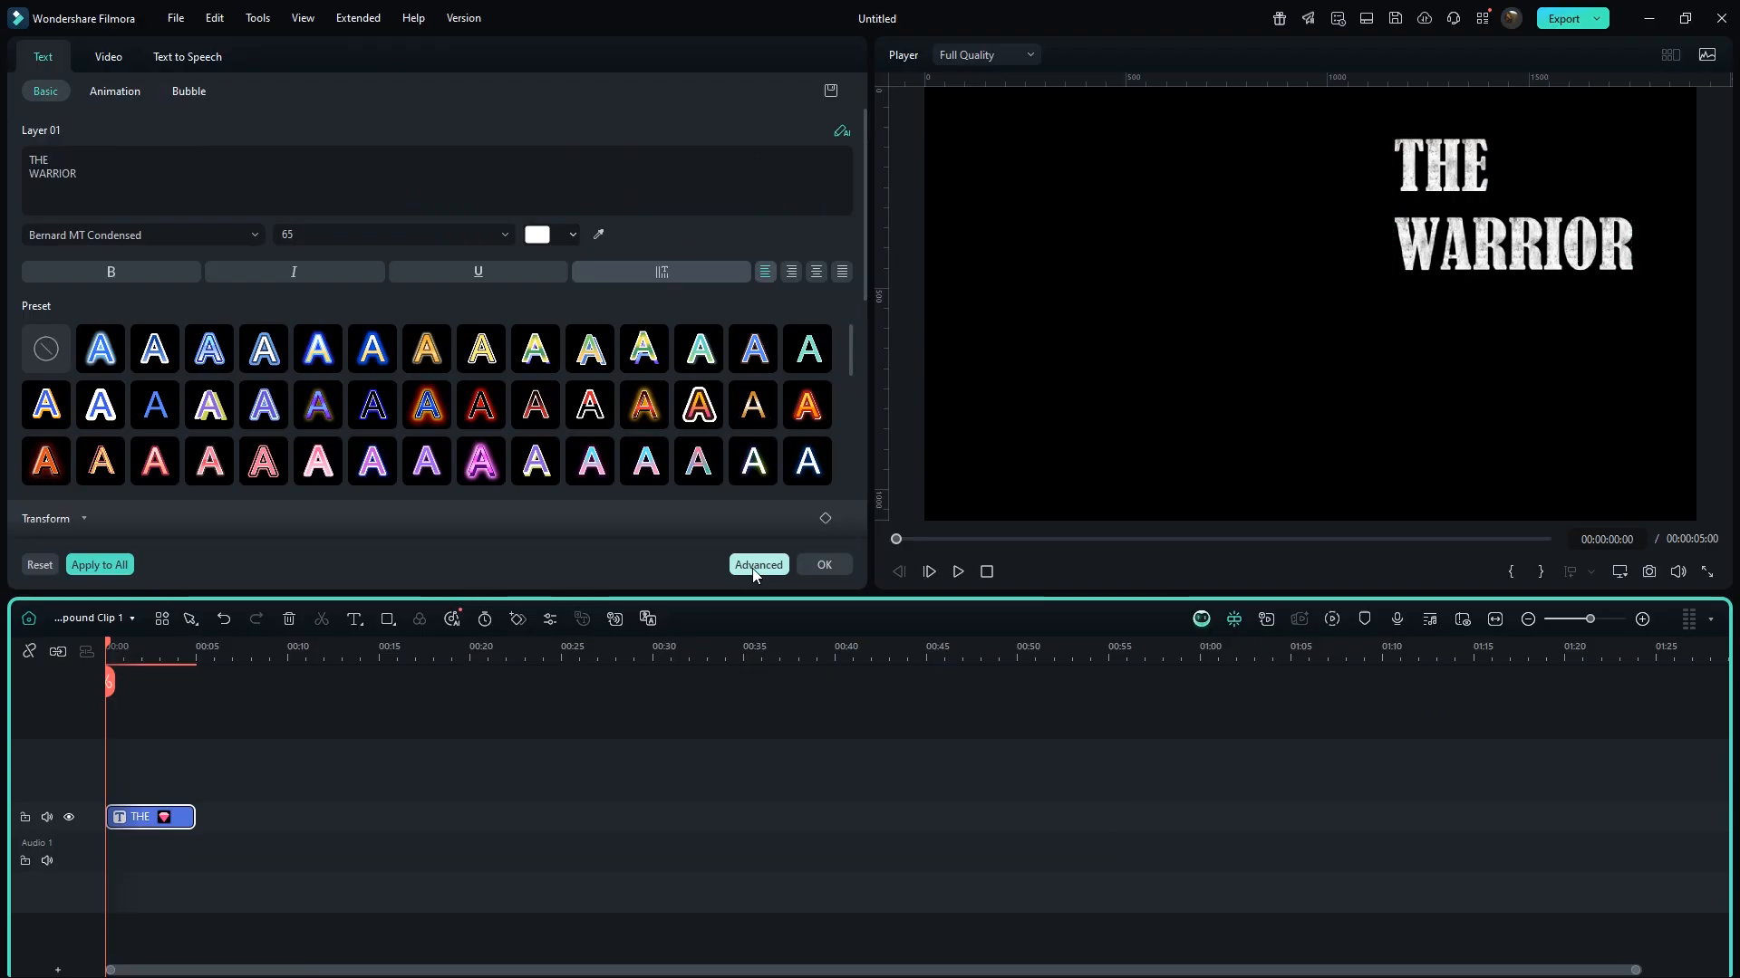
left_click(757, 565)
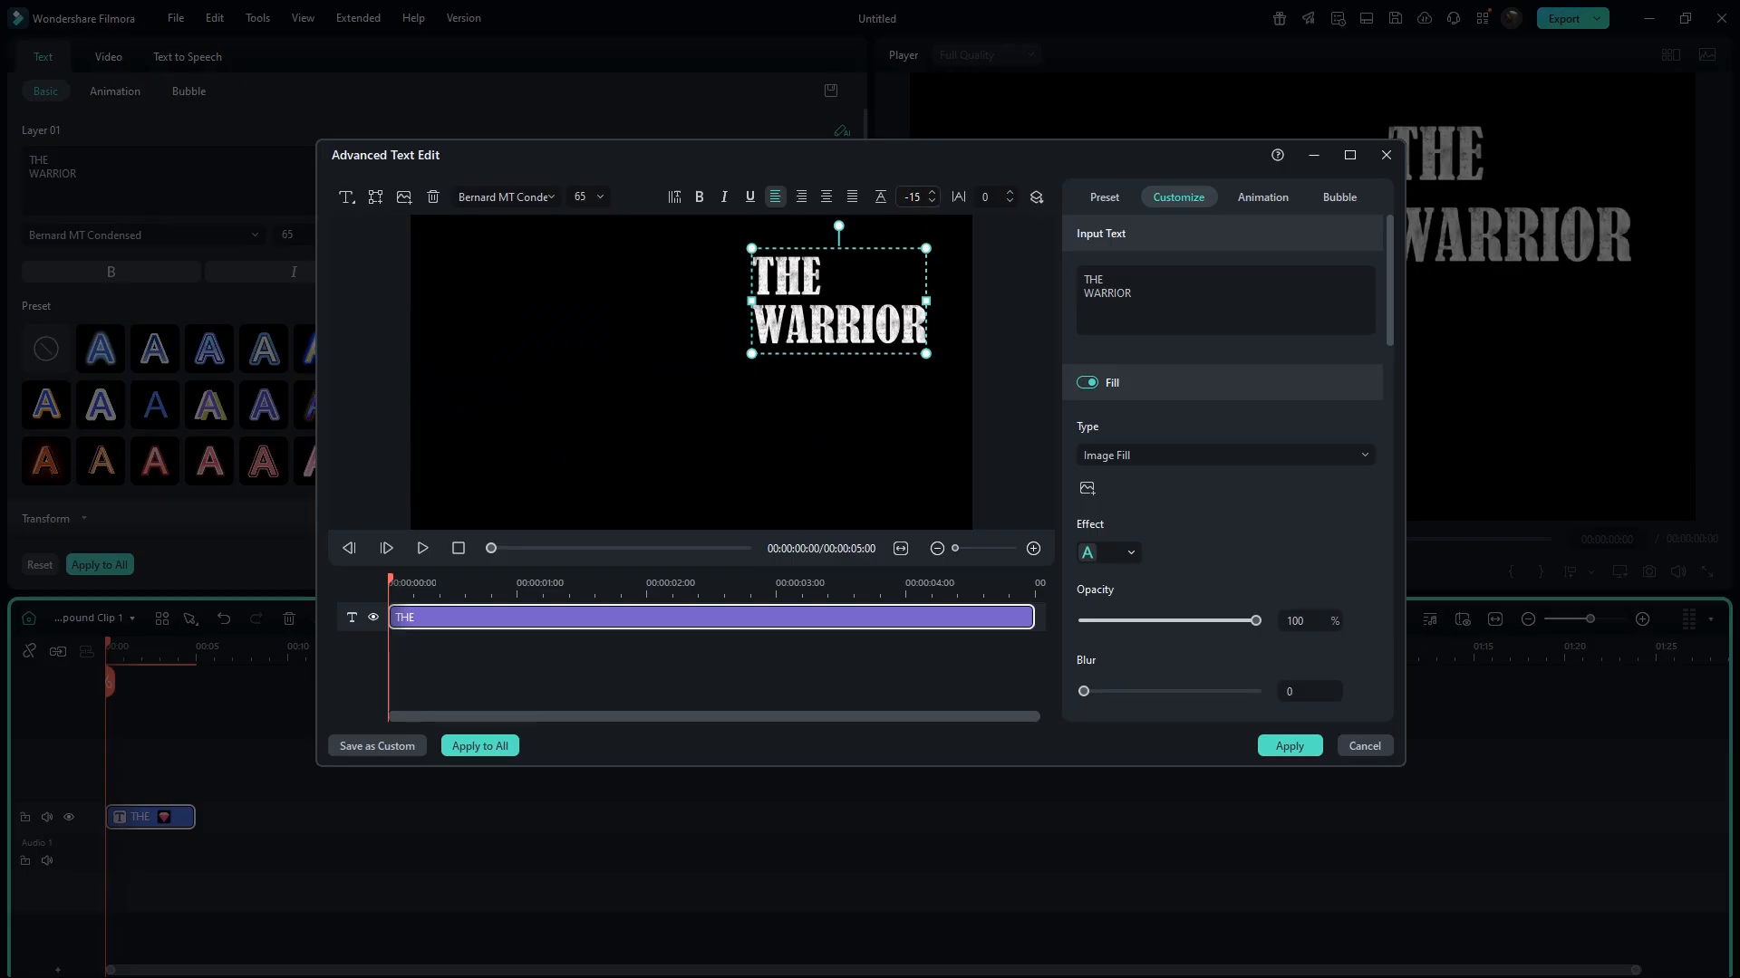
left_click(1289, 746)
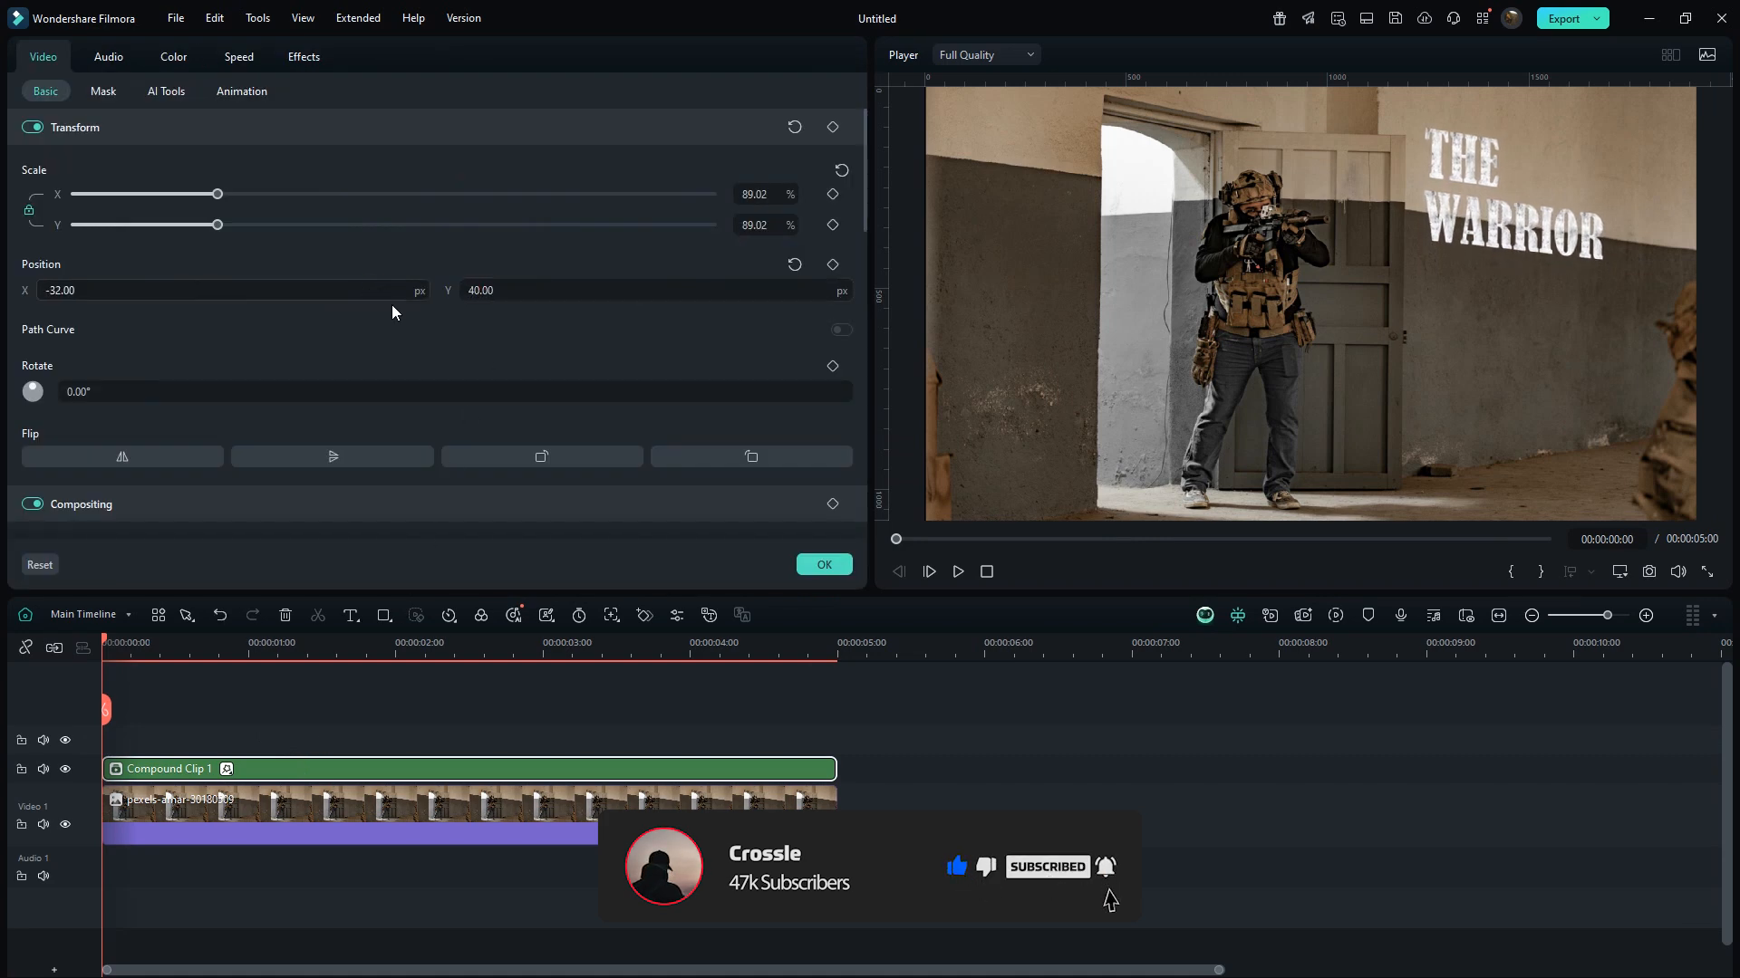
Step: Apply Square Blur to THE WARRIOR title, raise its size to 65, and lower opacity
left_click(310, 55)
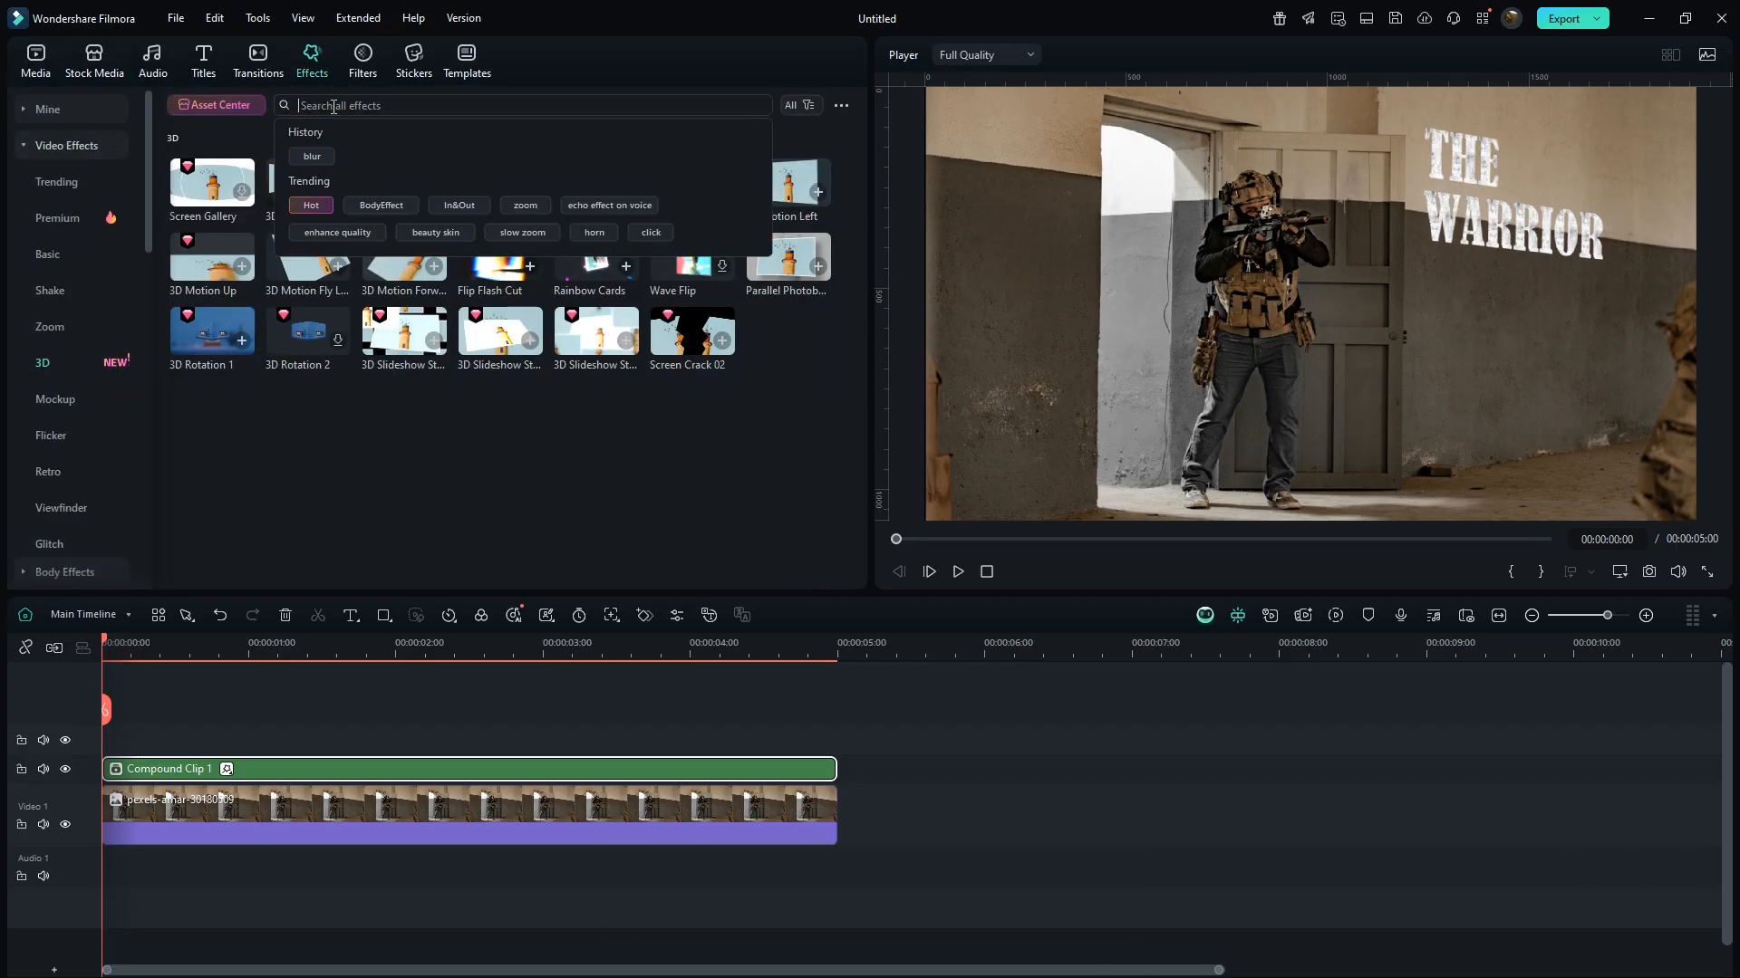
type("BLUR")
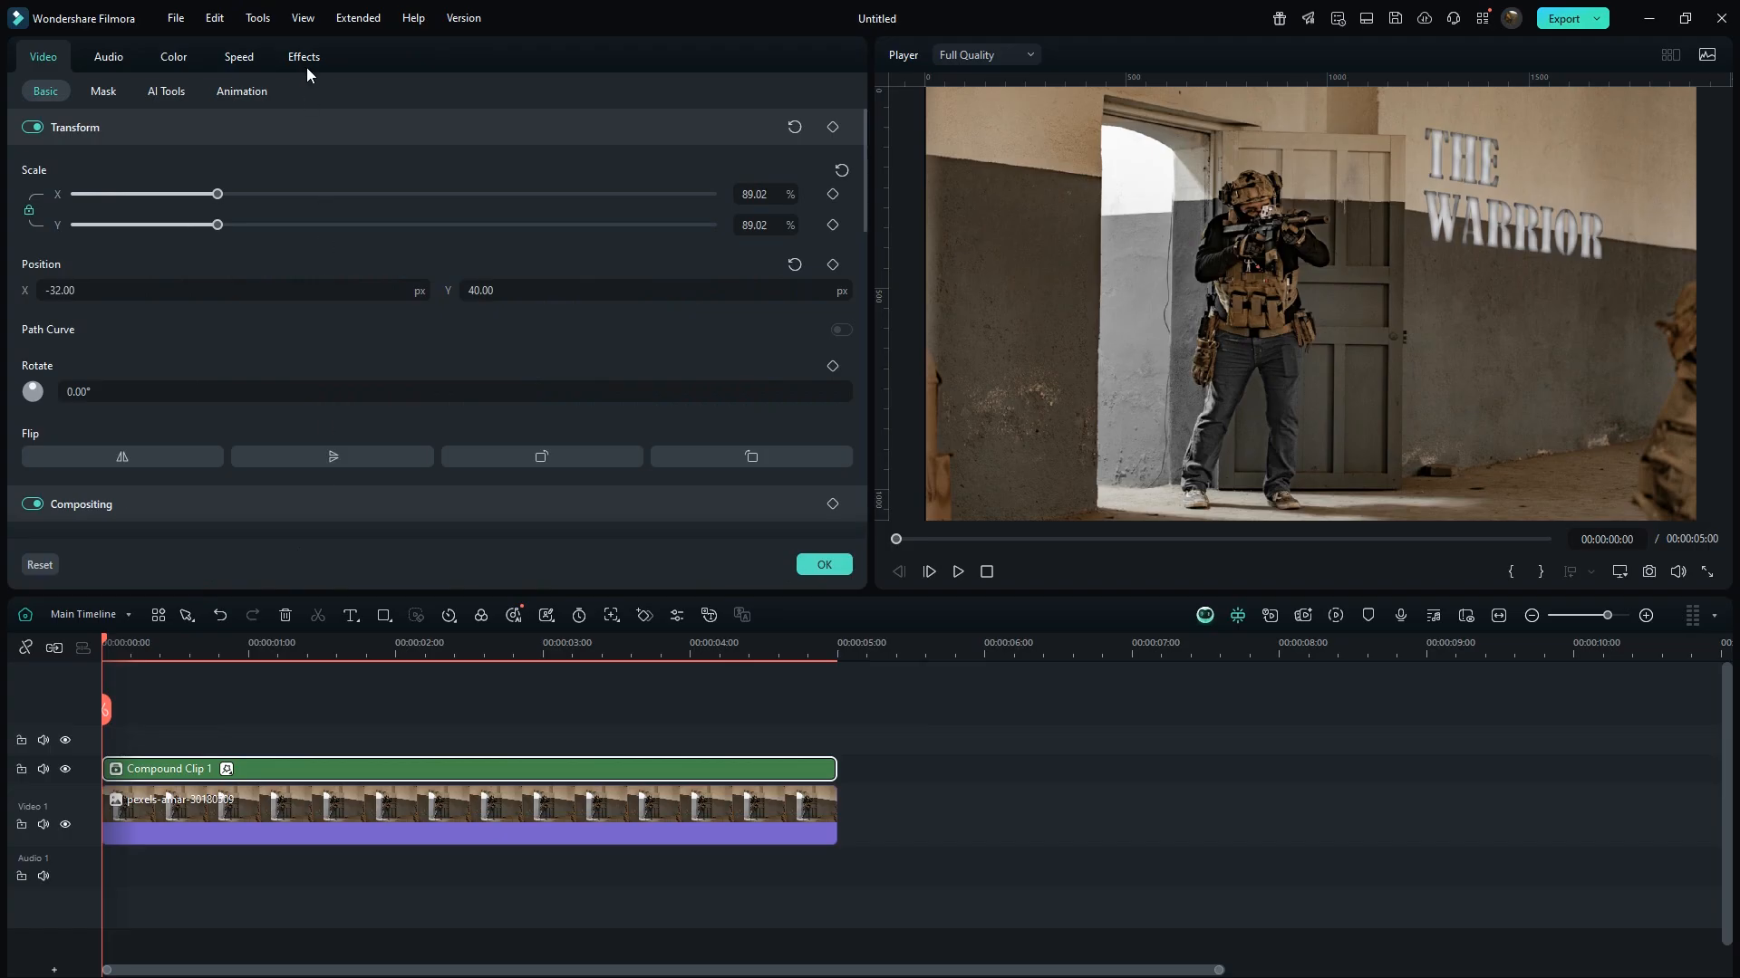
left_click(302, 56)
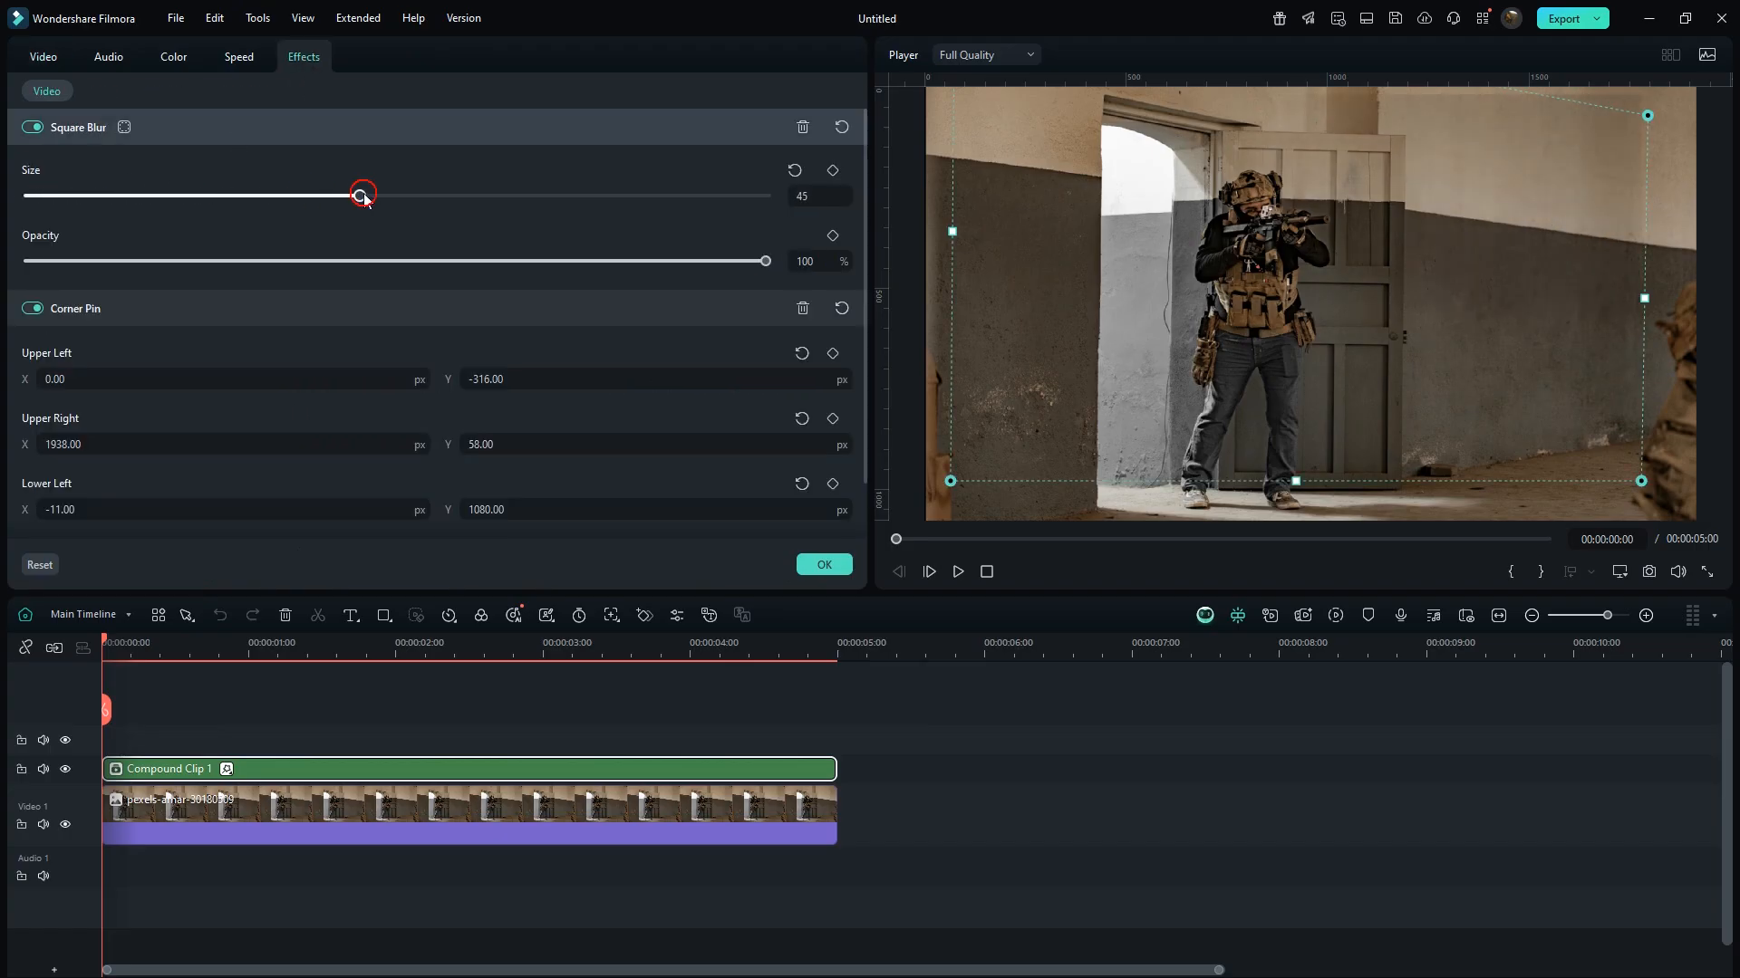
left_click_drag(362, 196, 505, 196)
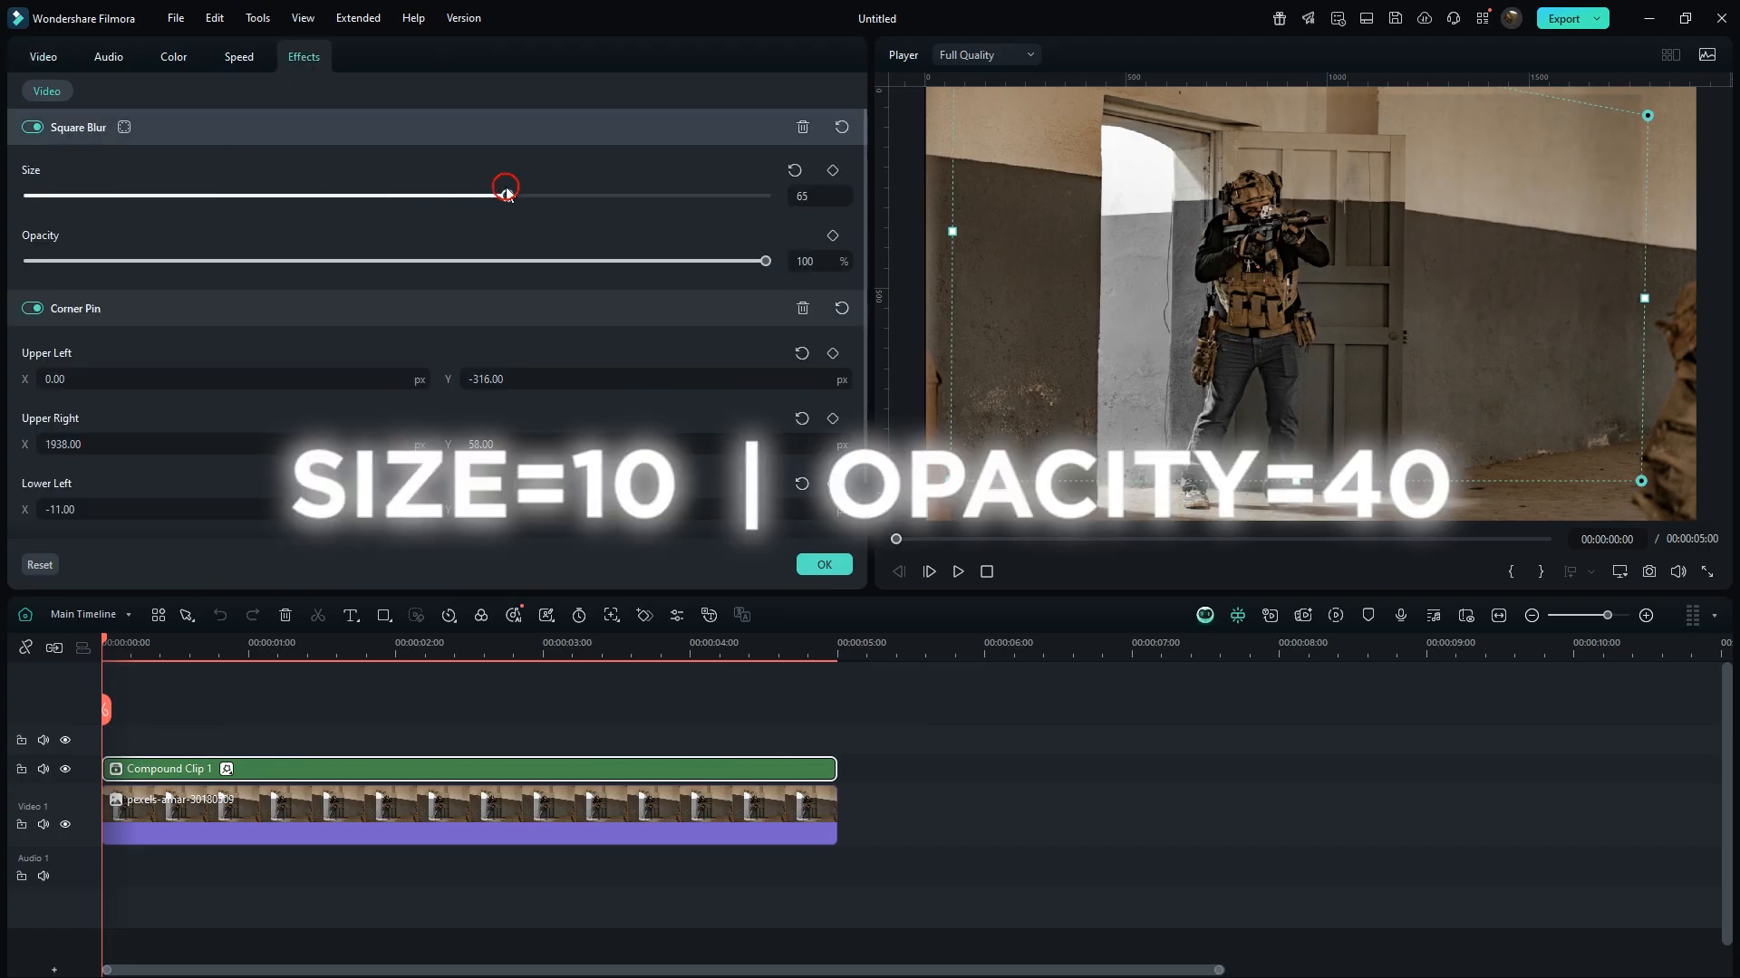
left_click_drag(763, 261, 323, 261)
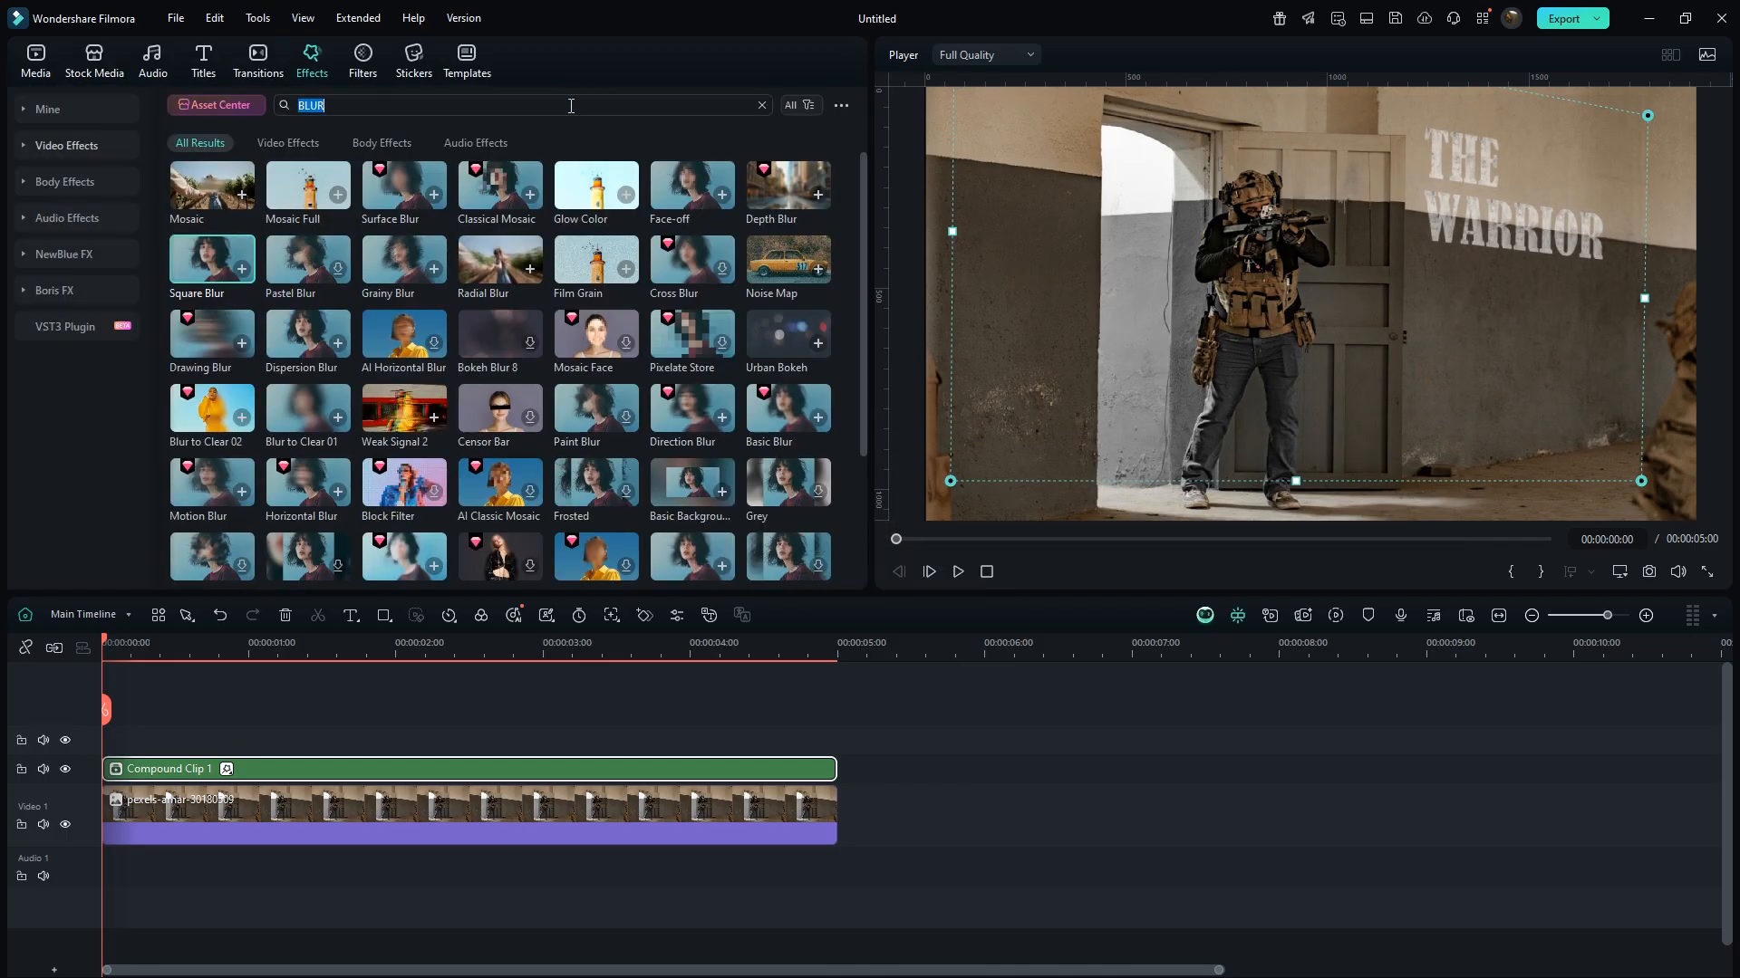
Step: Apply Noise Texture with speed 20 and choose a compositing blend mode for the title
type("NOISE")
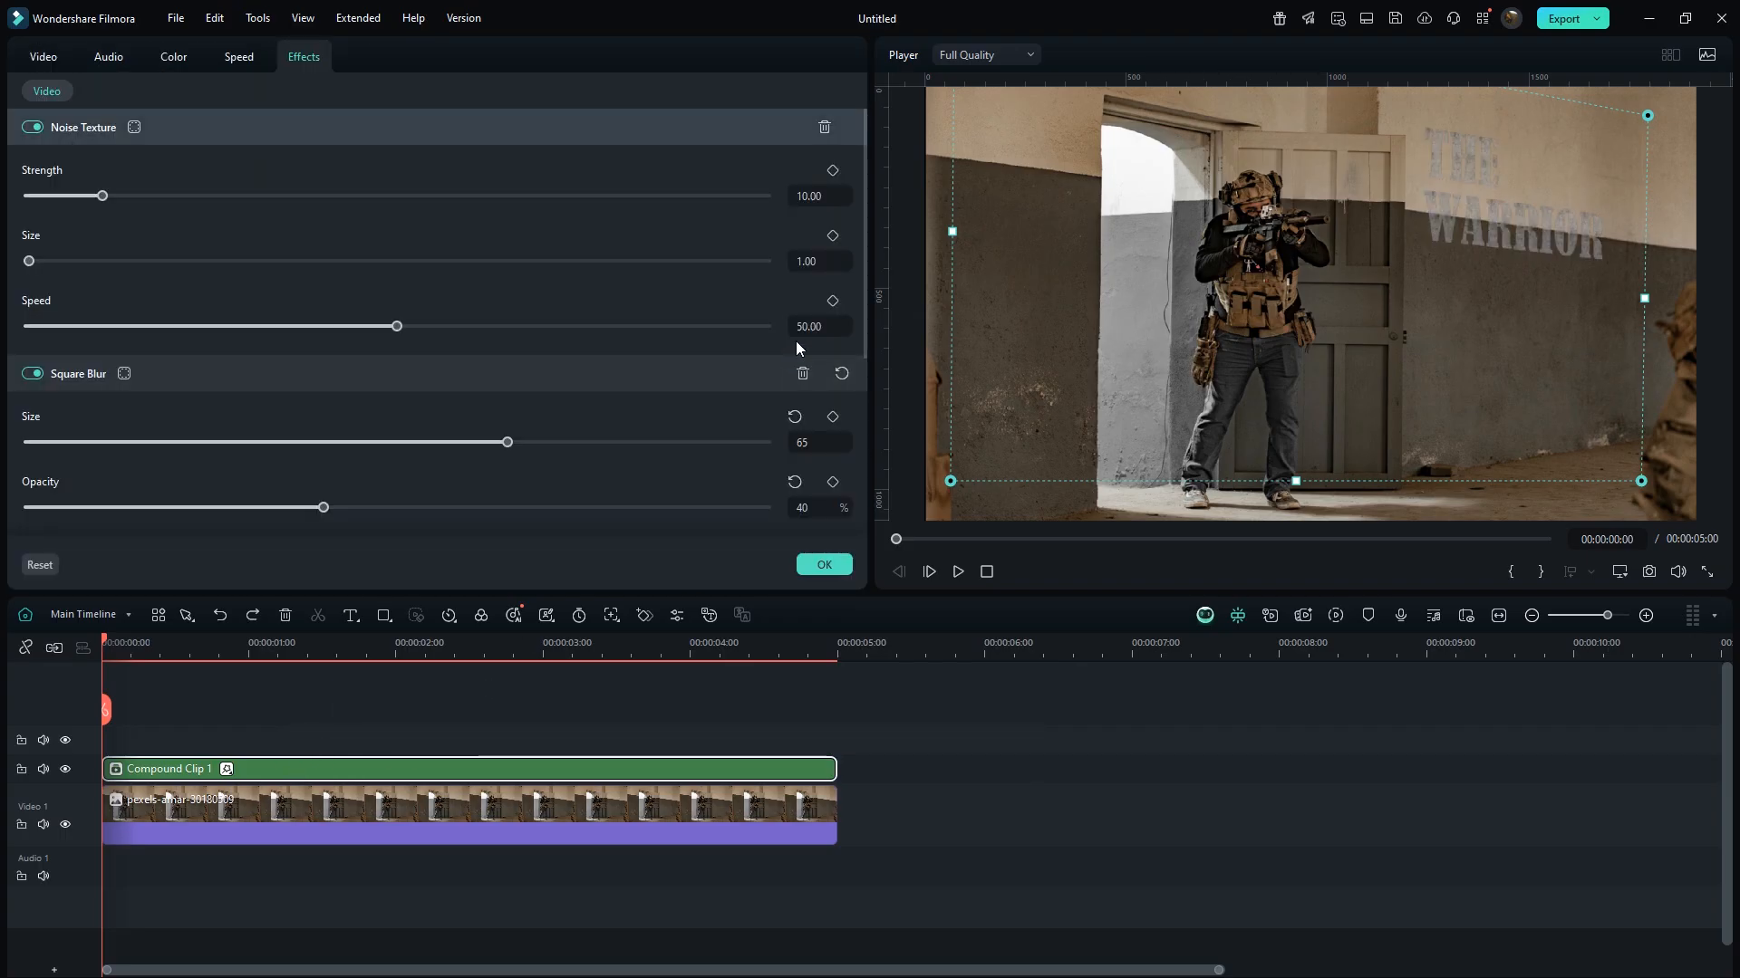
left_click_drag(395, 325, 173, 325)
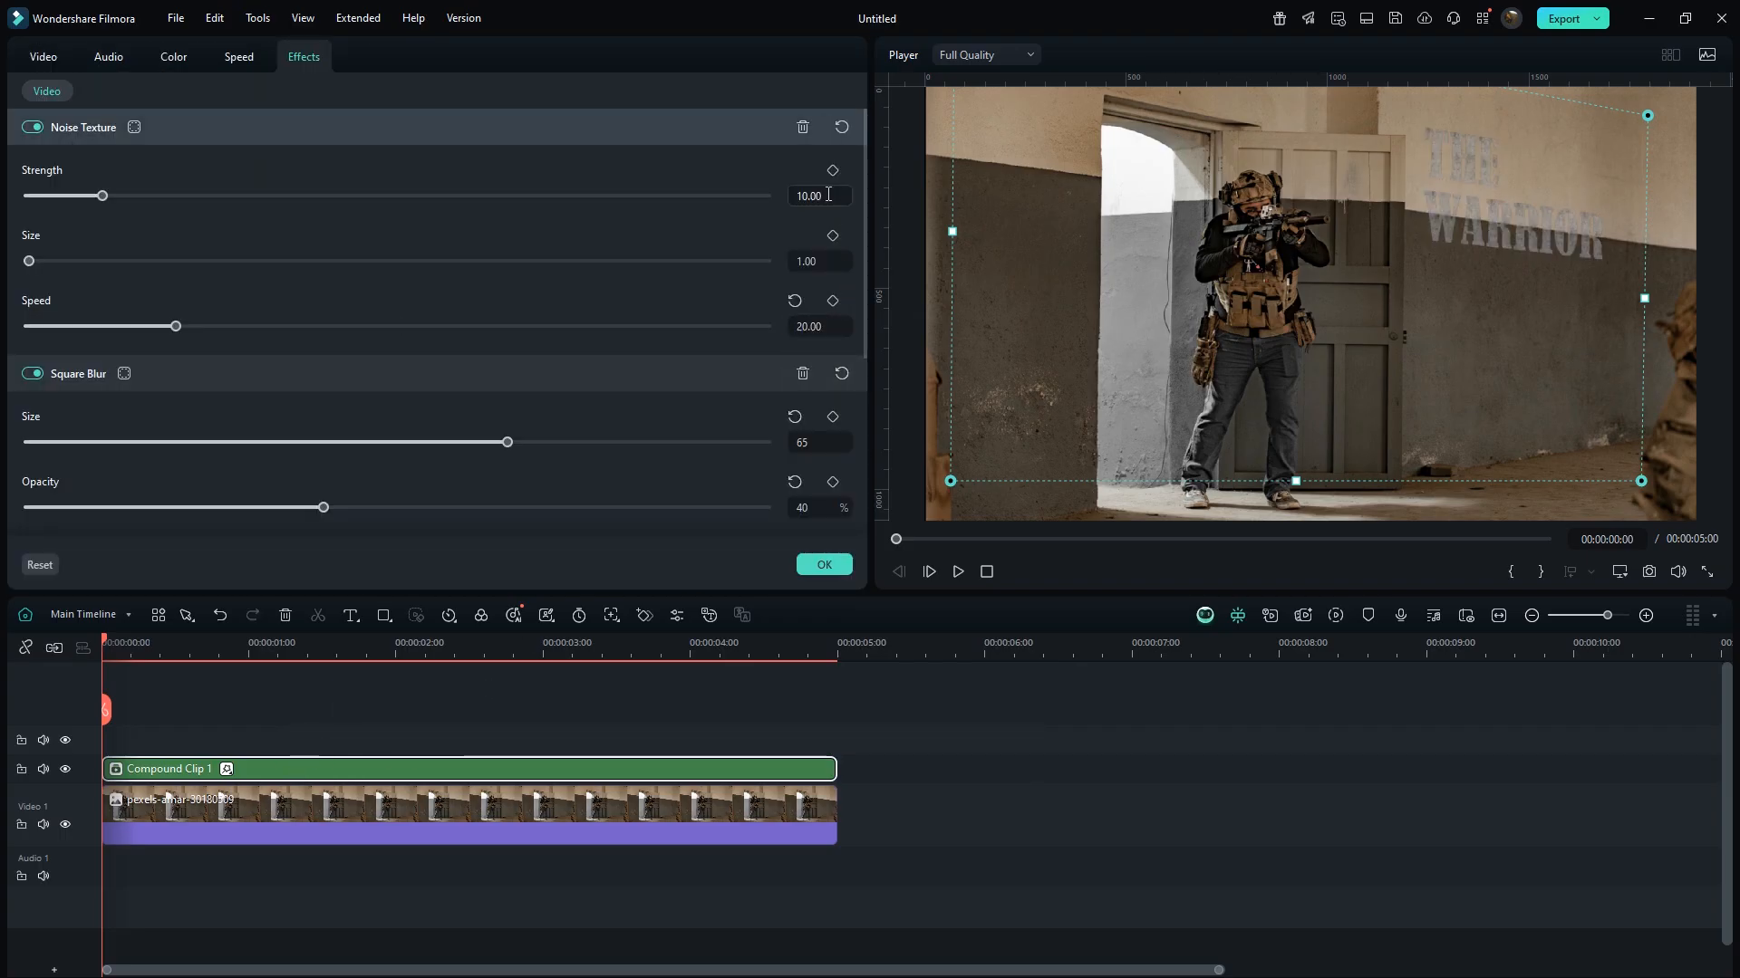
left_click(43, 55)
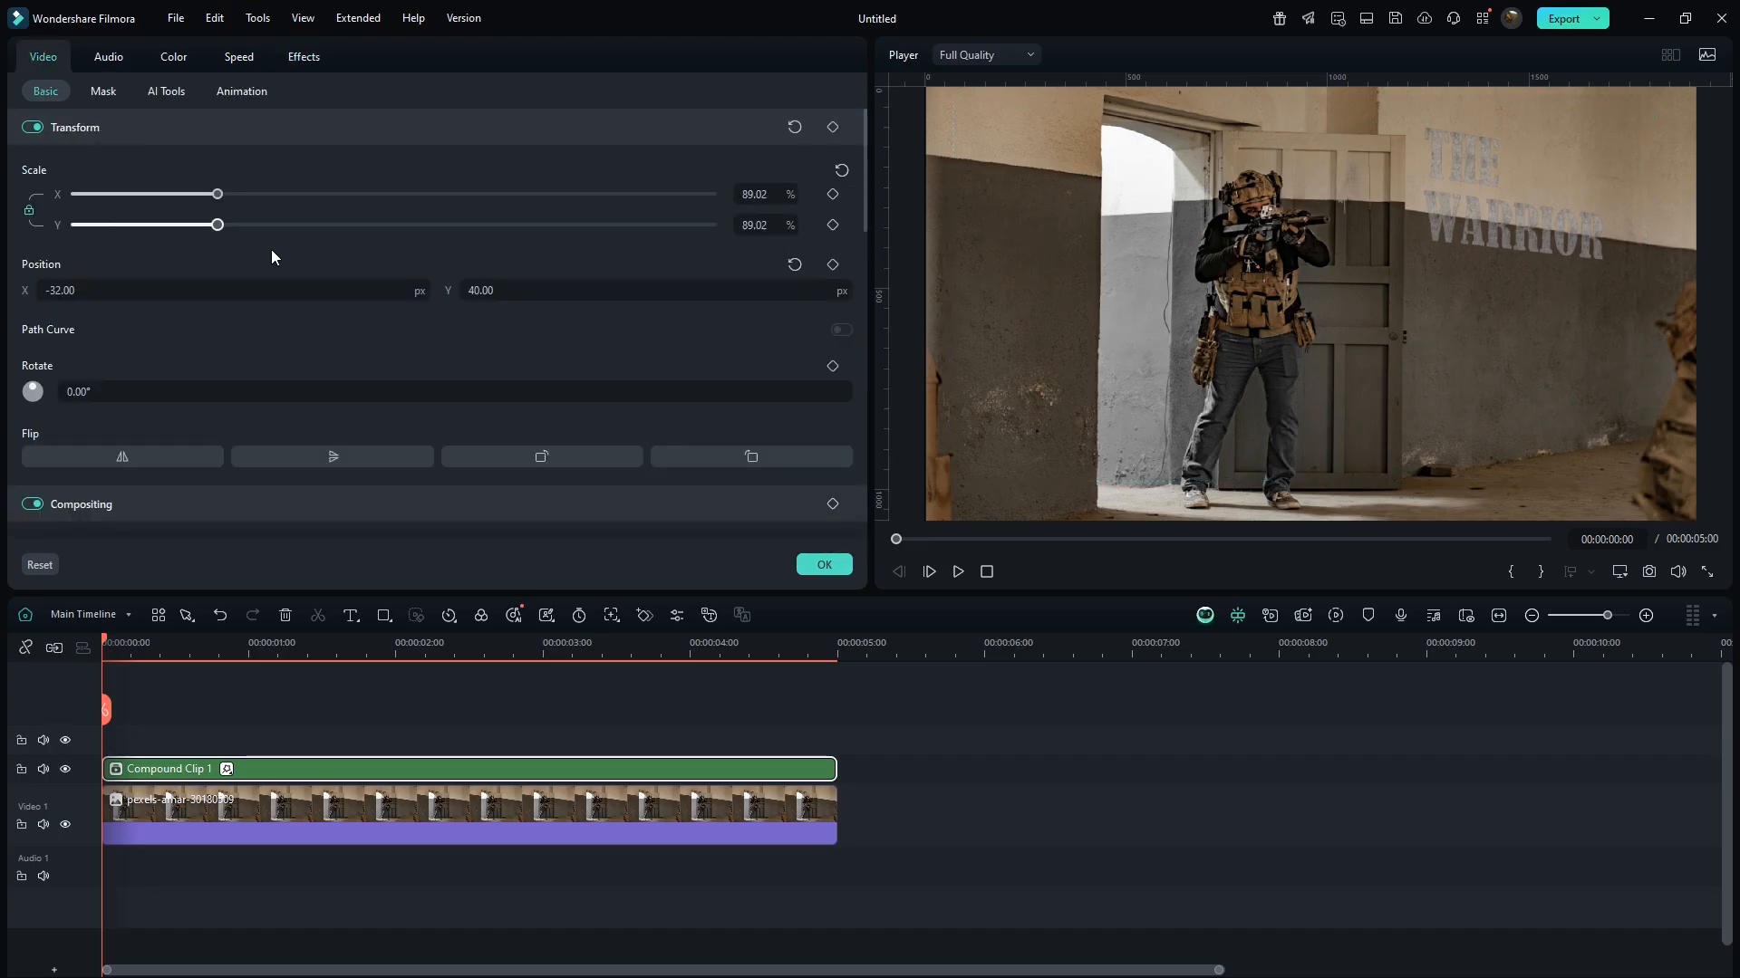
left_click(436, 336)
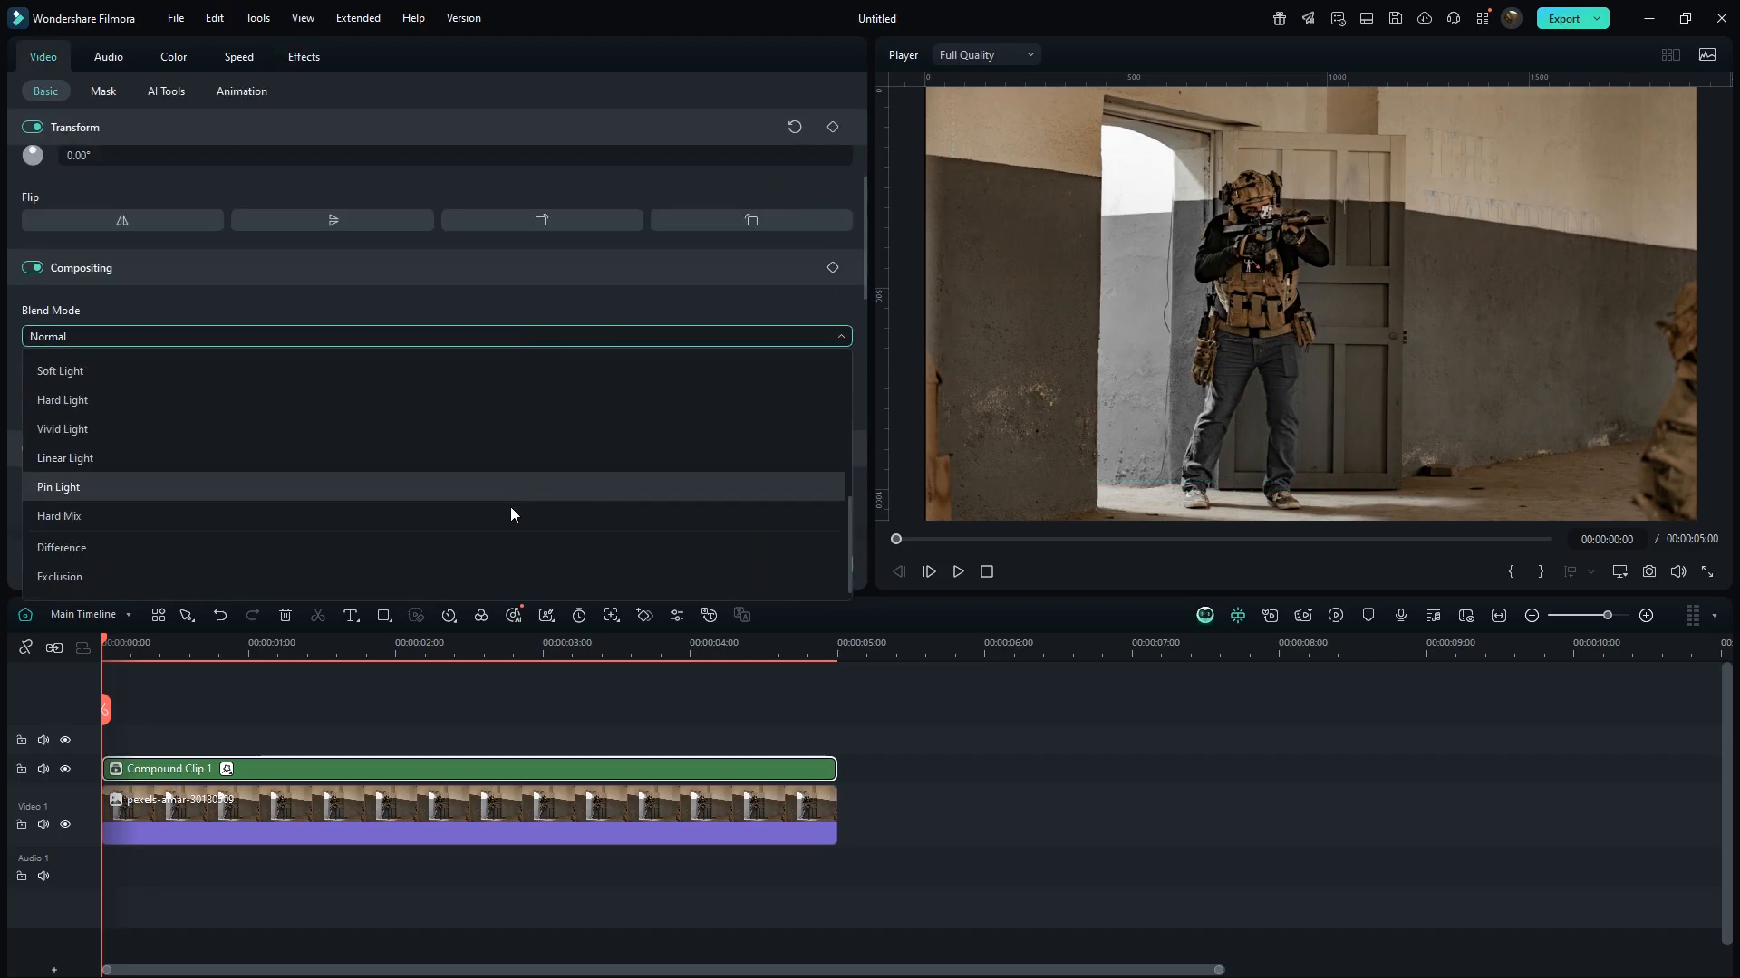
left_click(61, 547)
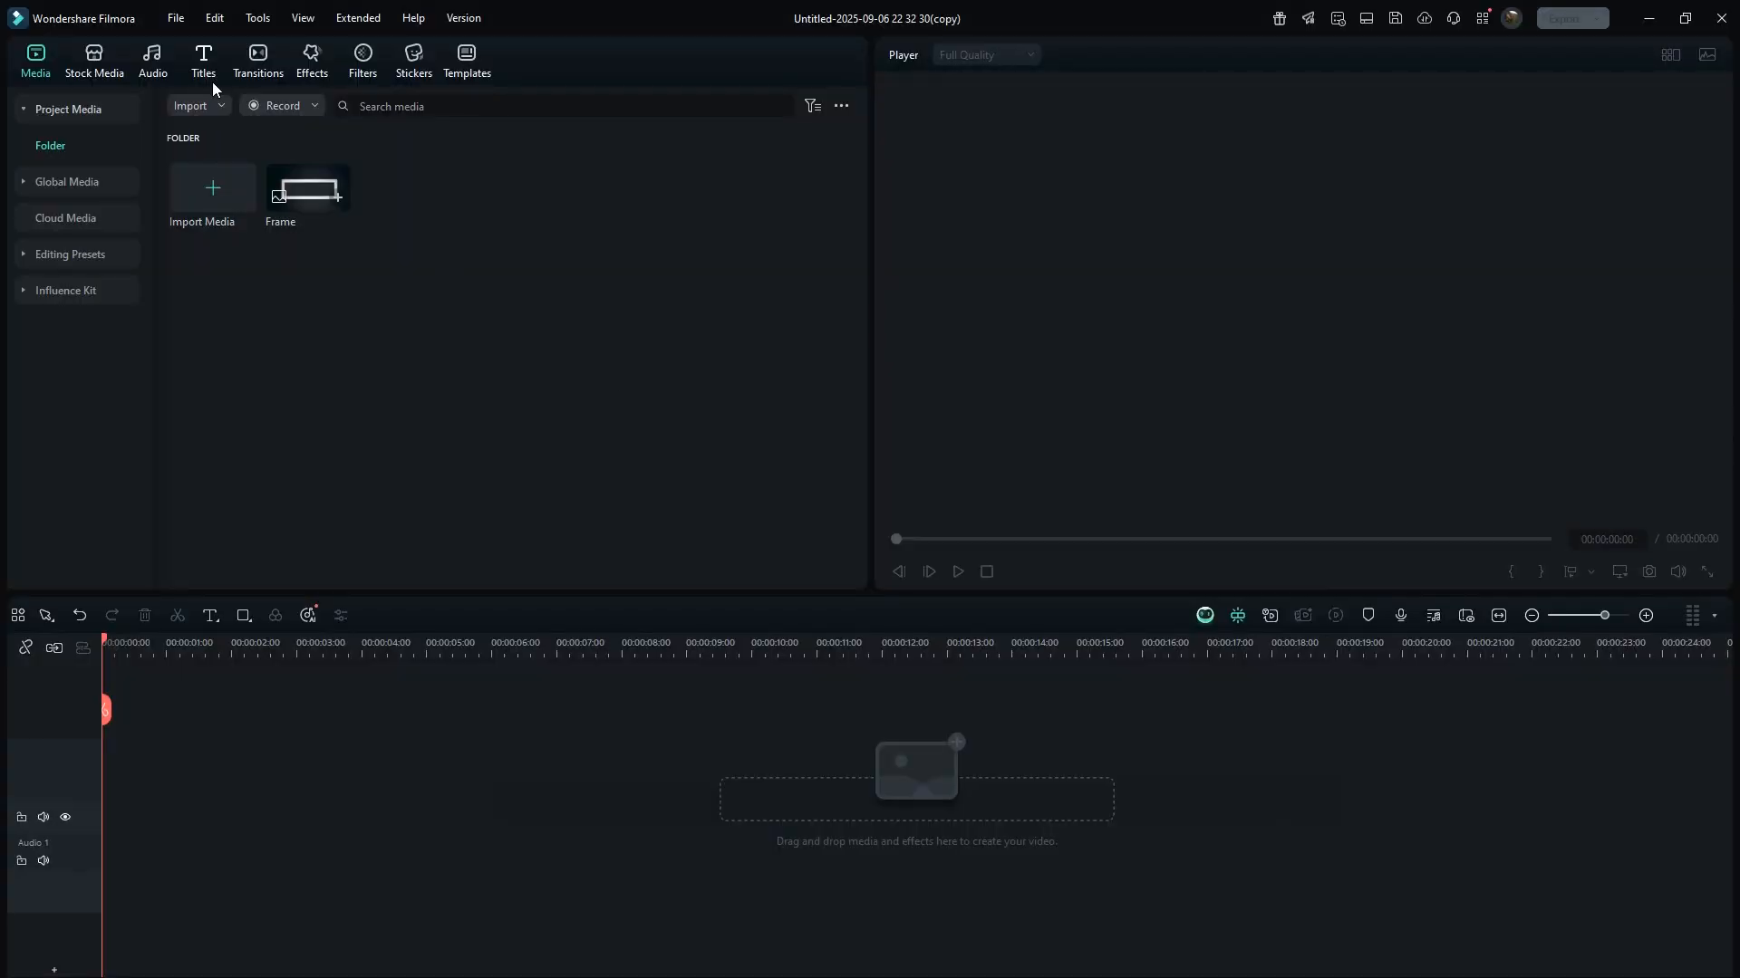
Step: Add the FORWARD Text Reel 2 title and scale it to about 75% inside the frame
left_click(203, 61)
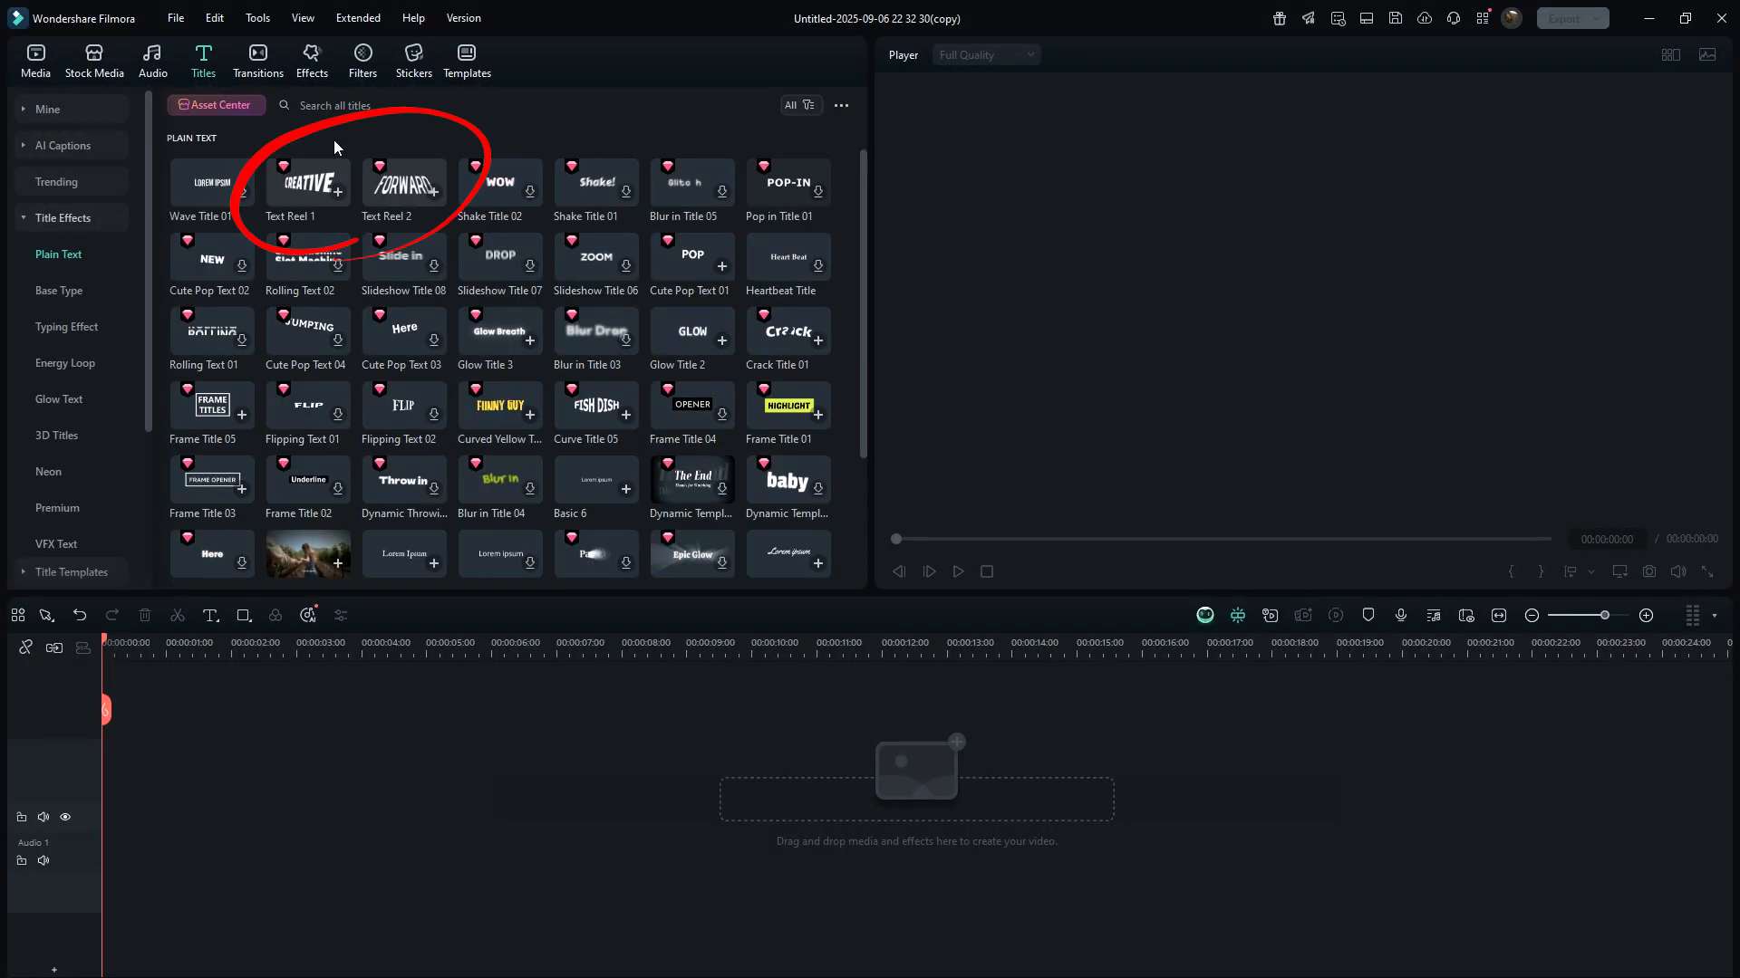
double_click(404, 182)
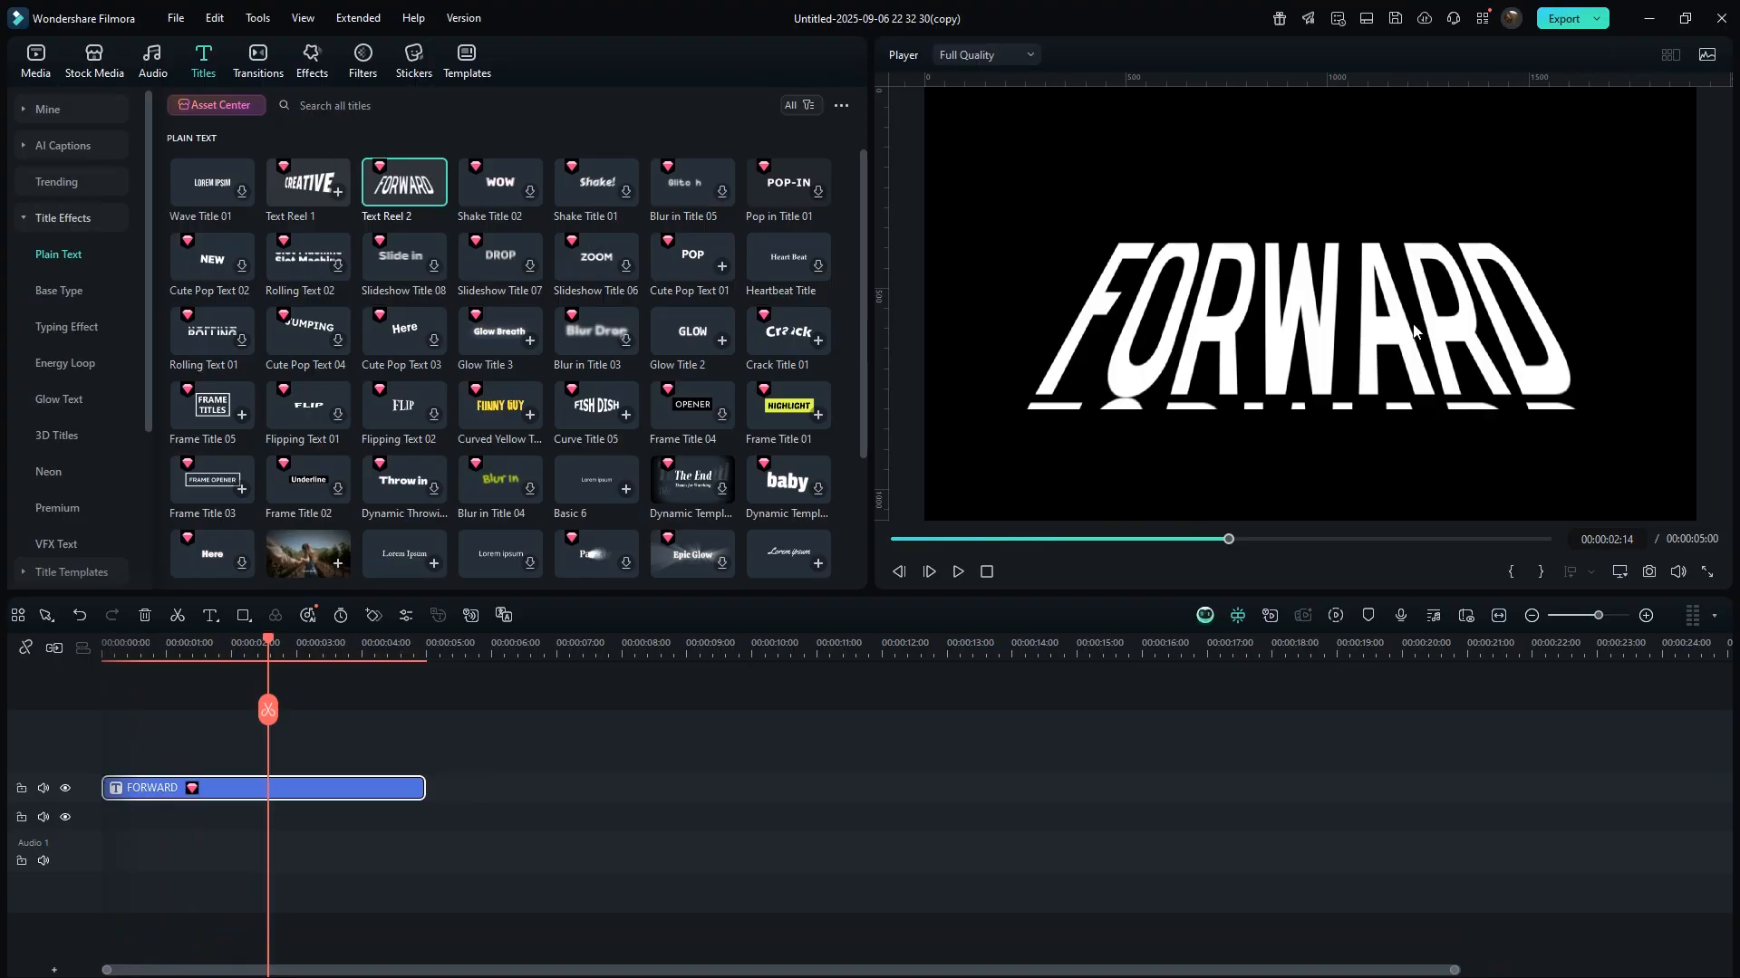
left_click(35, 61)
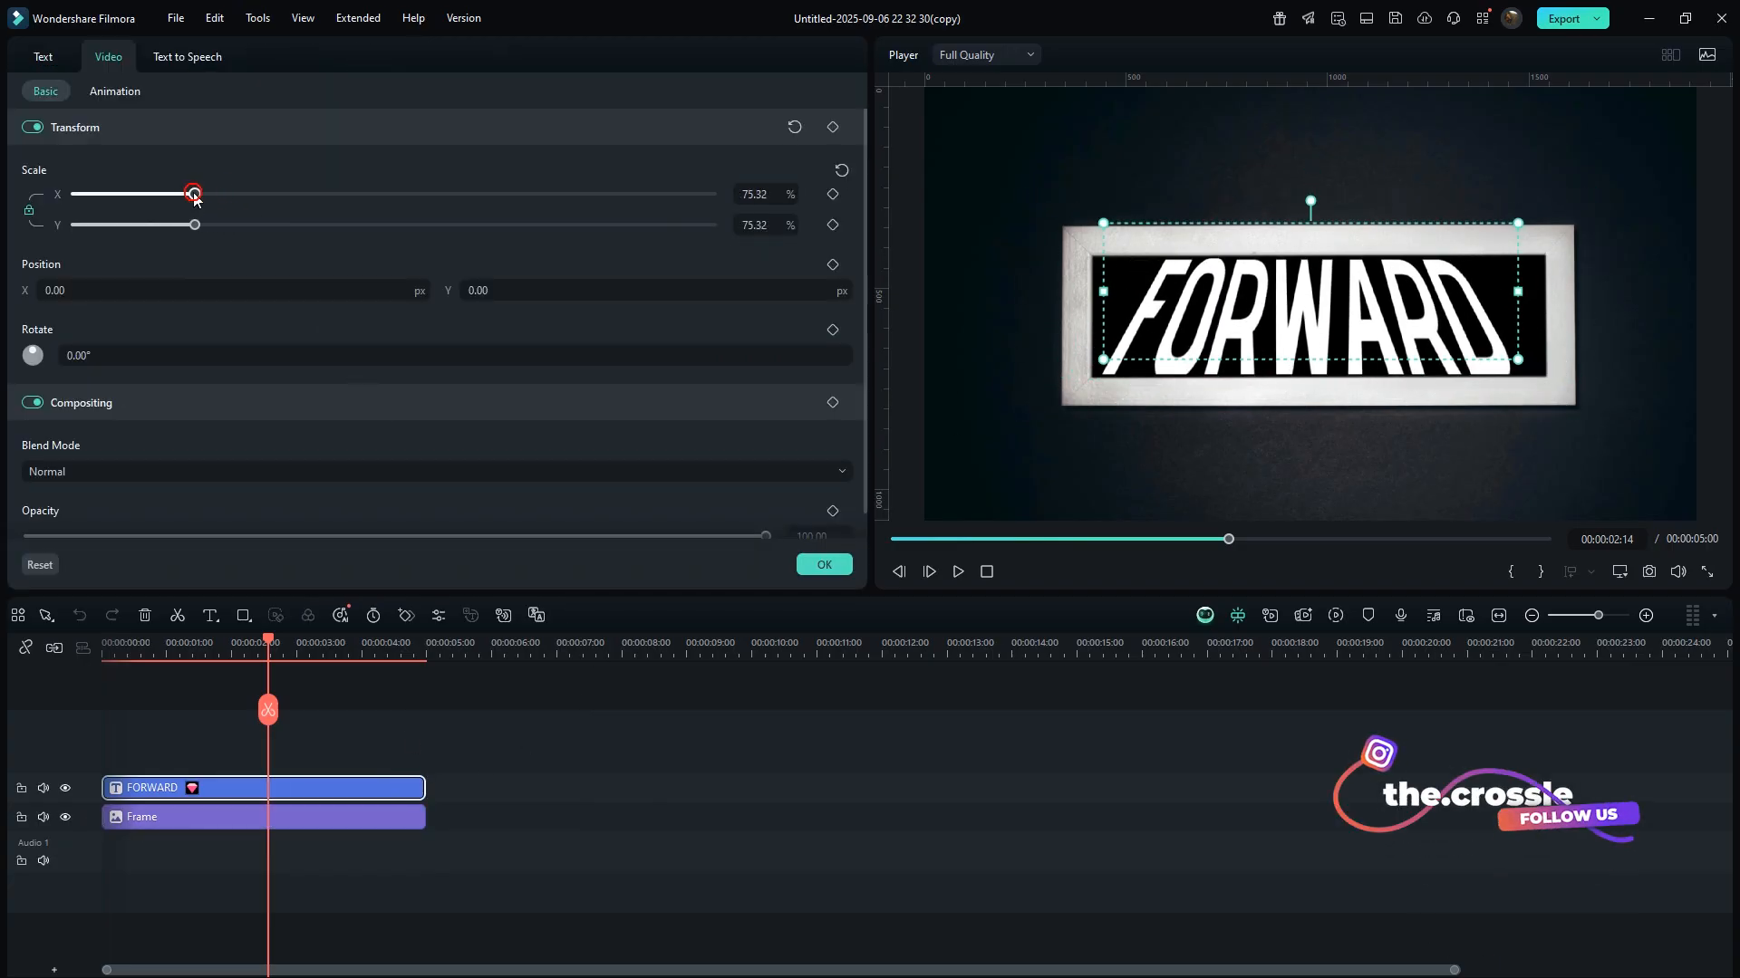
left_click(239, 643)
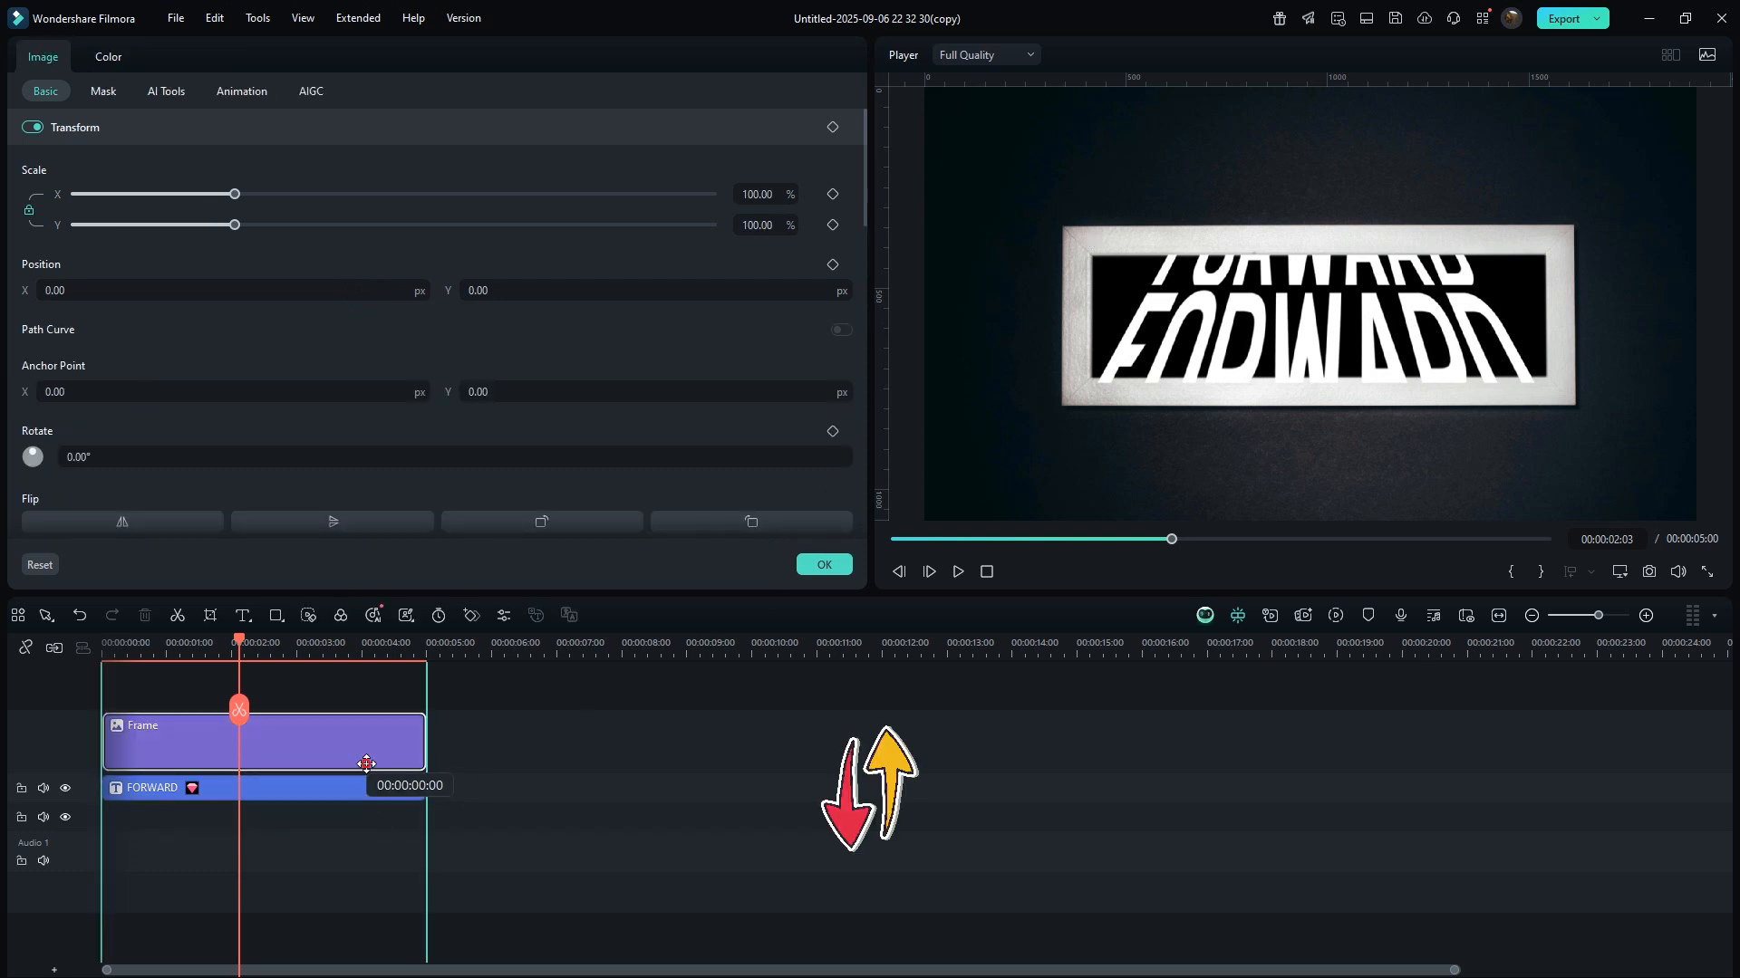
Step: Put Frame above the FORWARD title and merge all three clips into a compound clip
left_click(823, 564)
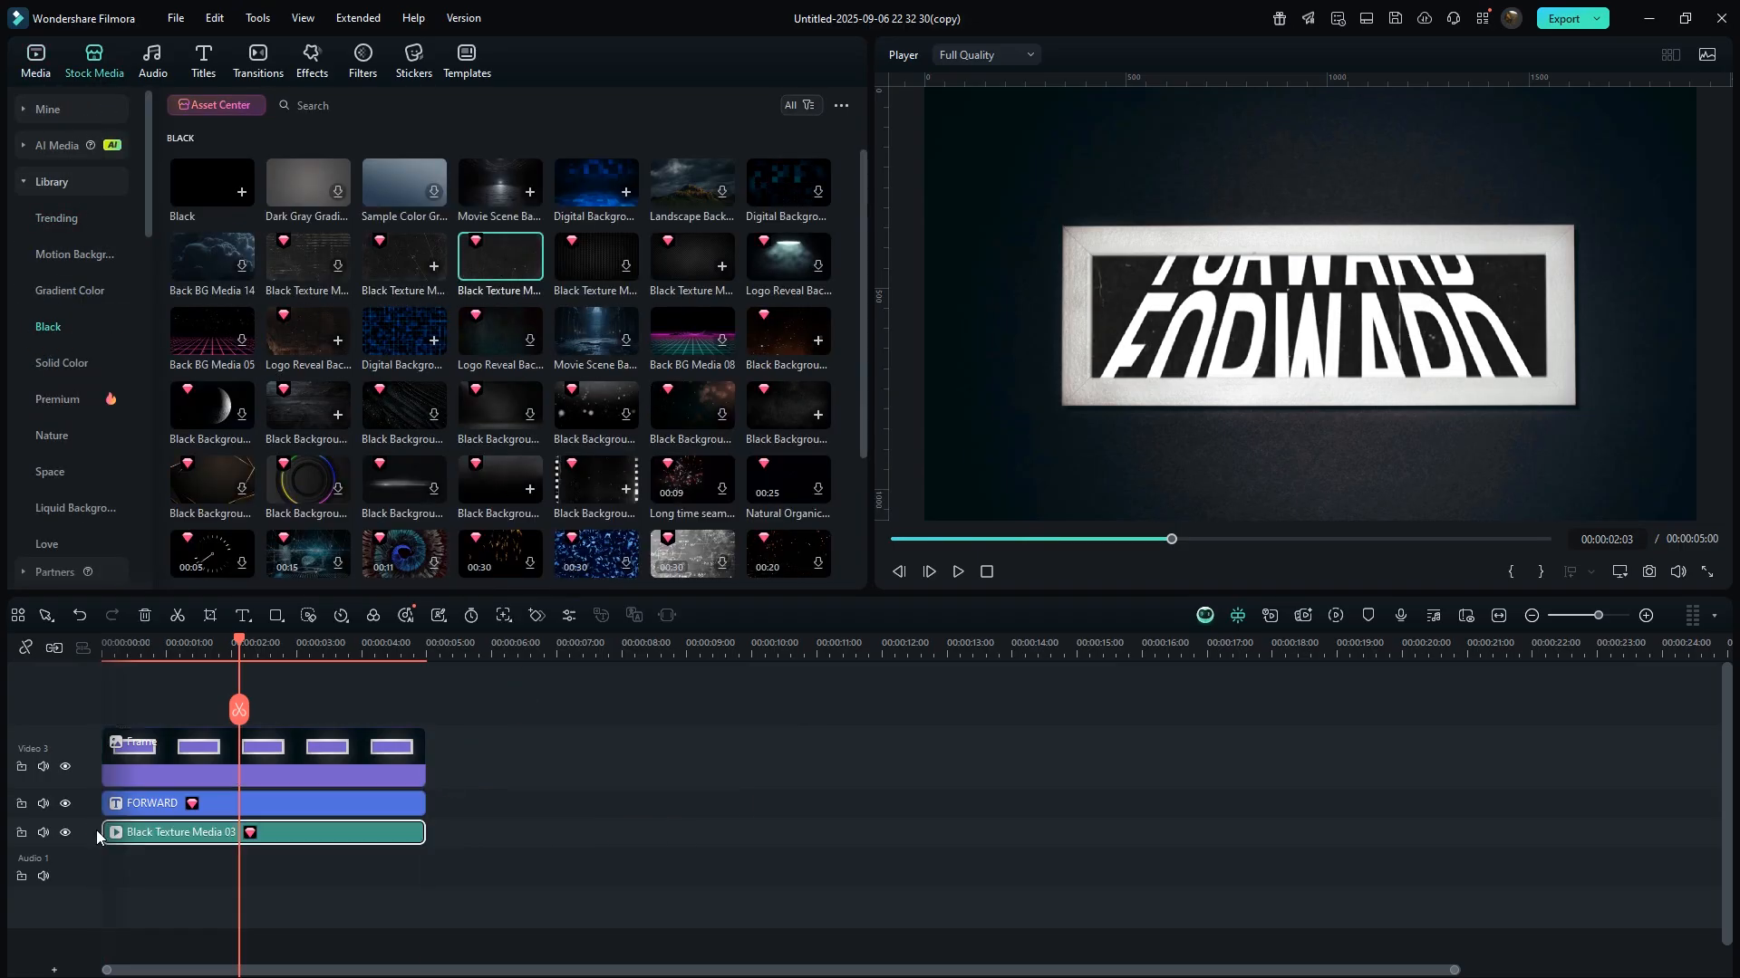
left_click(957, 572)
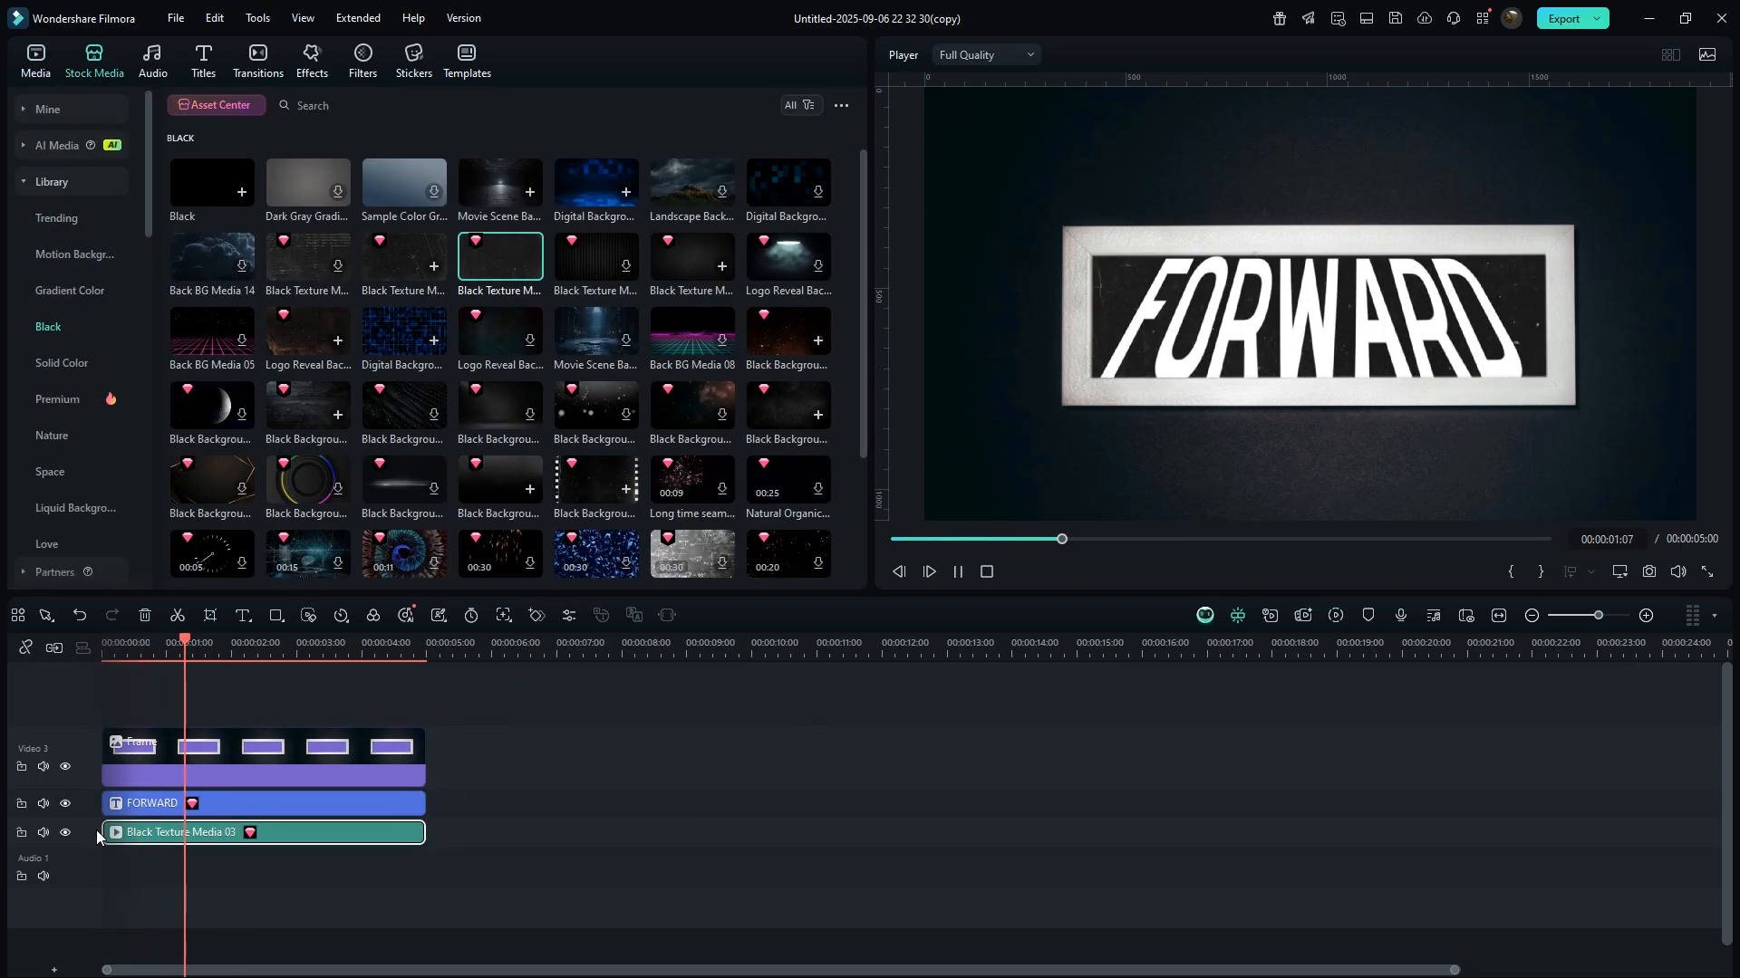
left_click(271, 642)
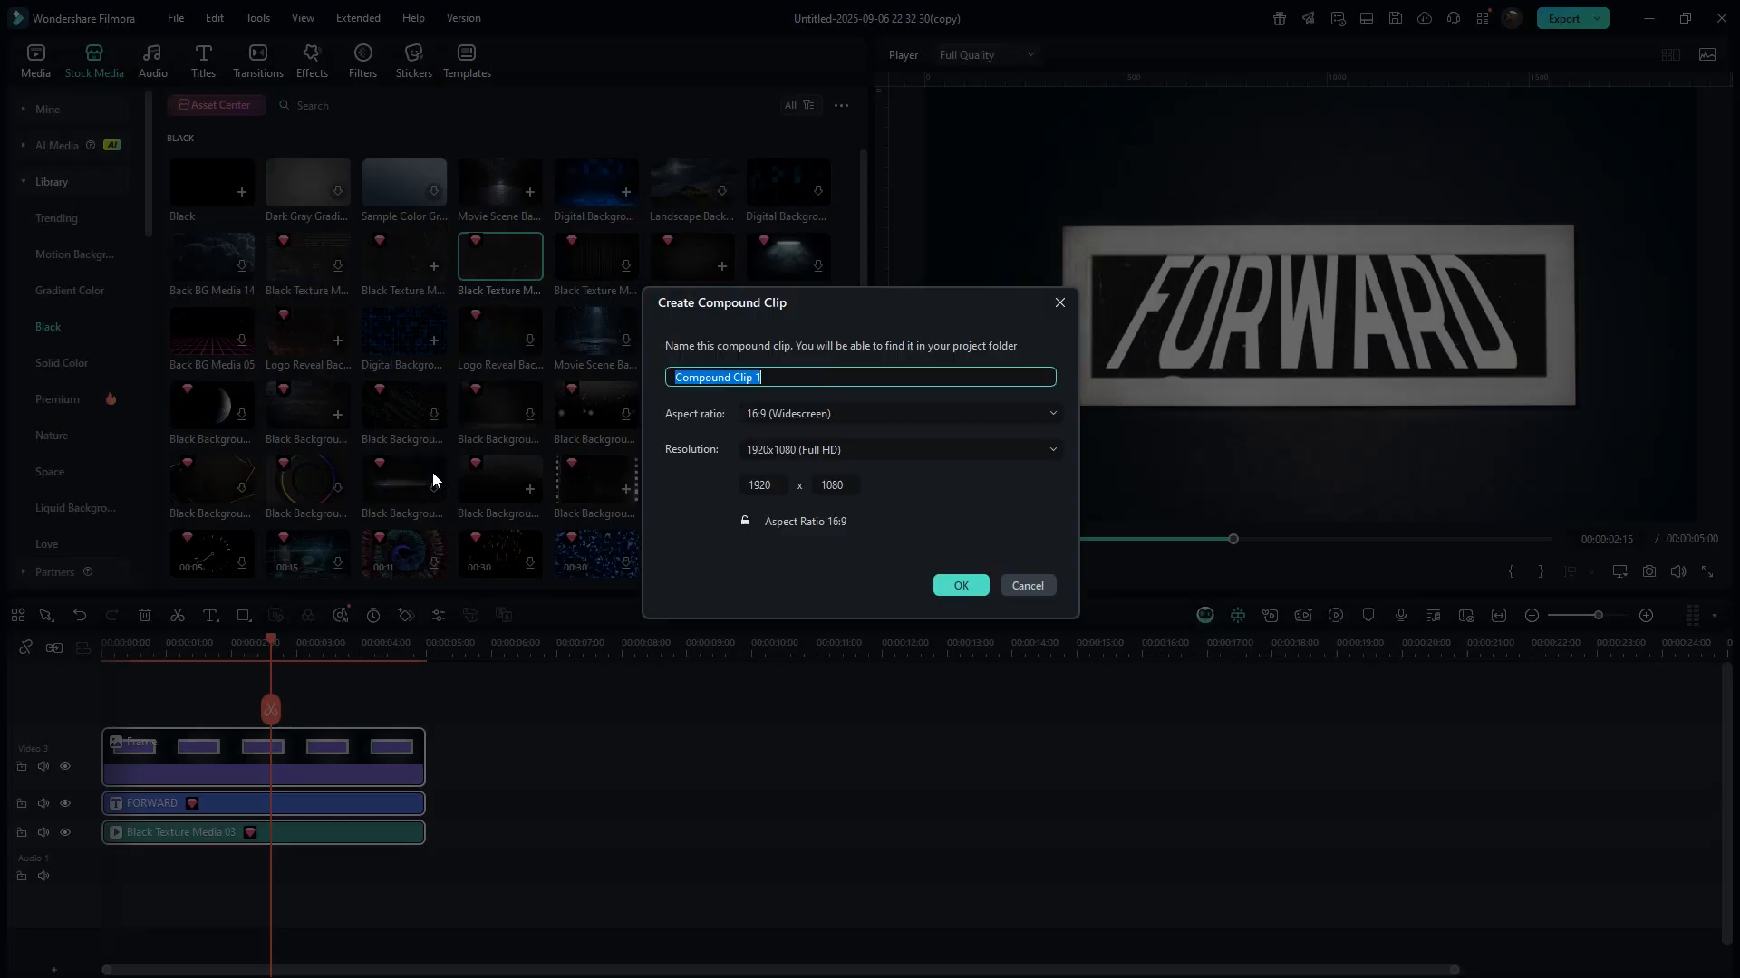
left_click(959, 584)
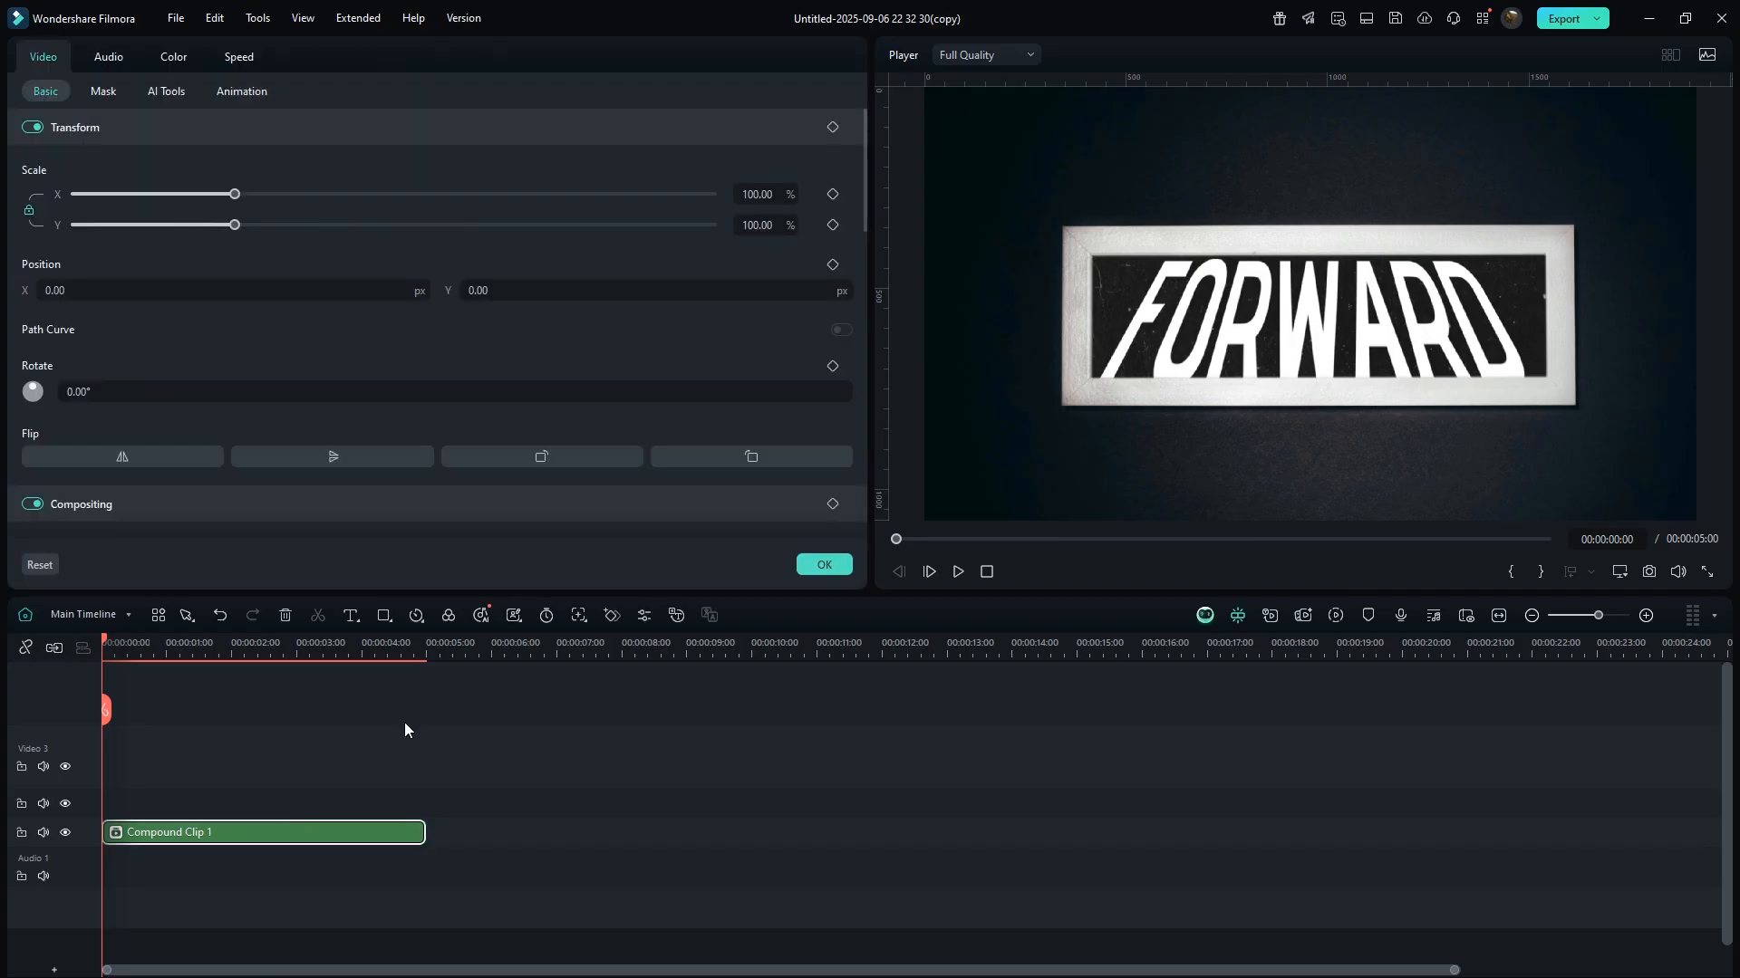